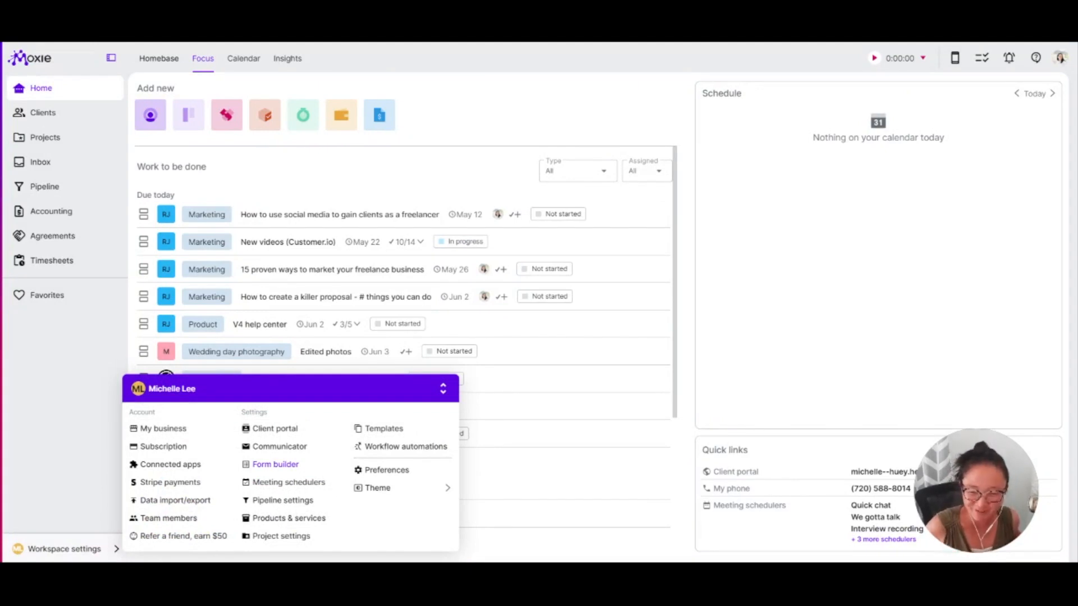
Go to the Form builder from Workspace settings
click(275, 463)
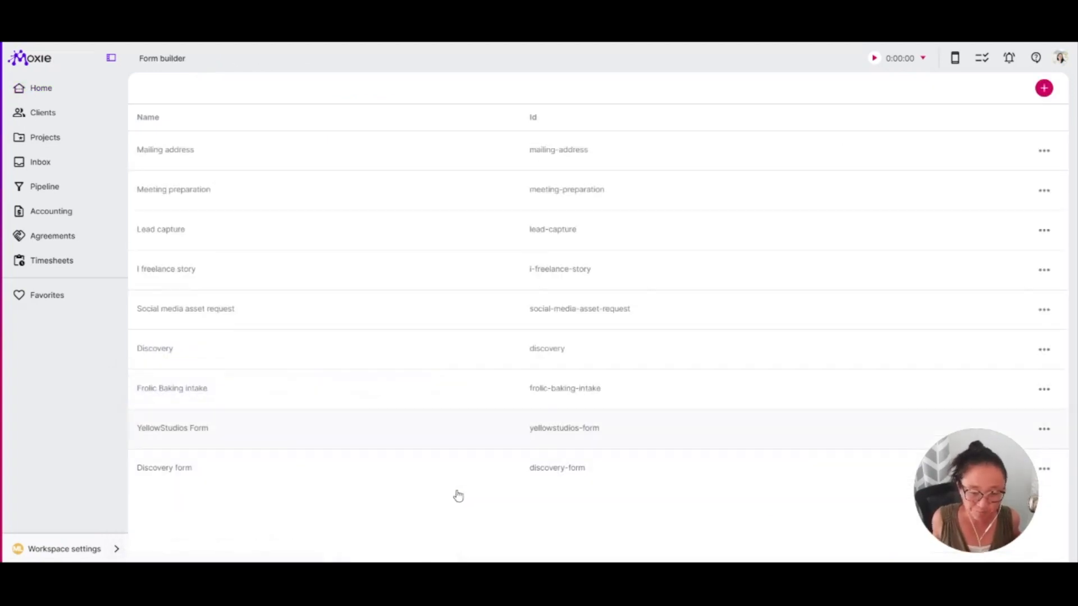
mouse_move(485, 517)
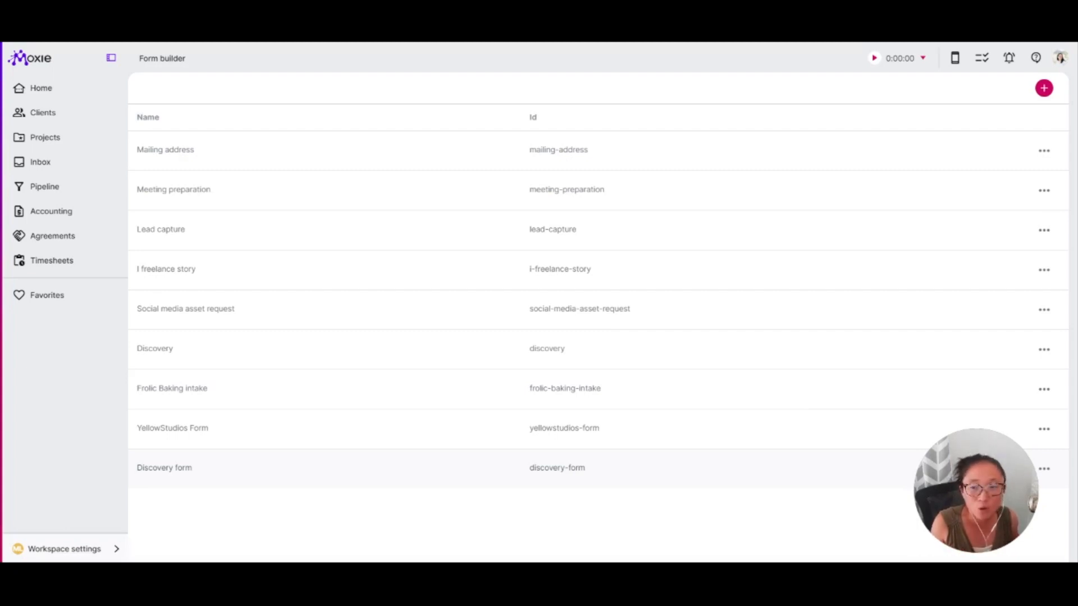
Open the Discovery form in the editor
click(164, 467)
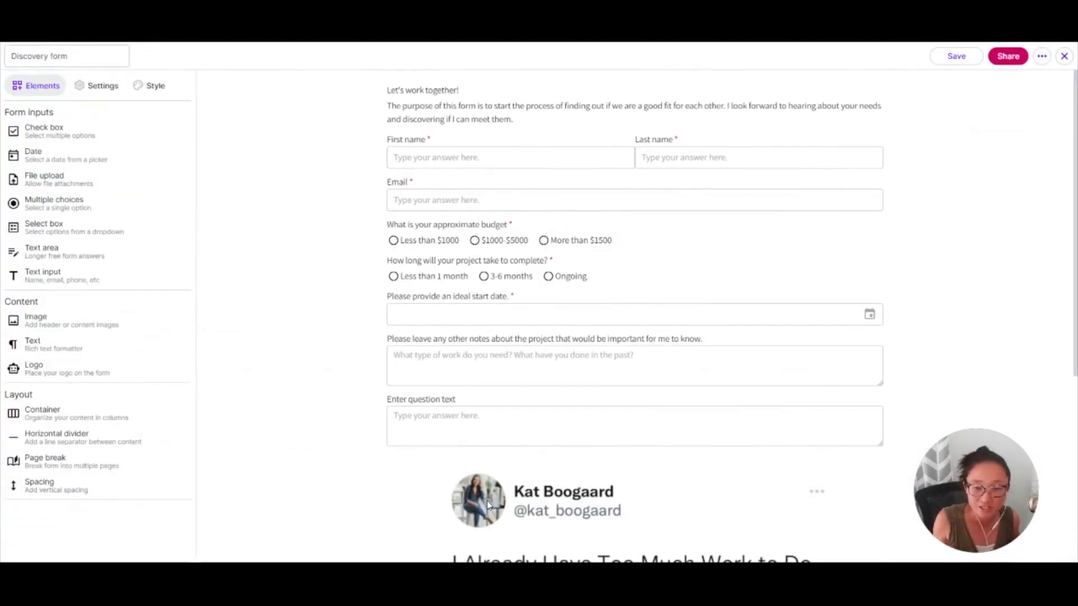
mouse_move(478, 470)
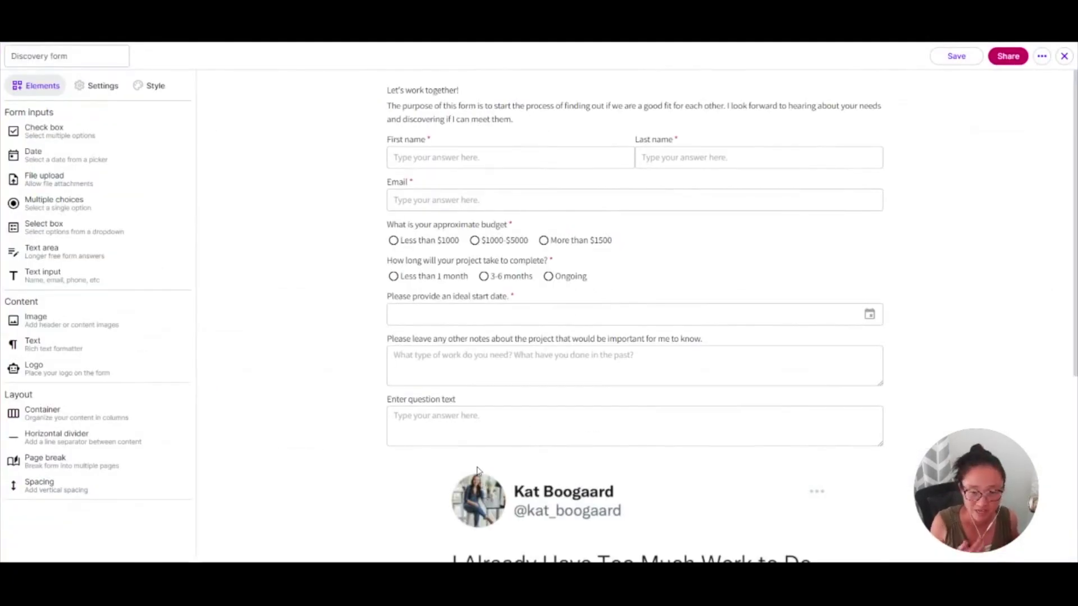
mouse_move(457, 476)
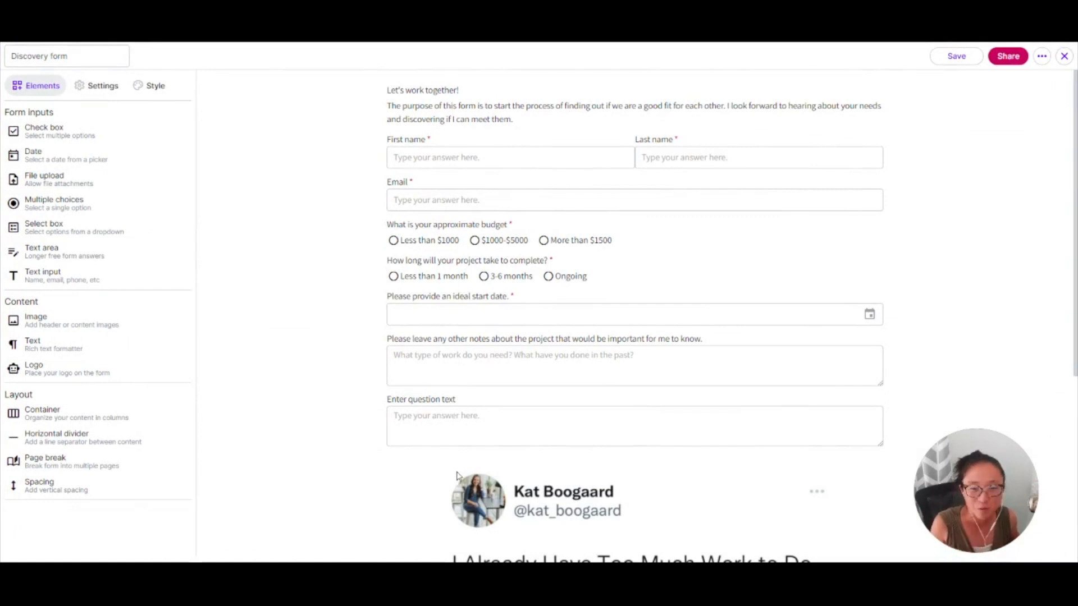
mouse_move(443, 471)
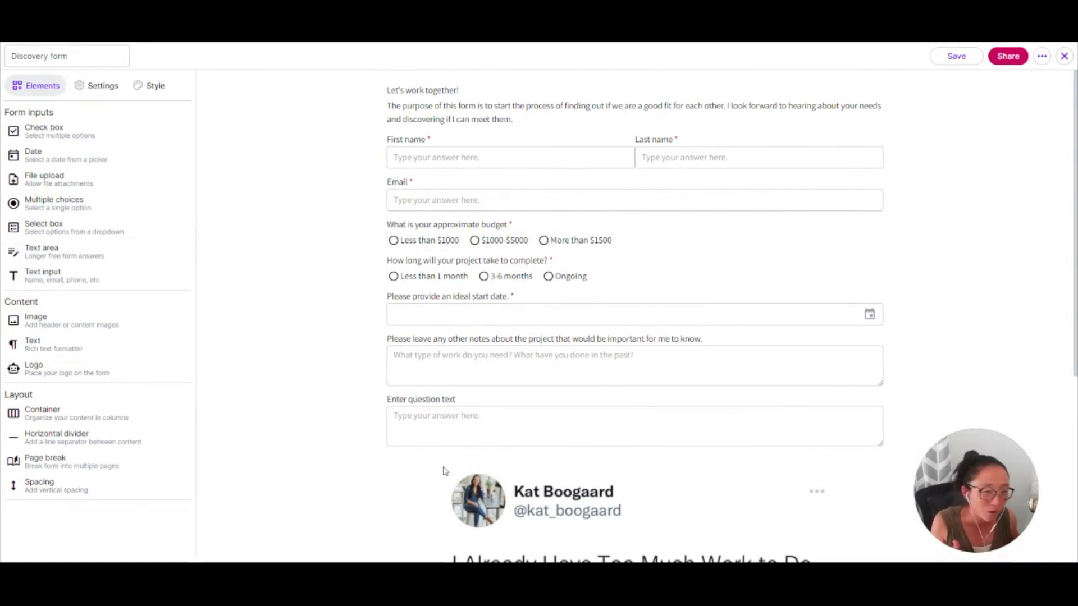
mouse_move(691, 310)
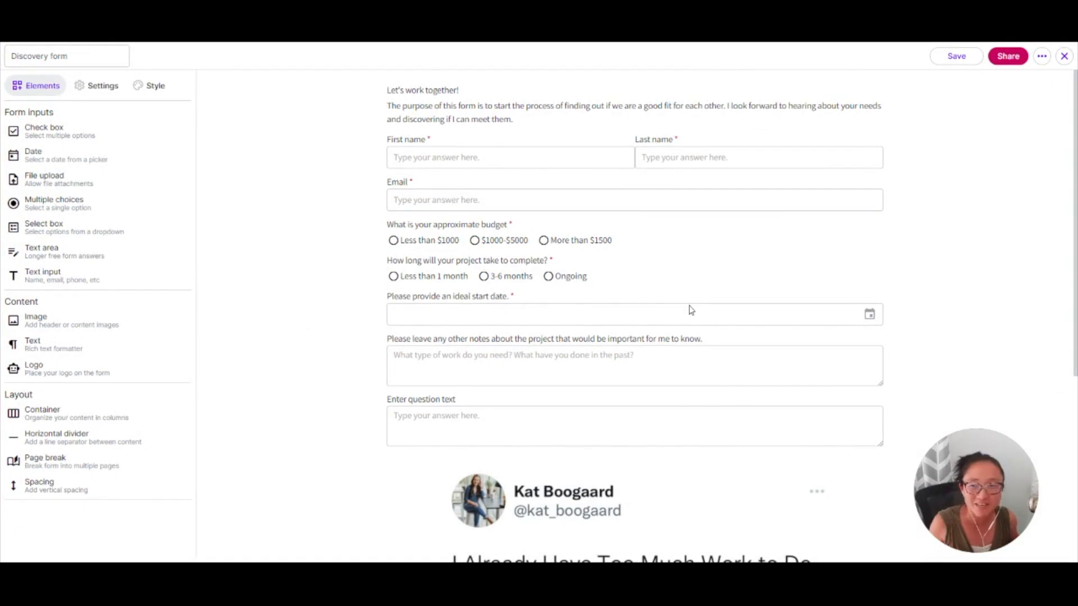
mouse_move(61, 237)
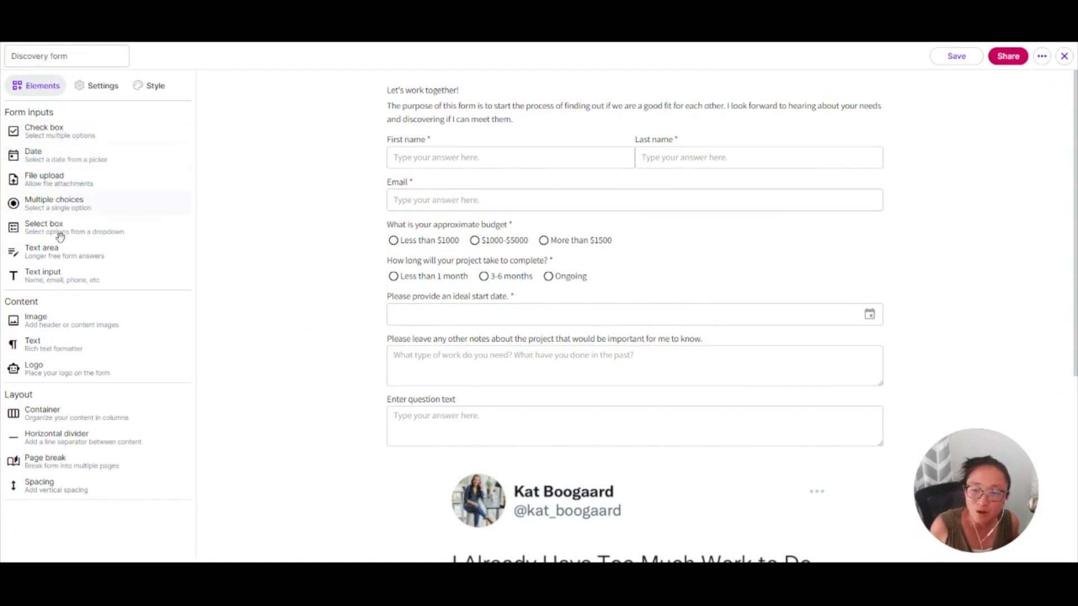
mouse_move(48, 275)
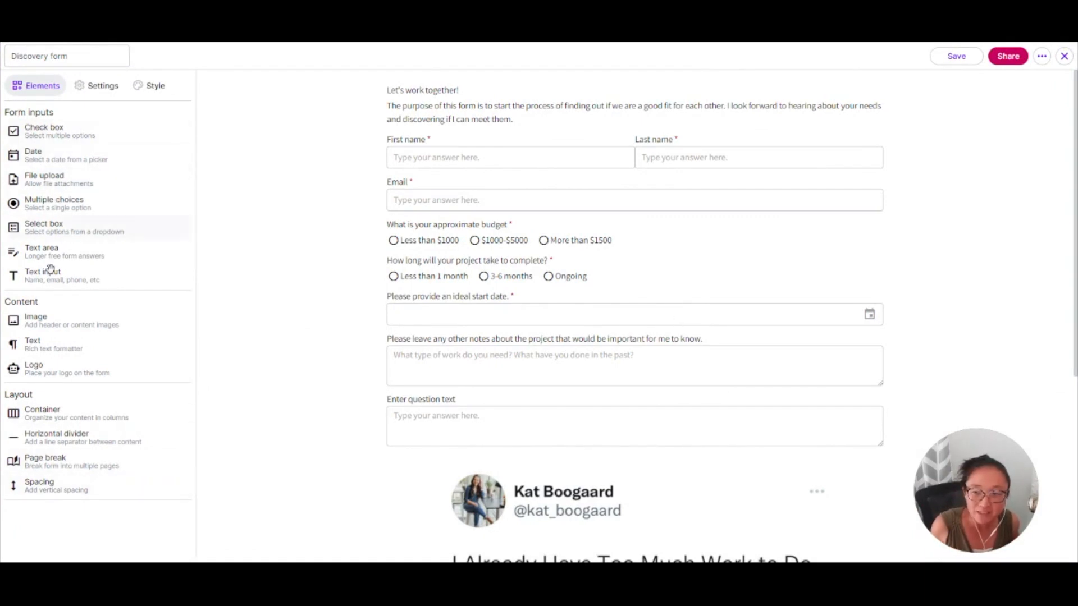
Add a Multiple choices question with Option 1 and Option 2 below Email and select its wording
click(54, 203)
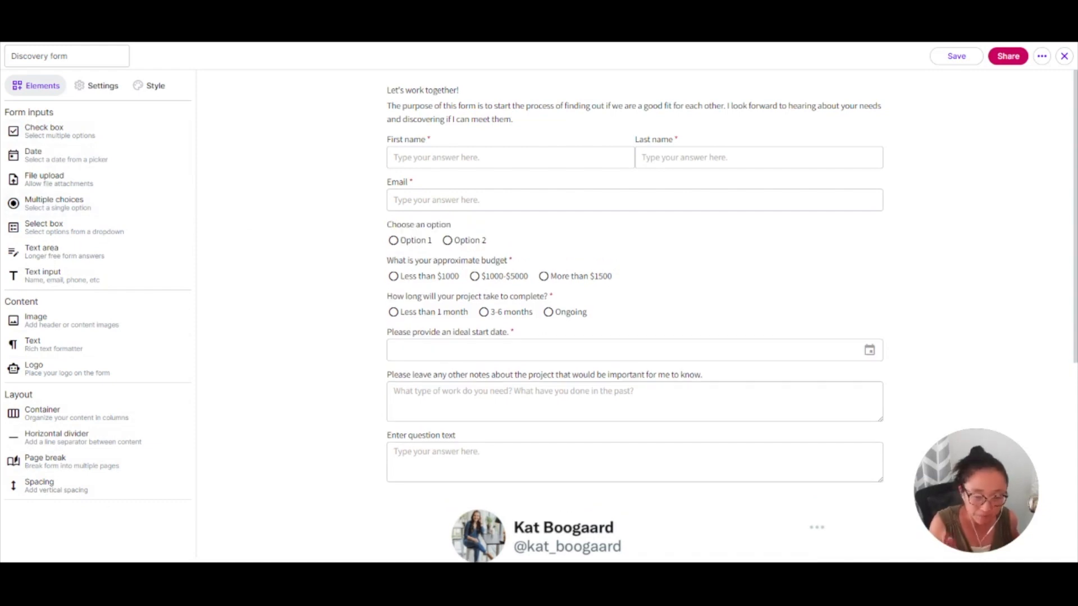
click(418, 225)
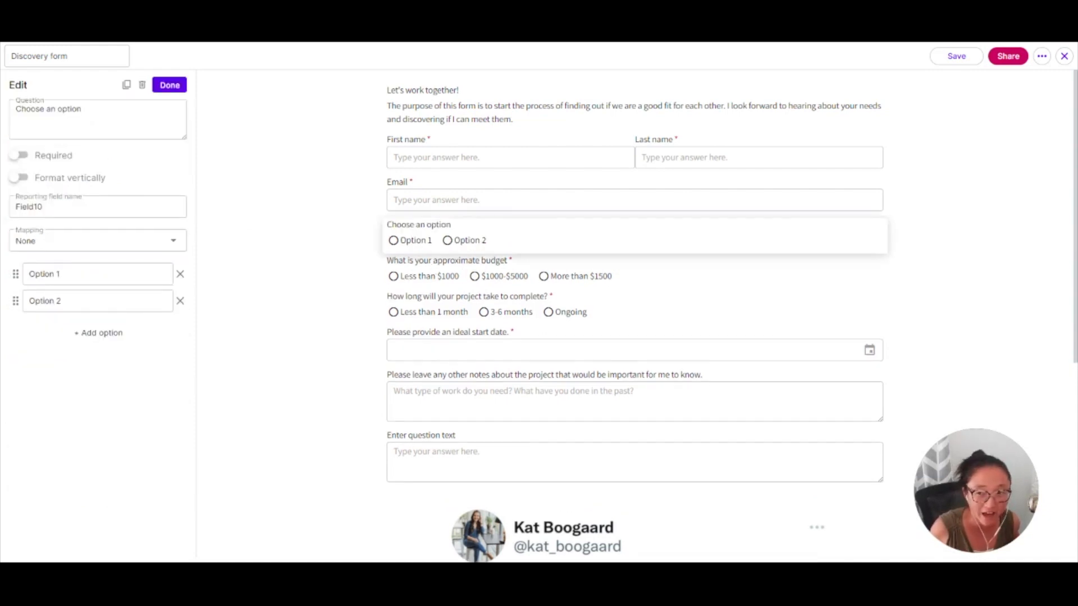
triple_click(48, 109)
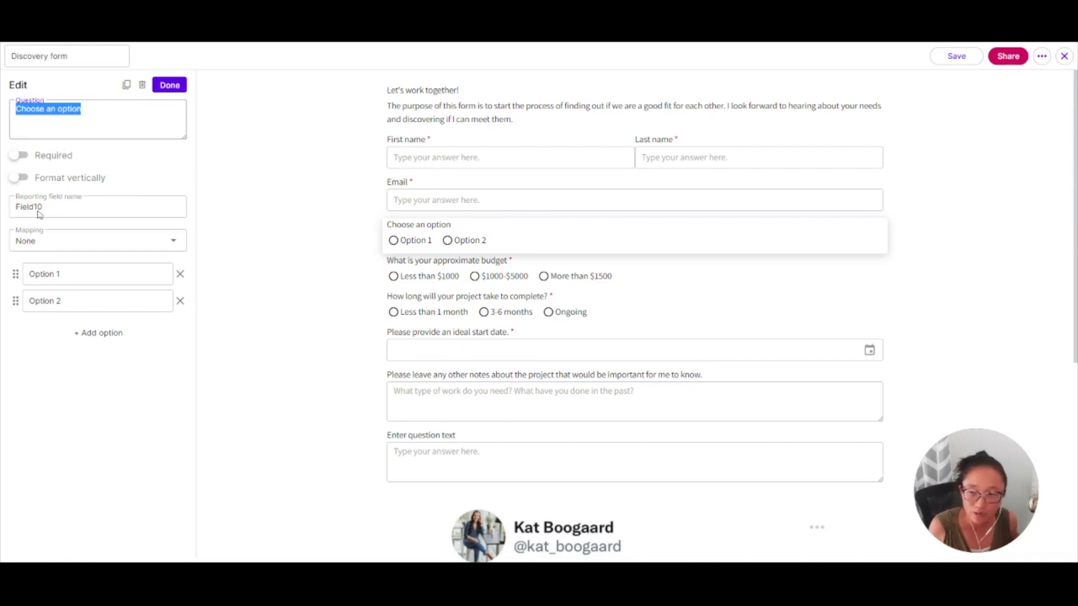
mouse_move(106, 299)
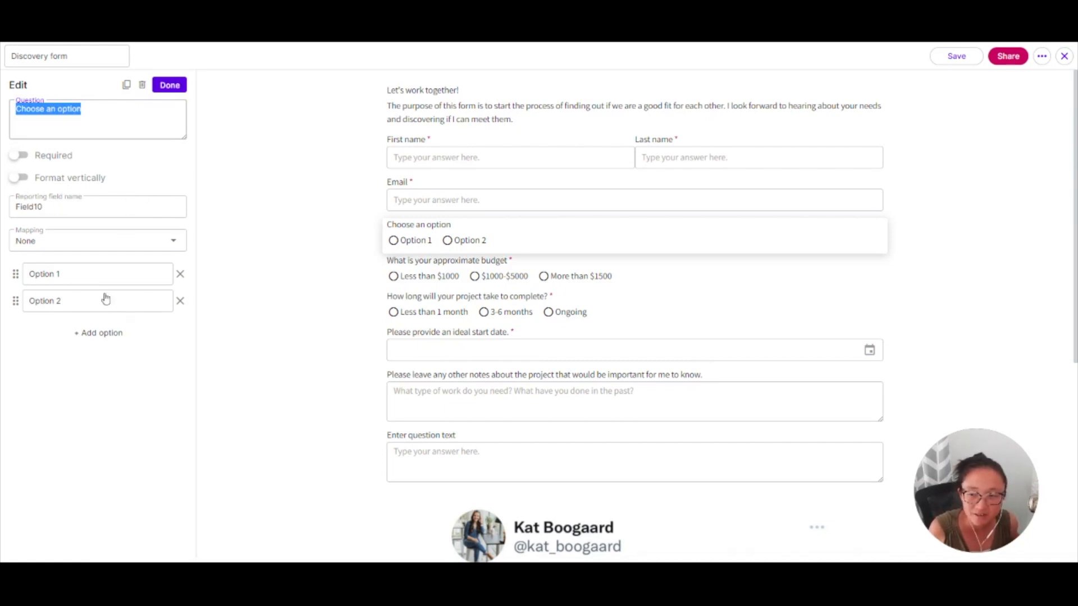
mouse_move(195, 295)
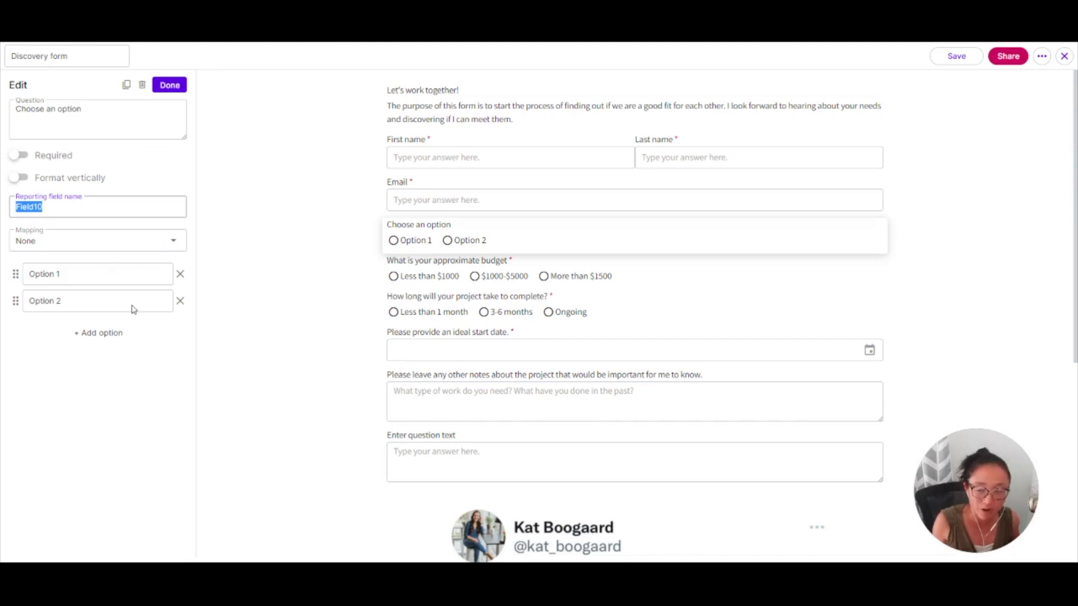
mouse_move(132, 274)
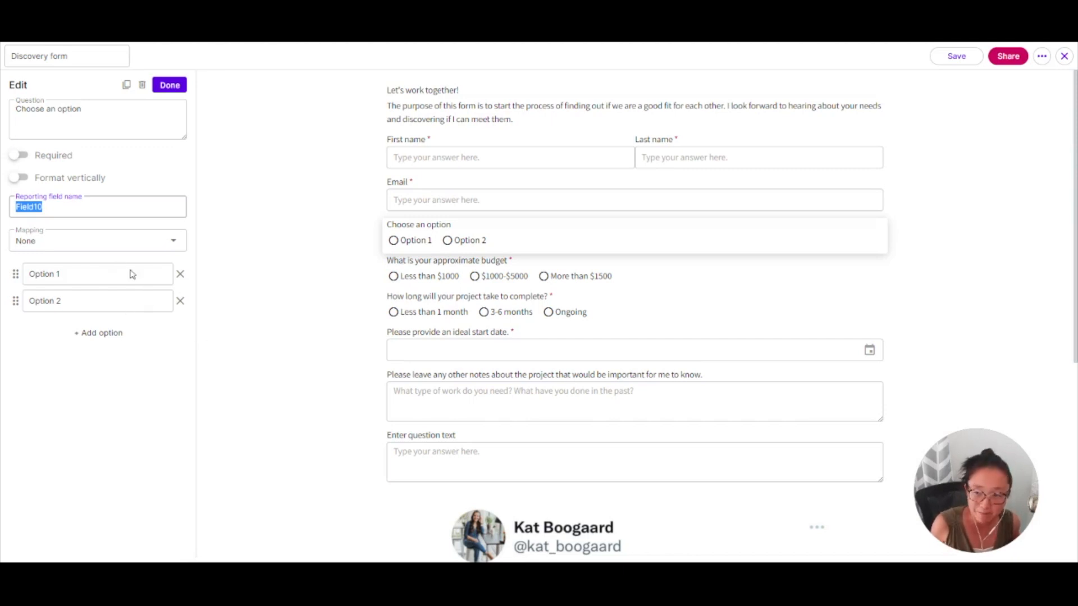
Review the question's contact-field Mapping choices and leave them unchanged
click(97, 240)
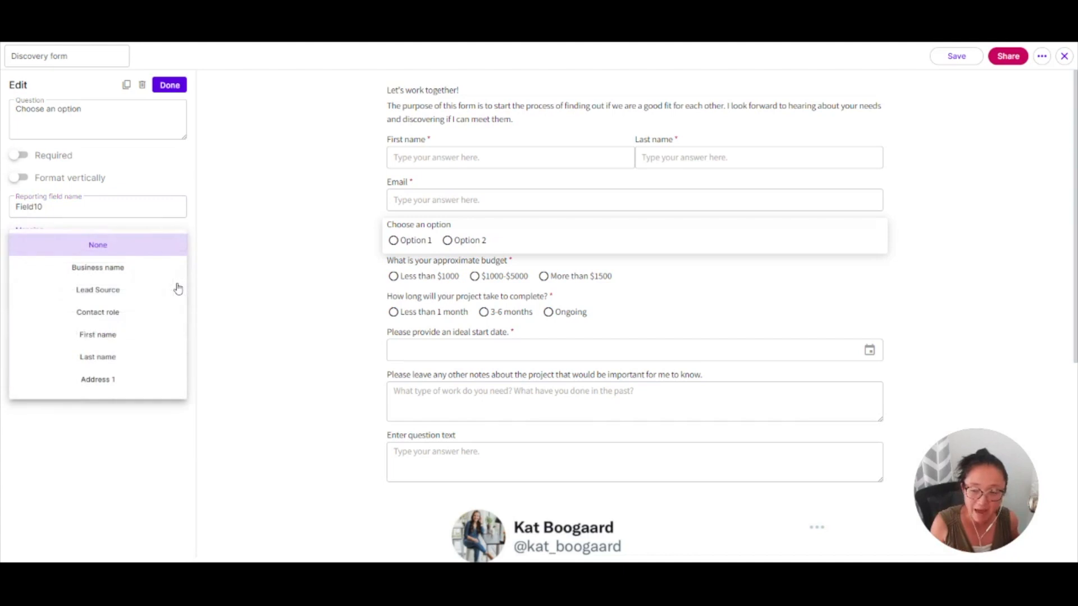
scroll(down, 3)
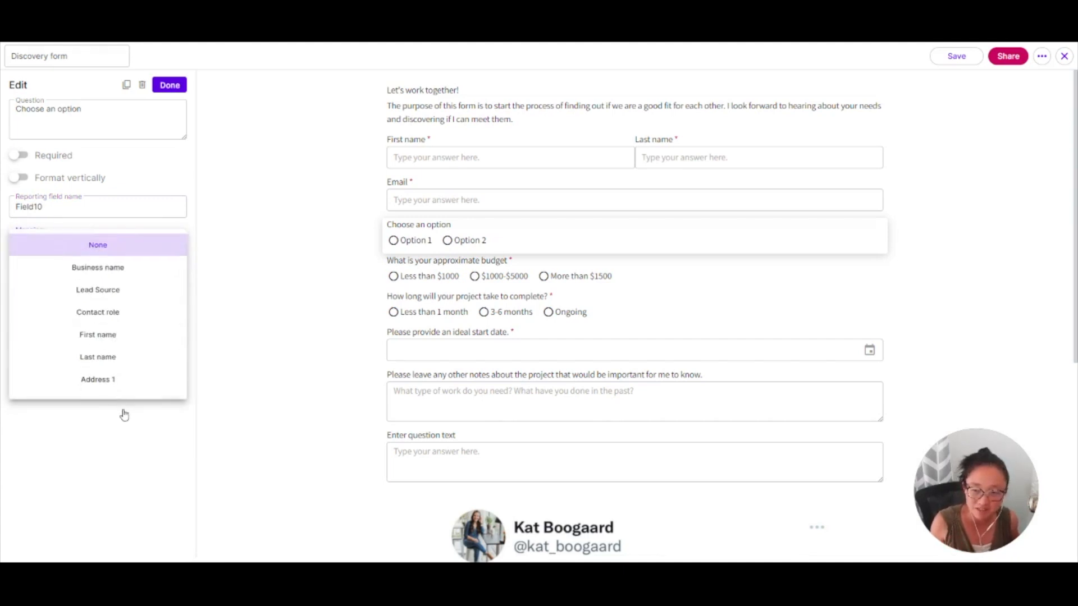
mouse_move(258, 183)
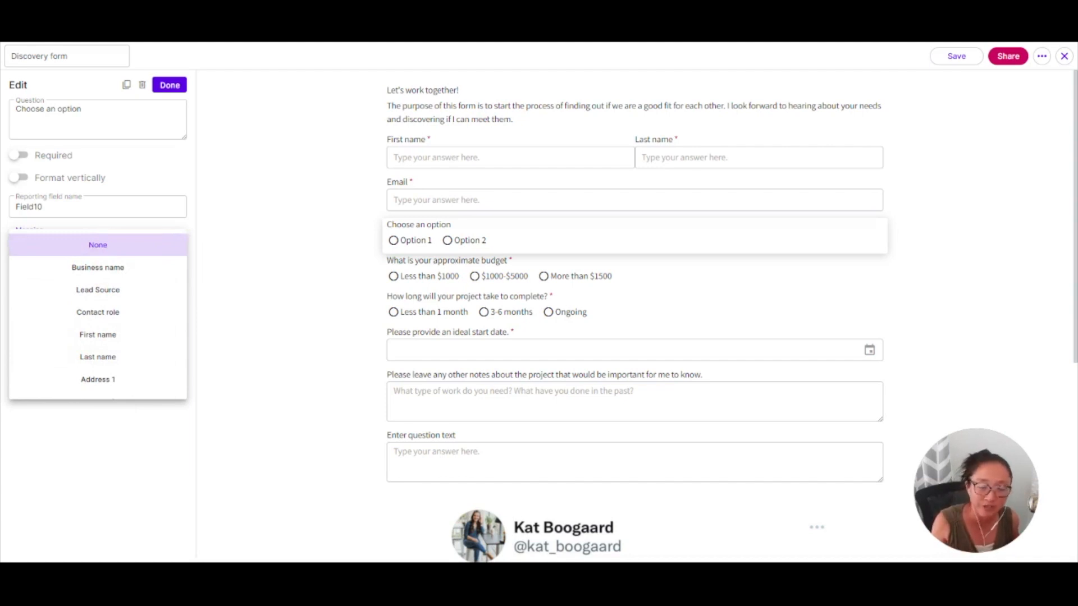
mouse_move(260, 183)
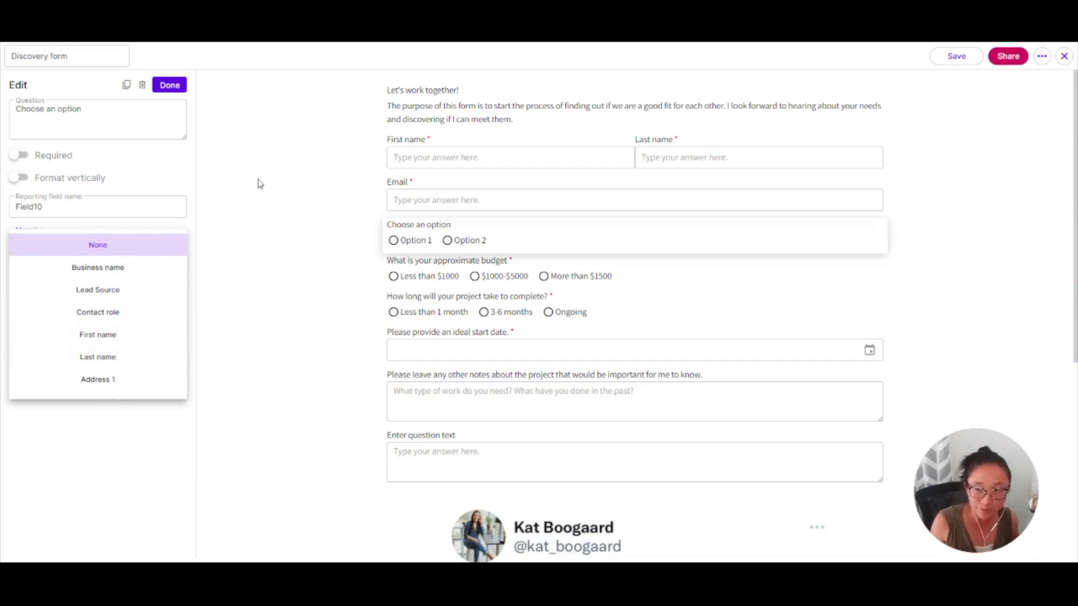
click(97, 245)
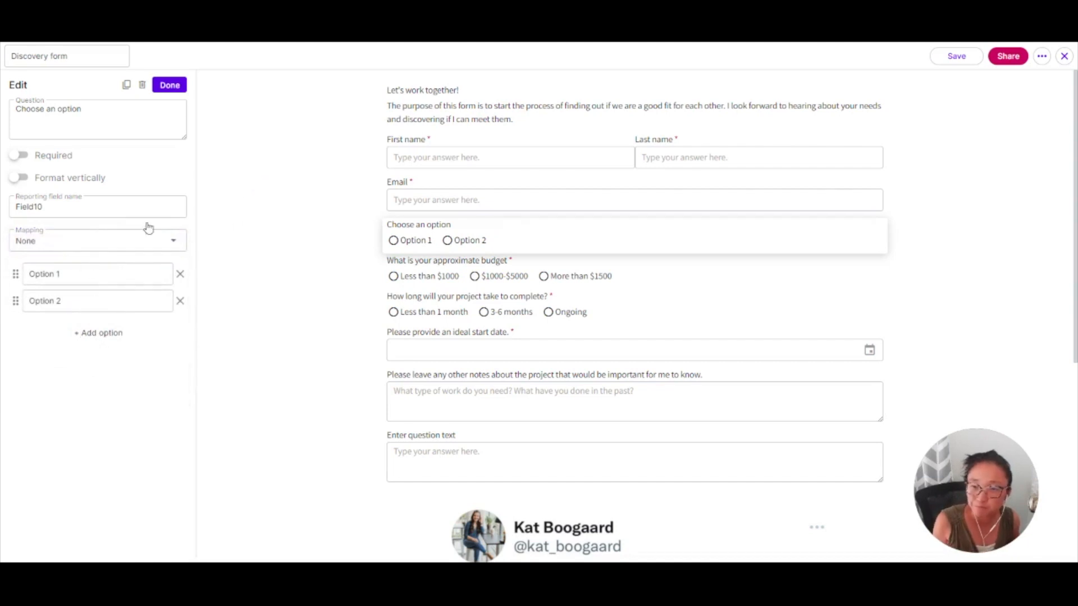
Review the First name field's settings and its contact-field mapping
click(170, 84)
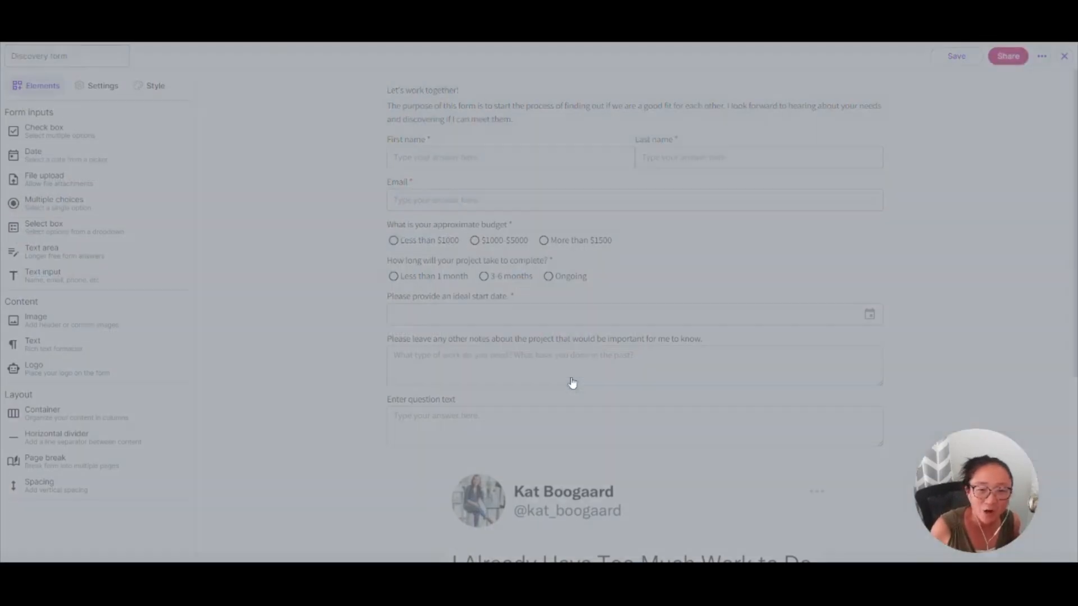
click(509, 157)
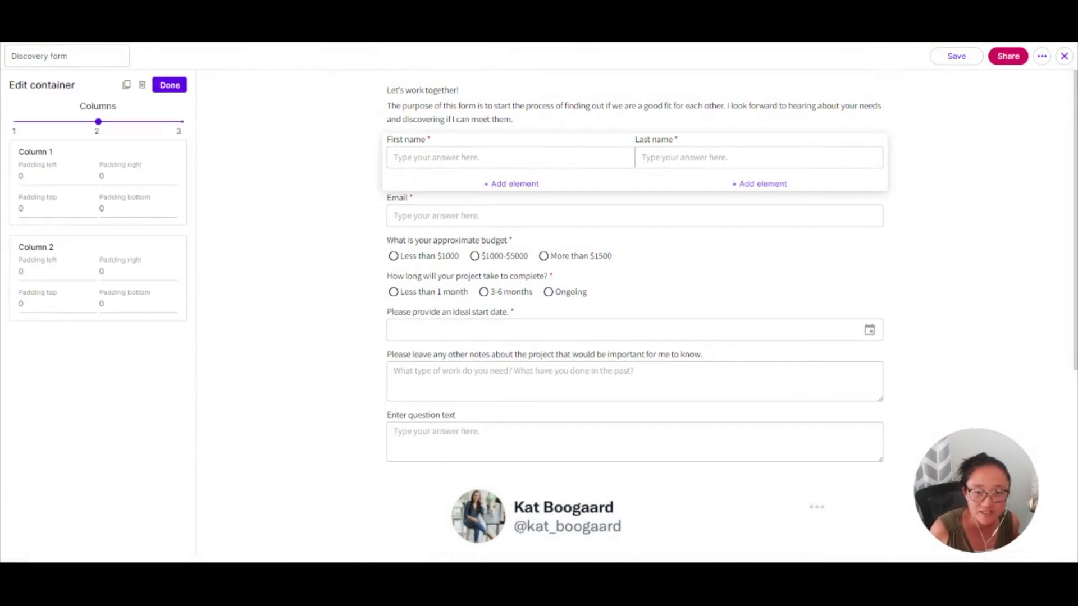
click(510, 157)
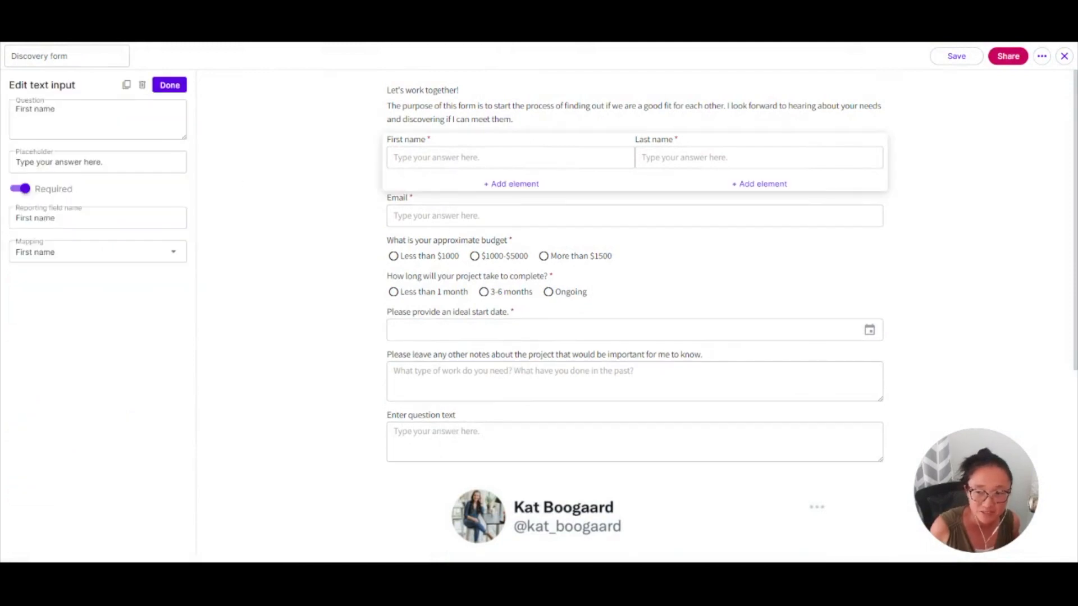
mouse_move(178, 243)
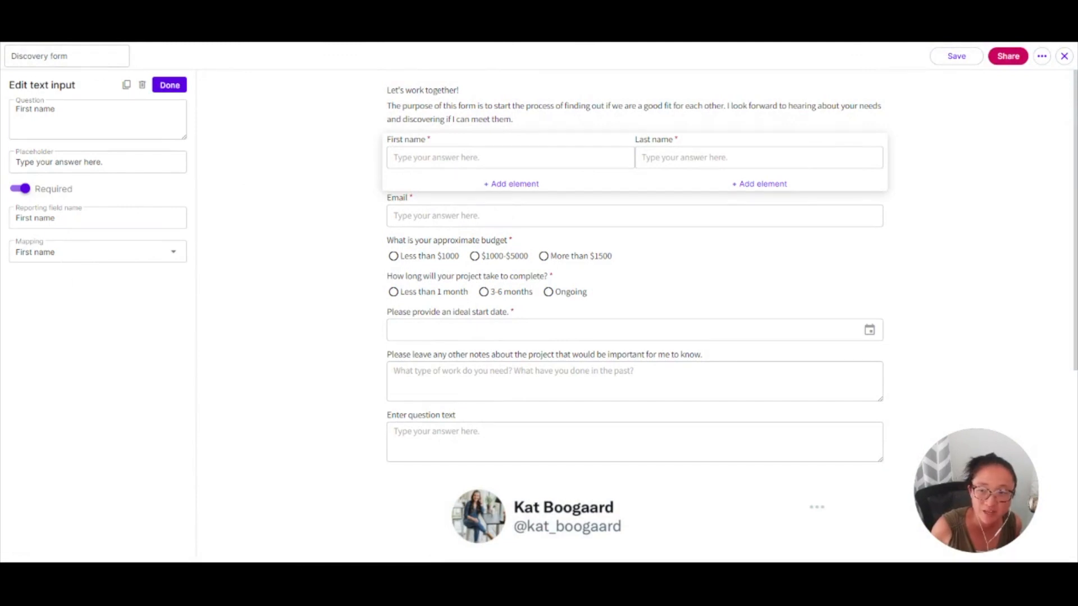
click(97, 252)
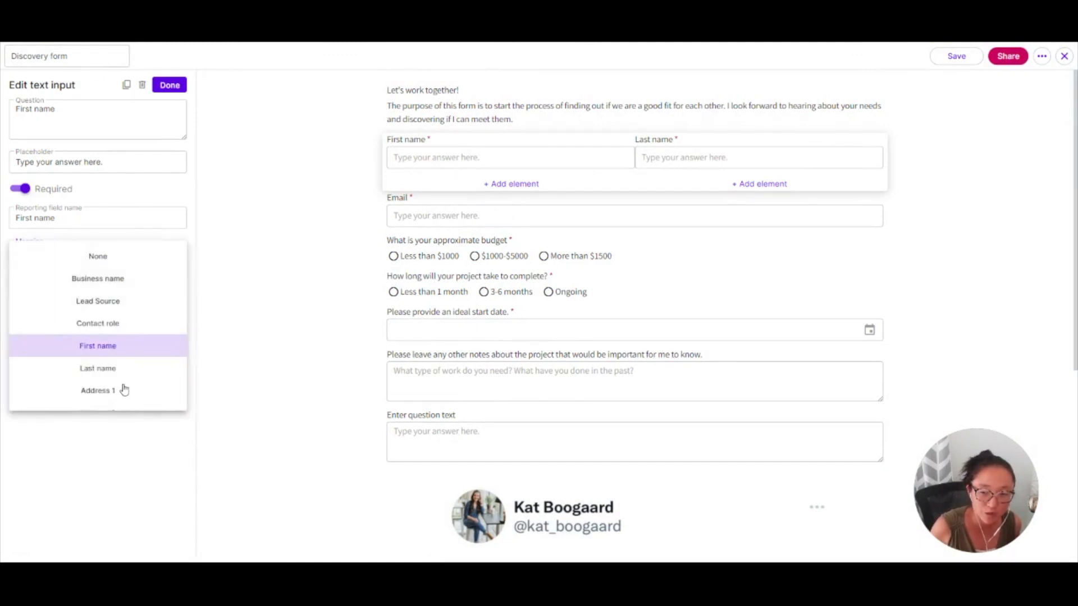
mouse_move(262, 372)
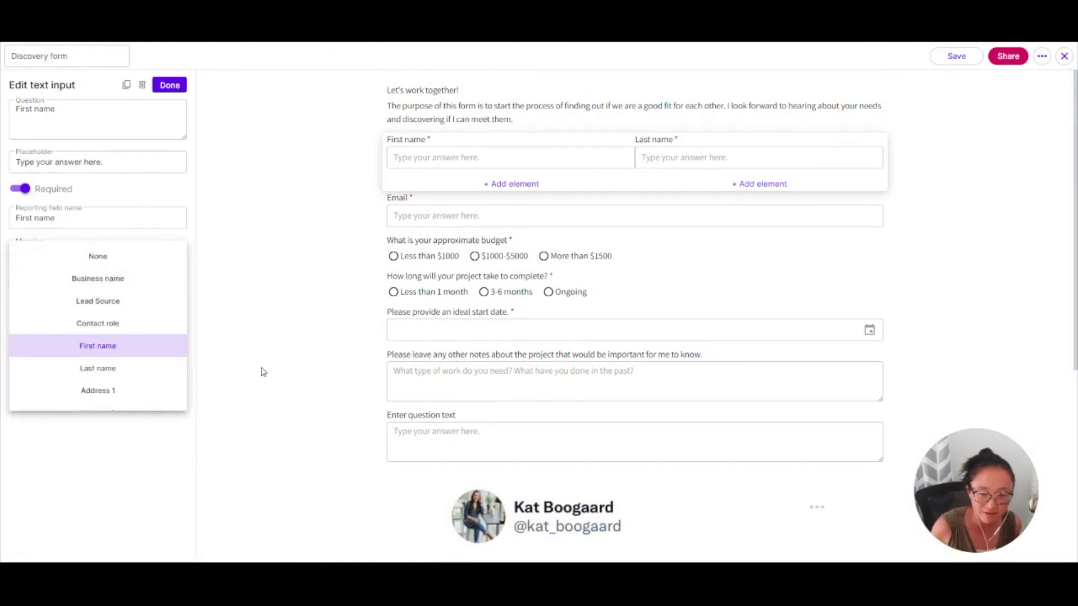
Review the budget and project-length questions and the text area, then finish with Done
click(448, 225)
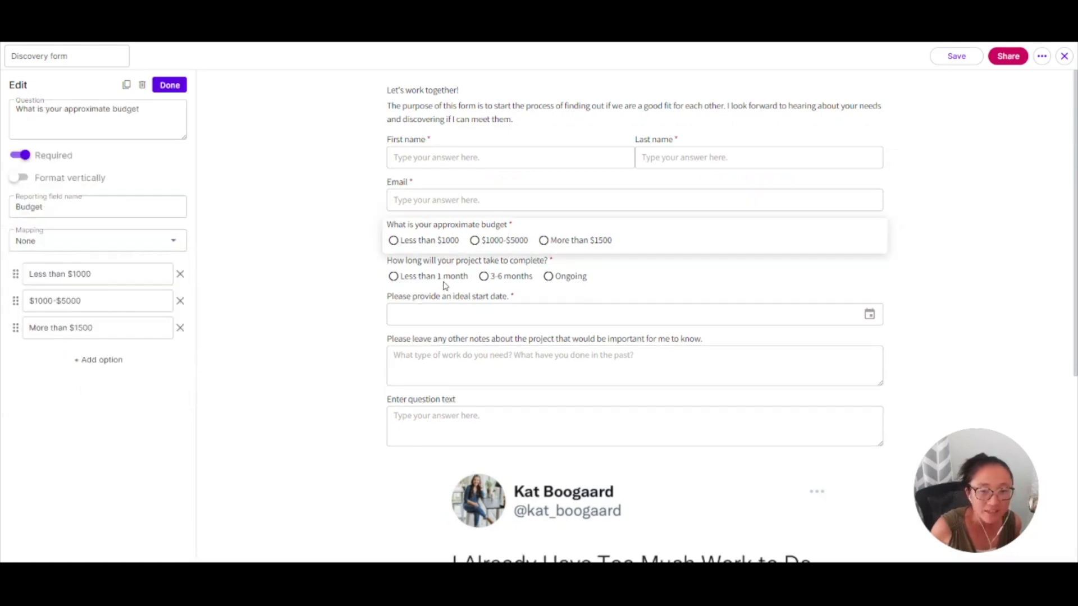
mouse_move(42, 271)
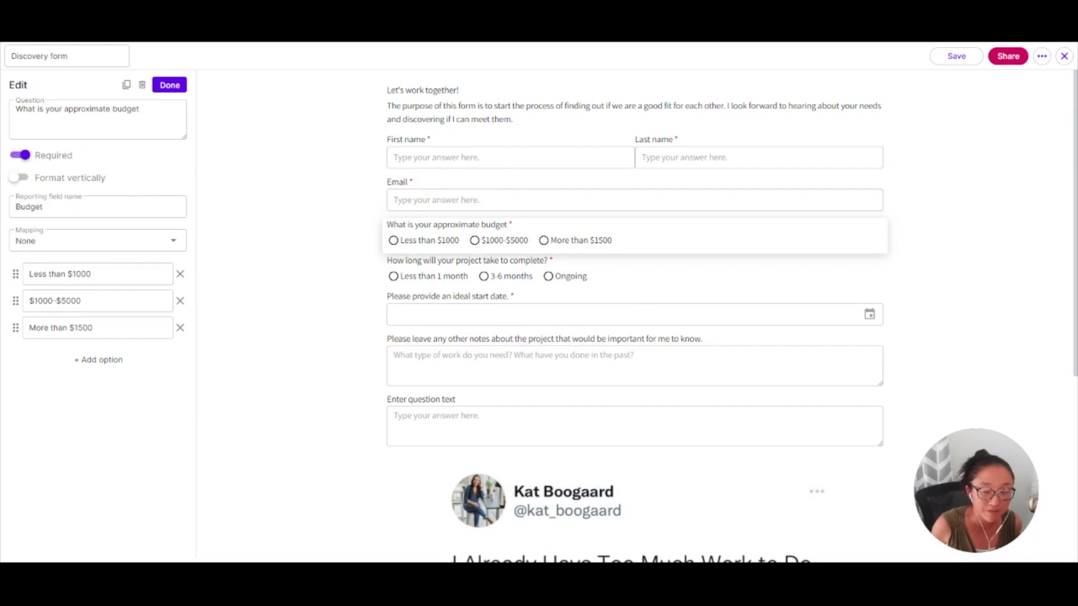
mouse_move(473, 329)
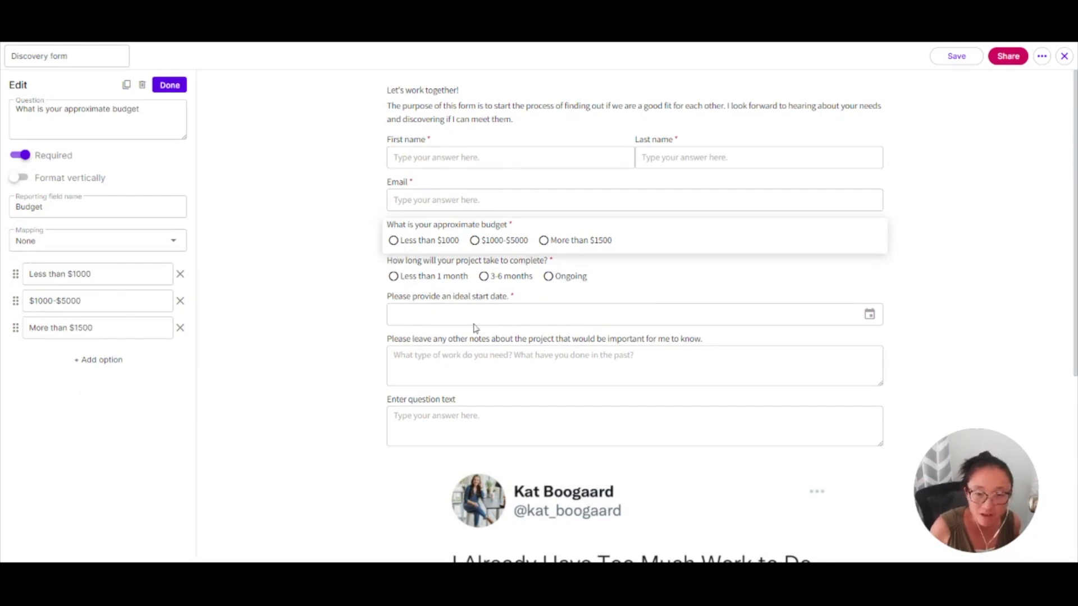
click(467, 269)
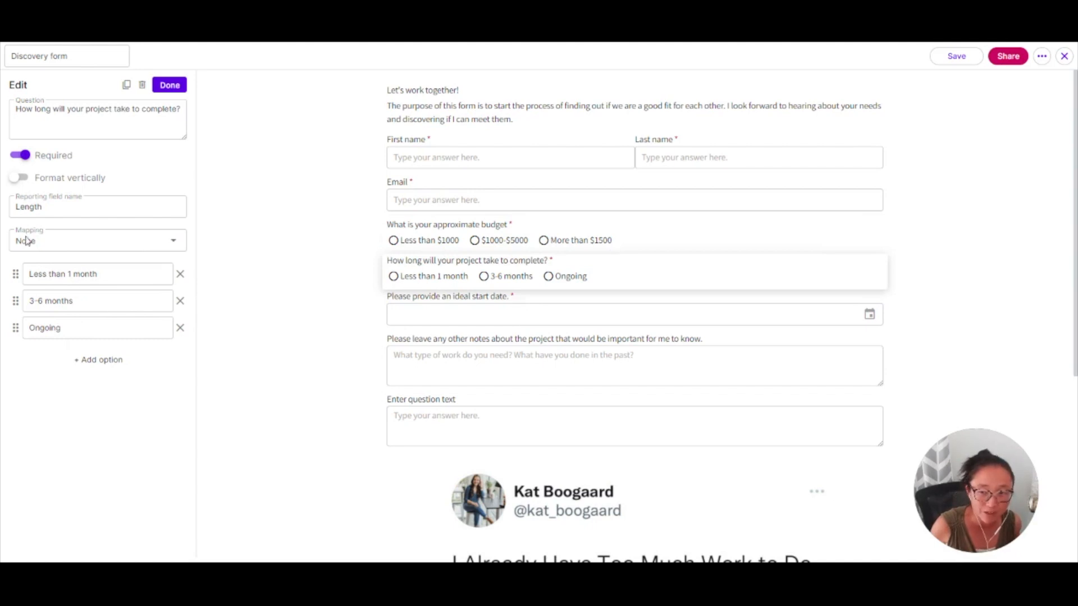
mouse_move(421, 435)
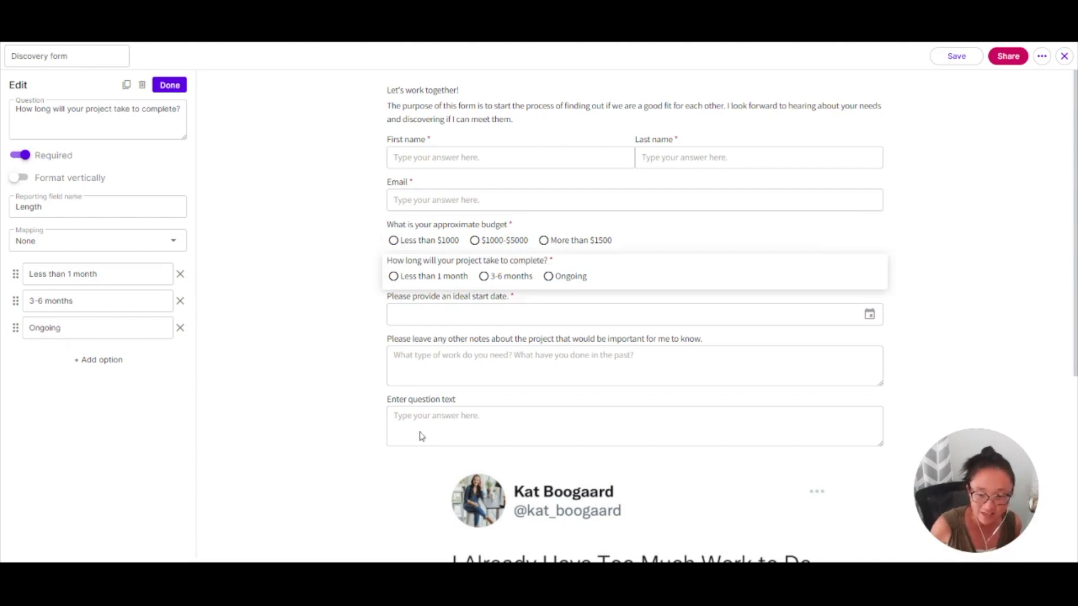
mouse_move(935, 344)
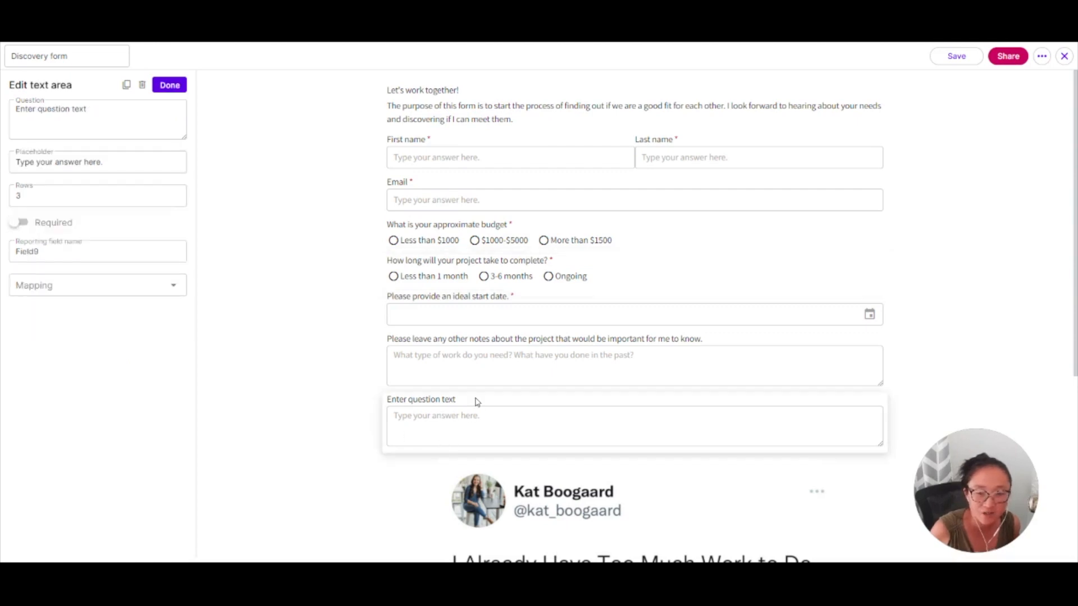
mouse_move(544, 503)
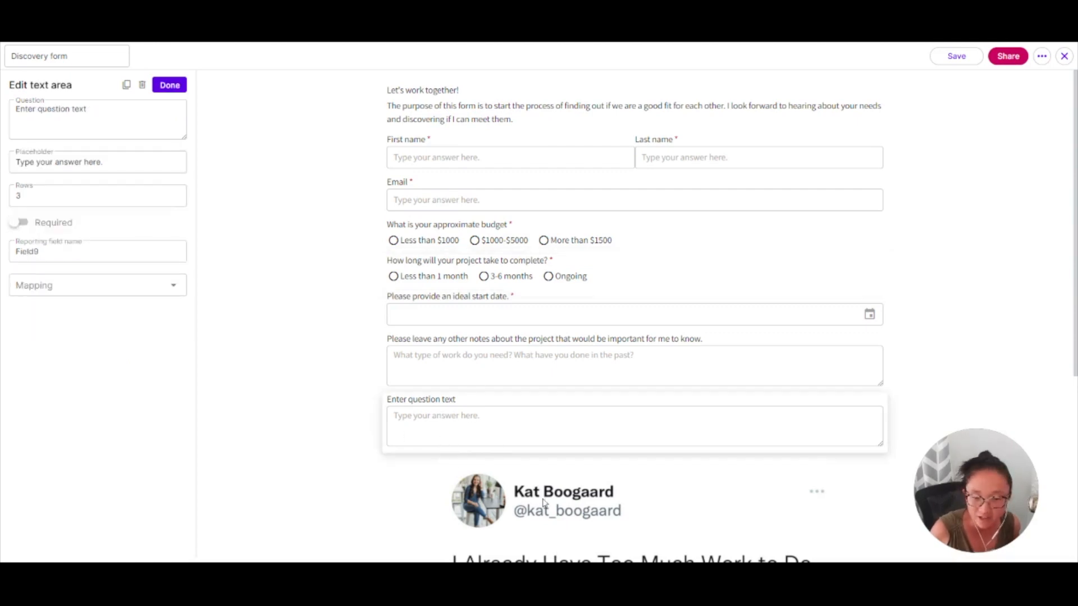
scroll(down, 3)
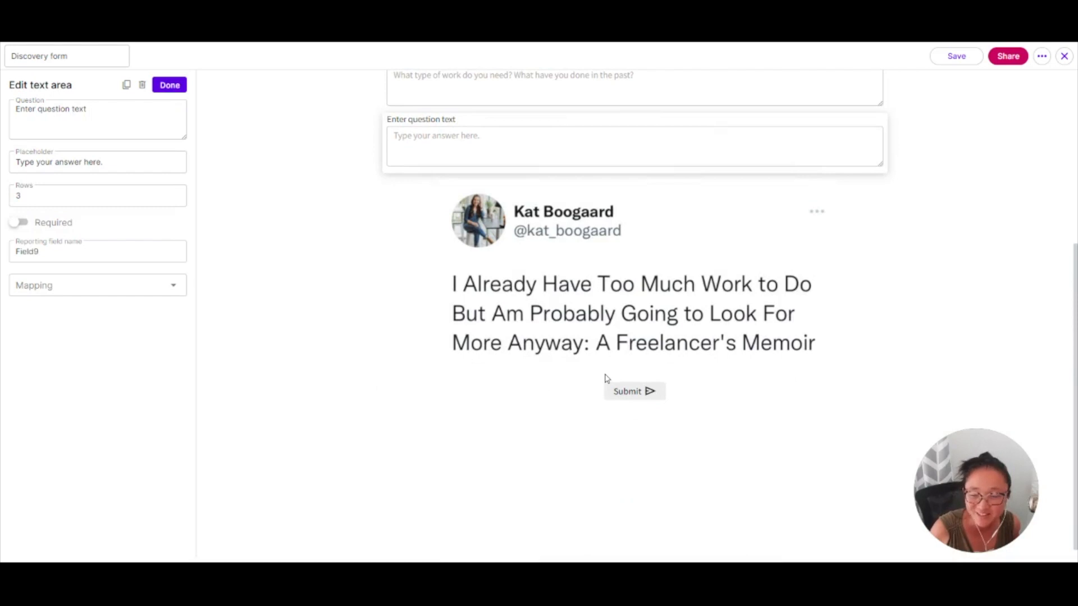
scroll(up, 3)
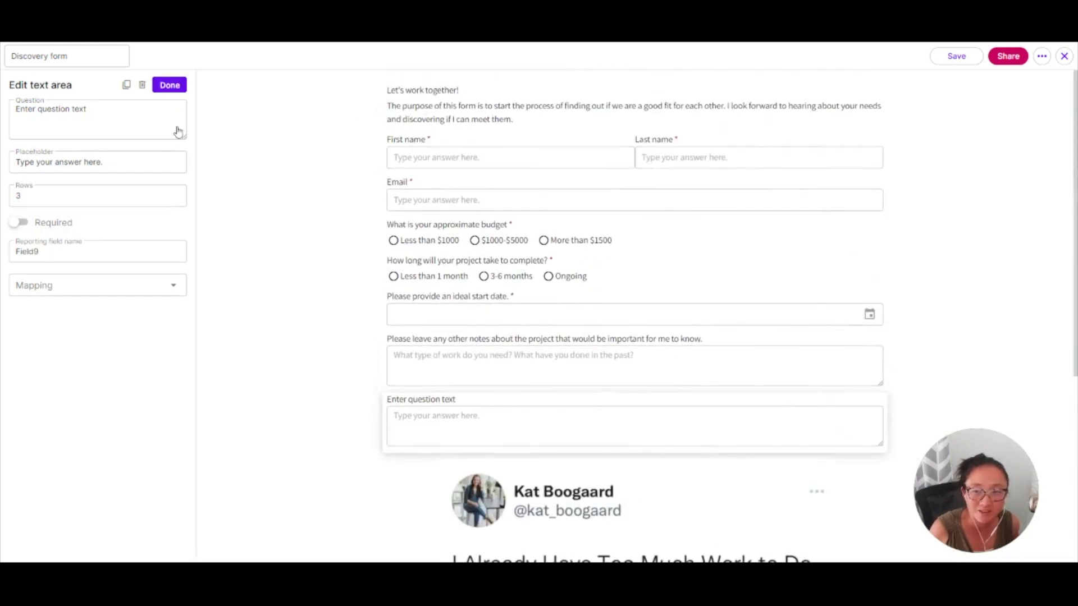
click(169, 85)
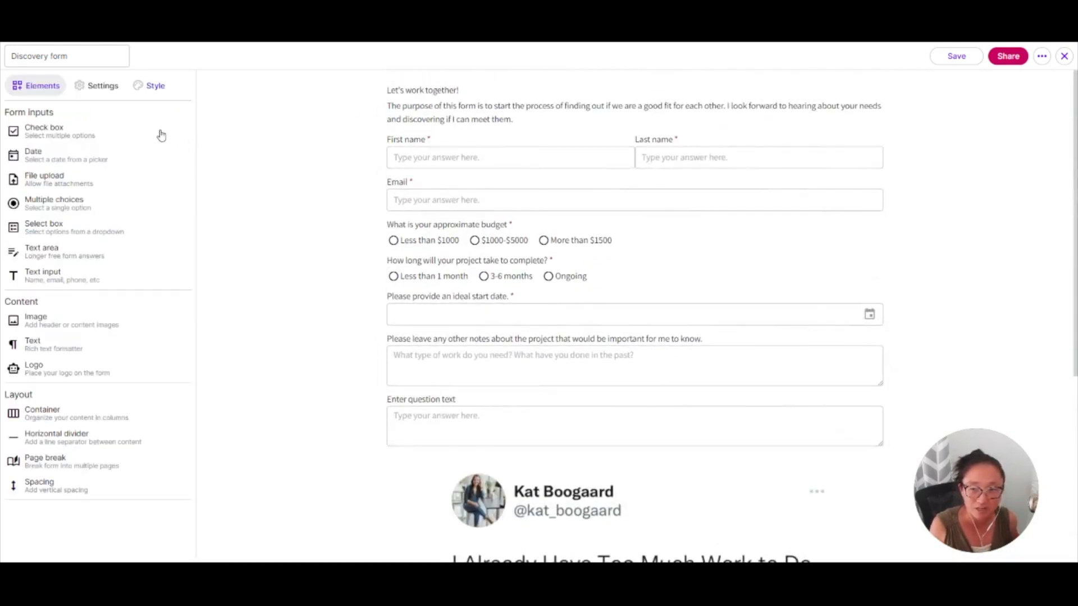
Review the form's Style and its Settings: Inquiry pipeline and submitted-response confirmation
click(155, 85)
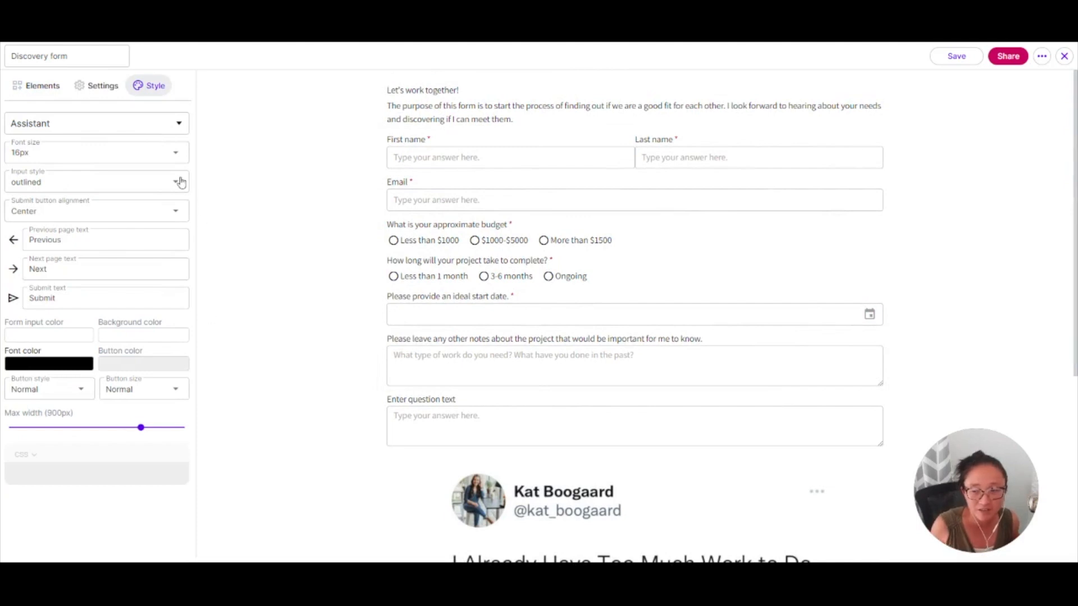
mouse_move(133, 414)
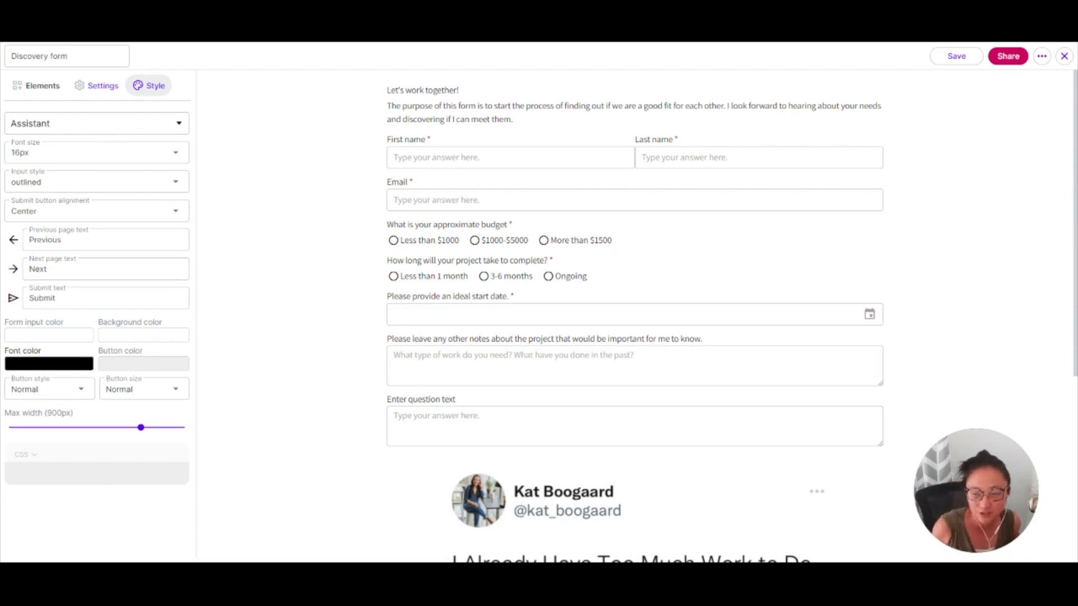
click(102, 85)
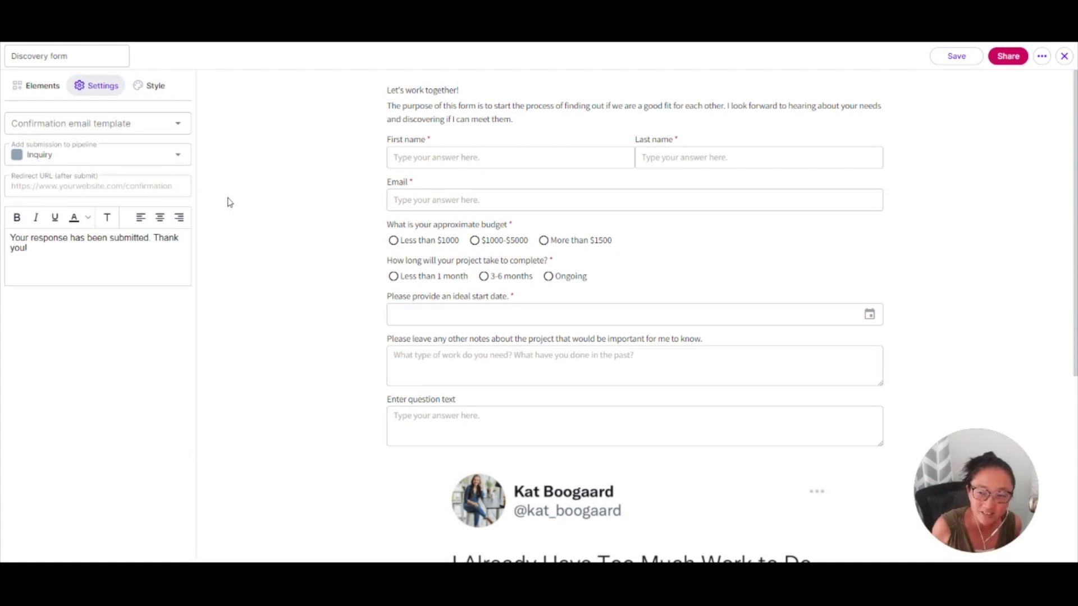
mouse_move(194, 200)
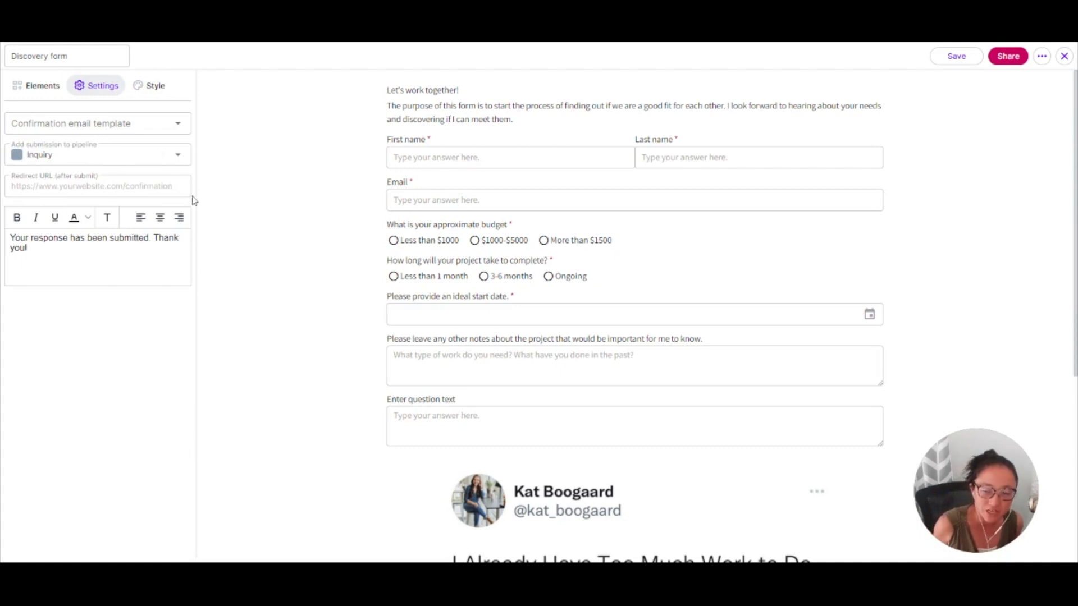
mouse_move(807, 432)
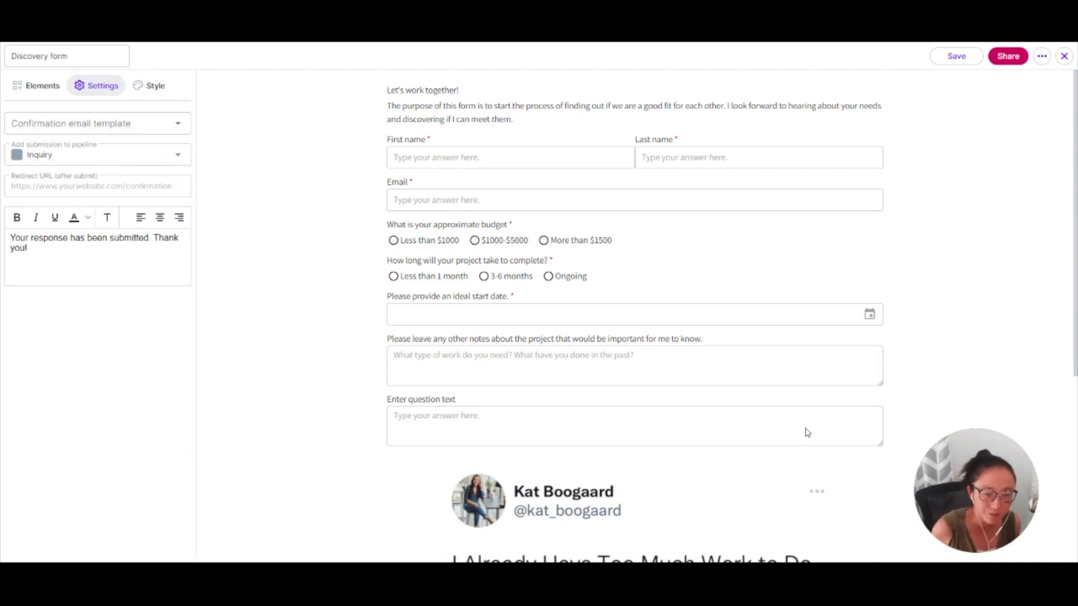
mouse_move(835, 365)
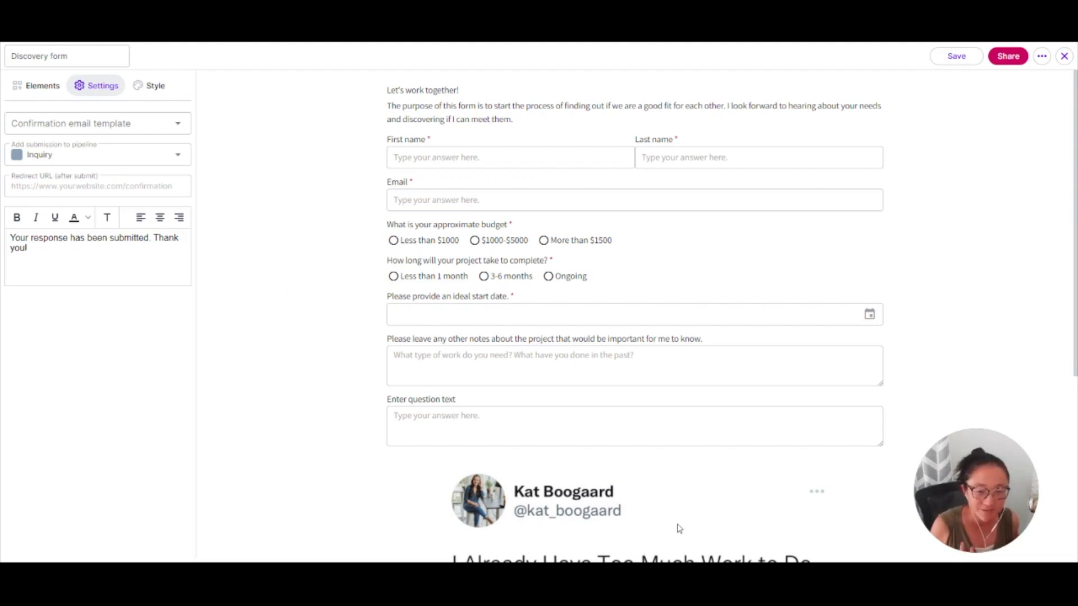
mouse_move(376, 324)
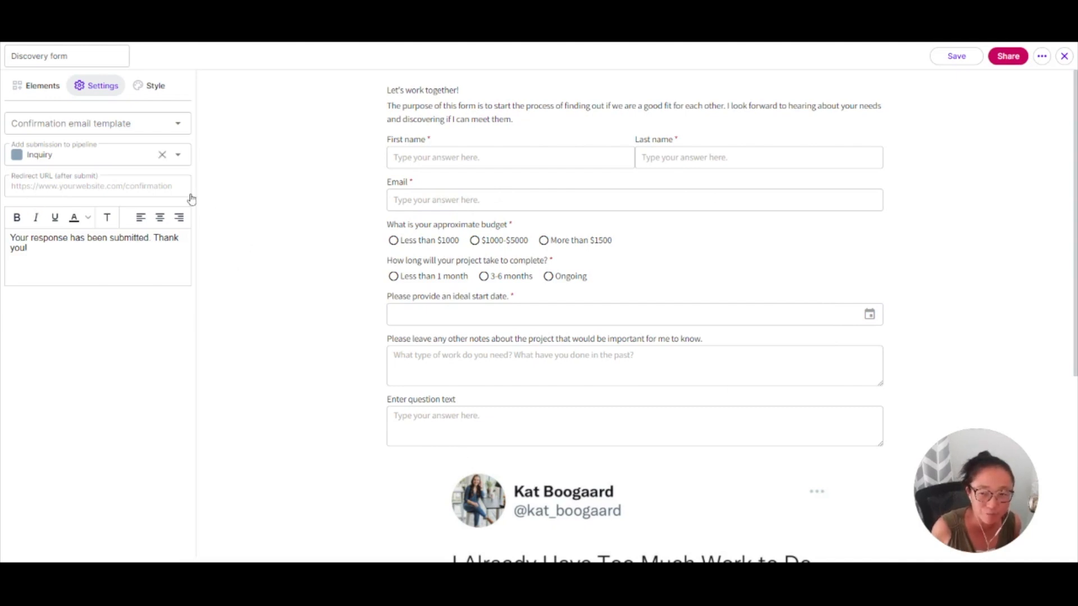
mouse_move(270, 350)
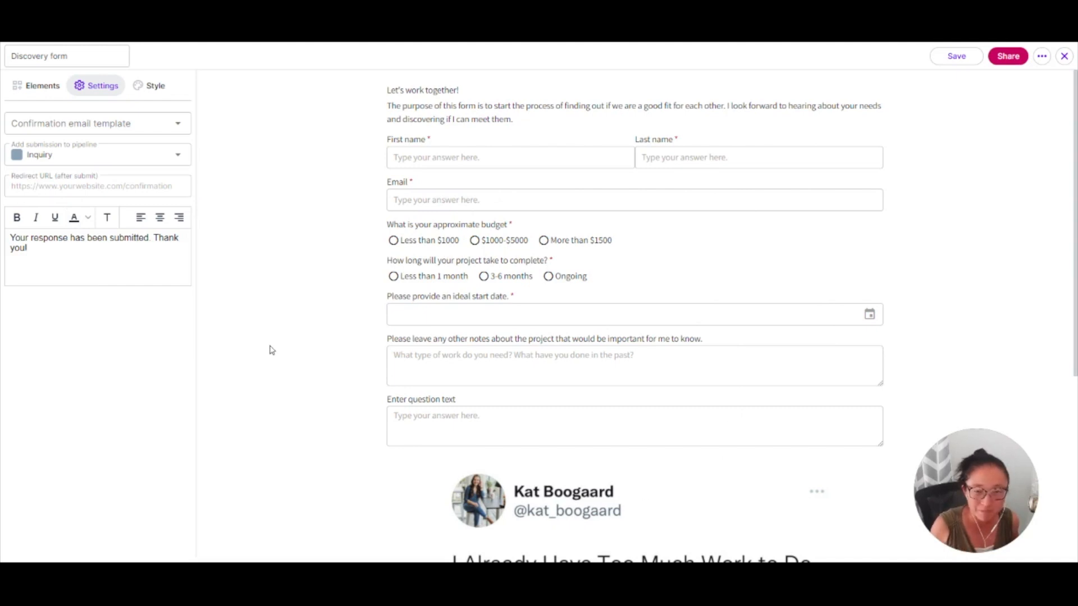
mouse_move(240, 227)
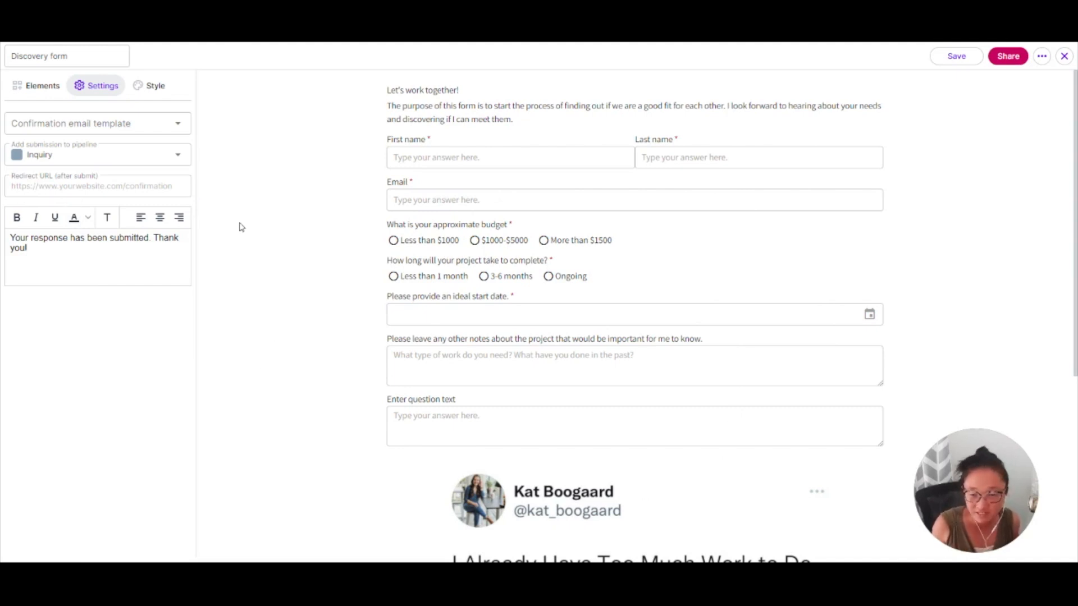
mouse_move(252, 198)
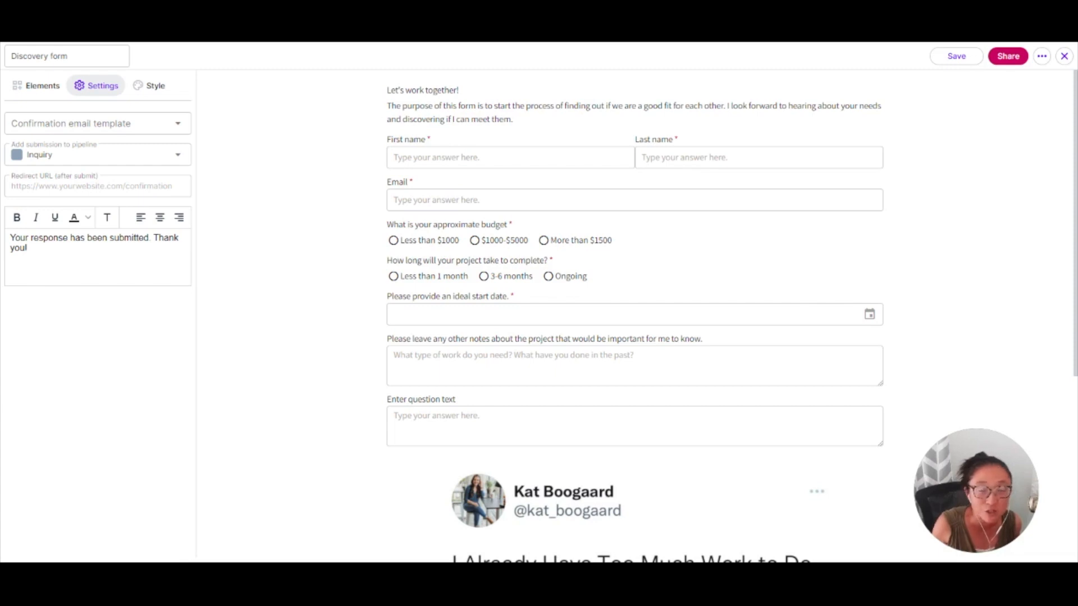
mouse_move(242, 253)
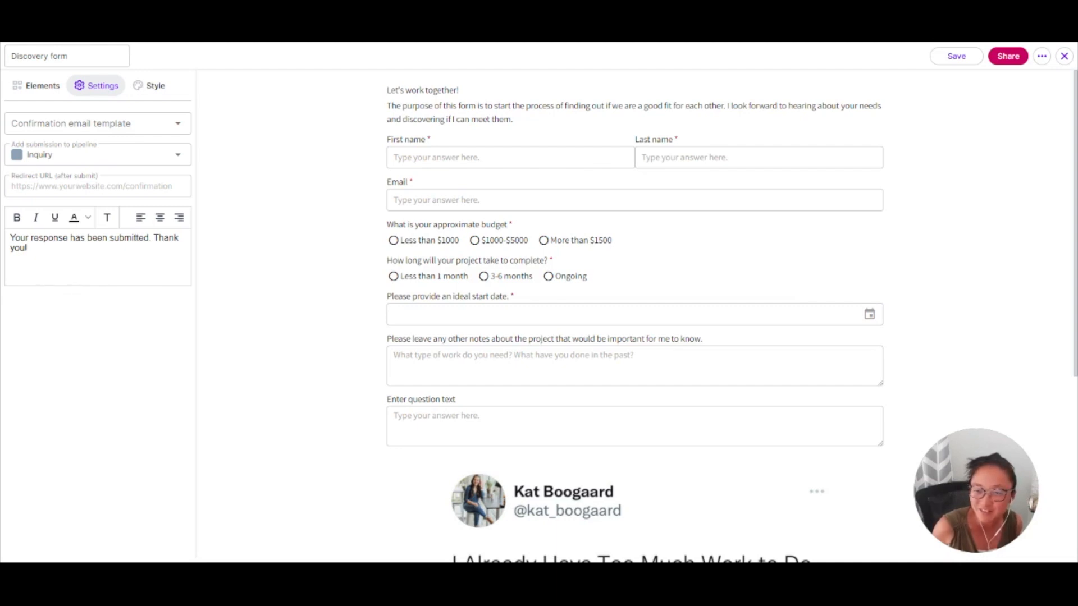
scroll(down, 3)
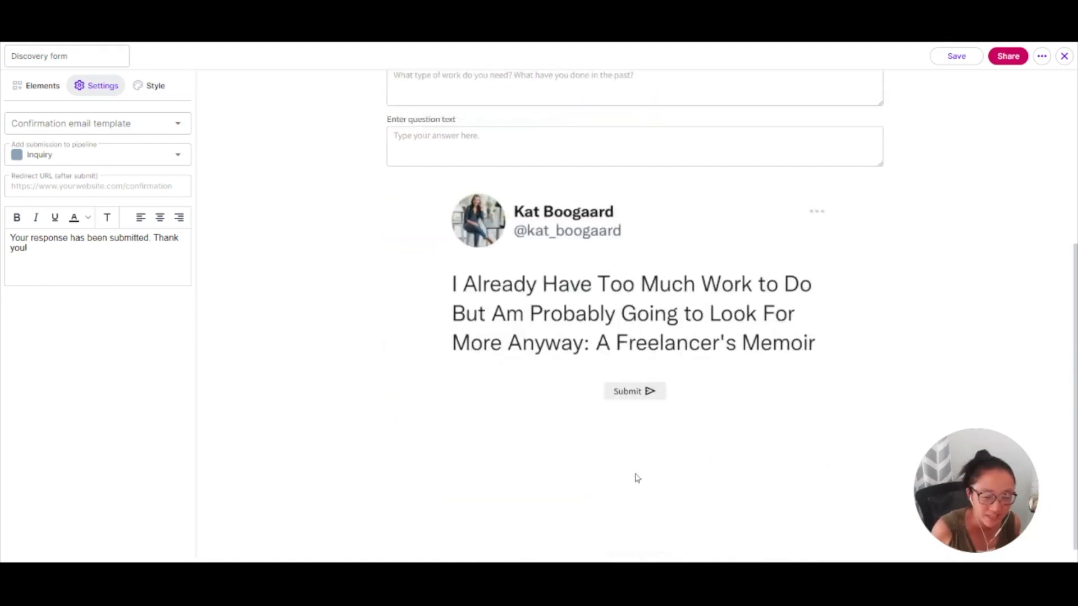
scroll(up, 3)
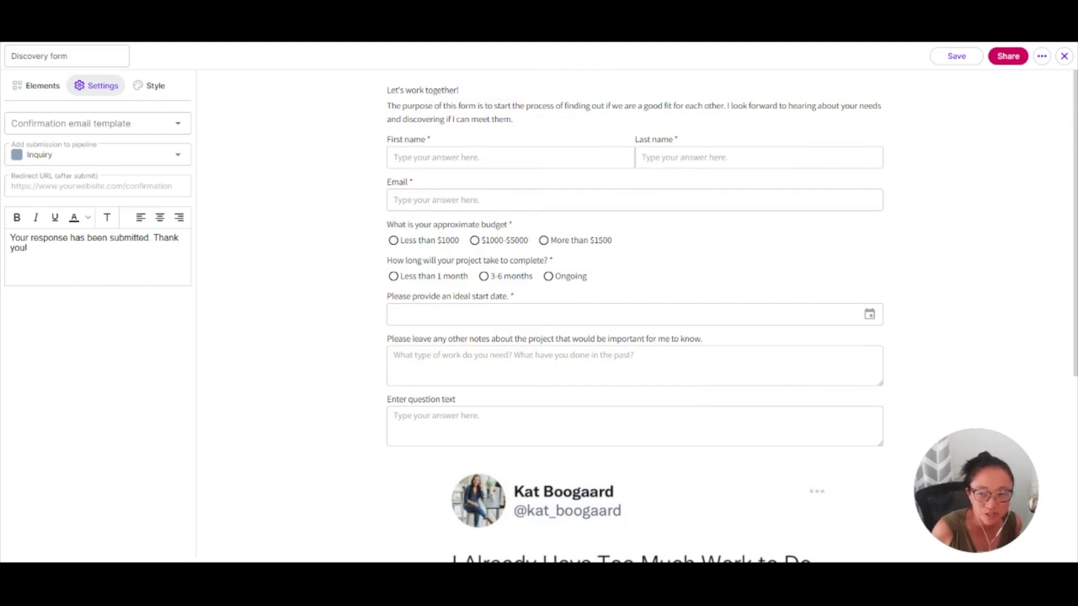
mouse_move(994, 120)
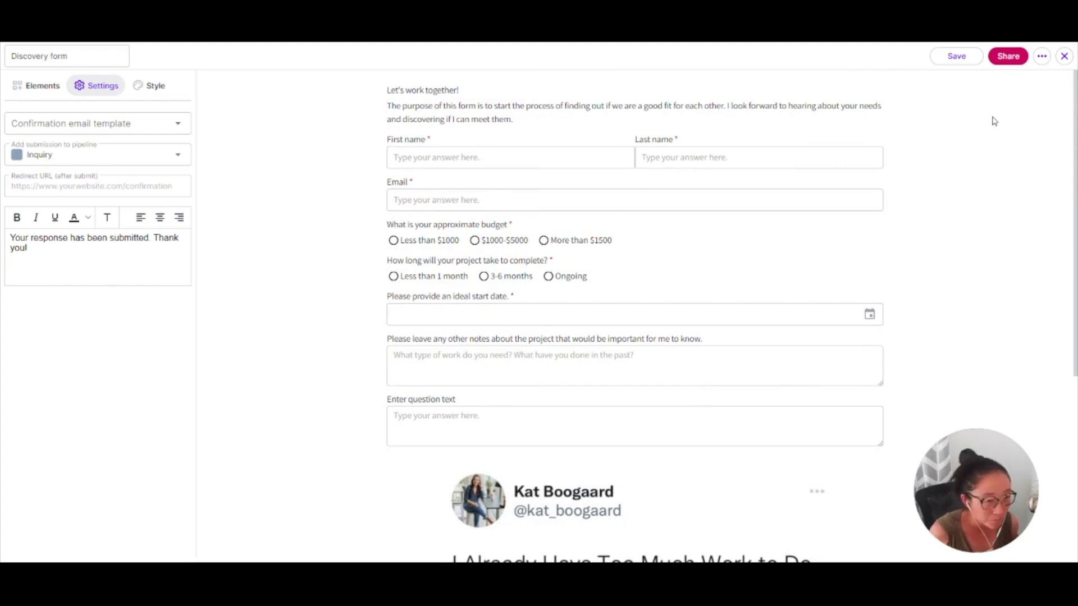
click(1007, 56)
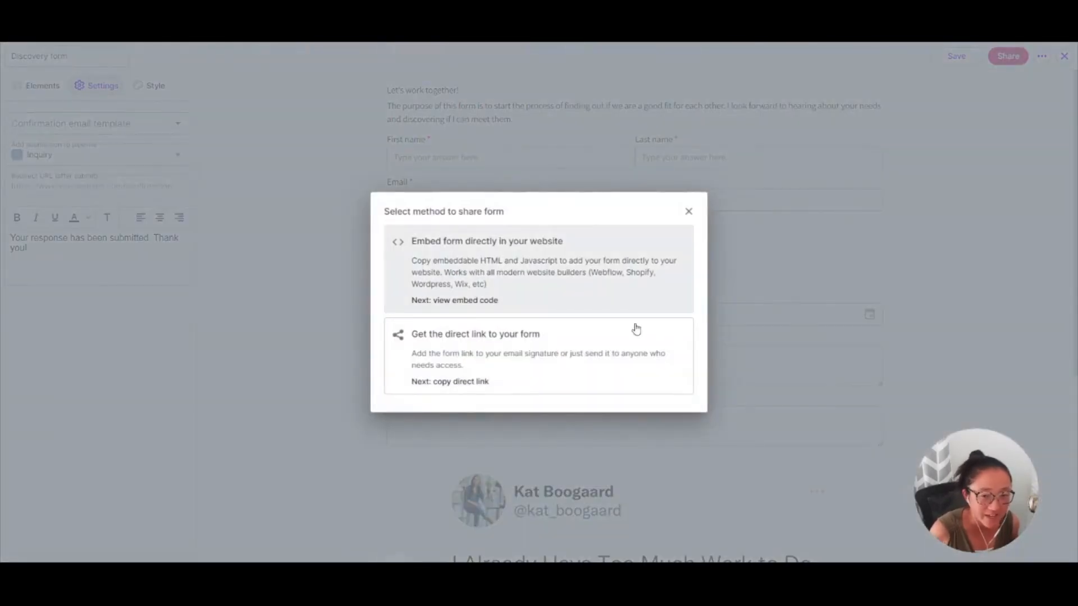
mouse_move(608, 336)
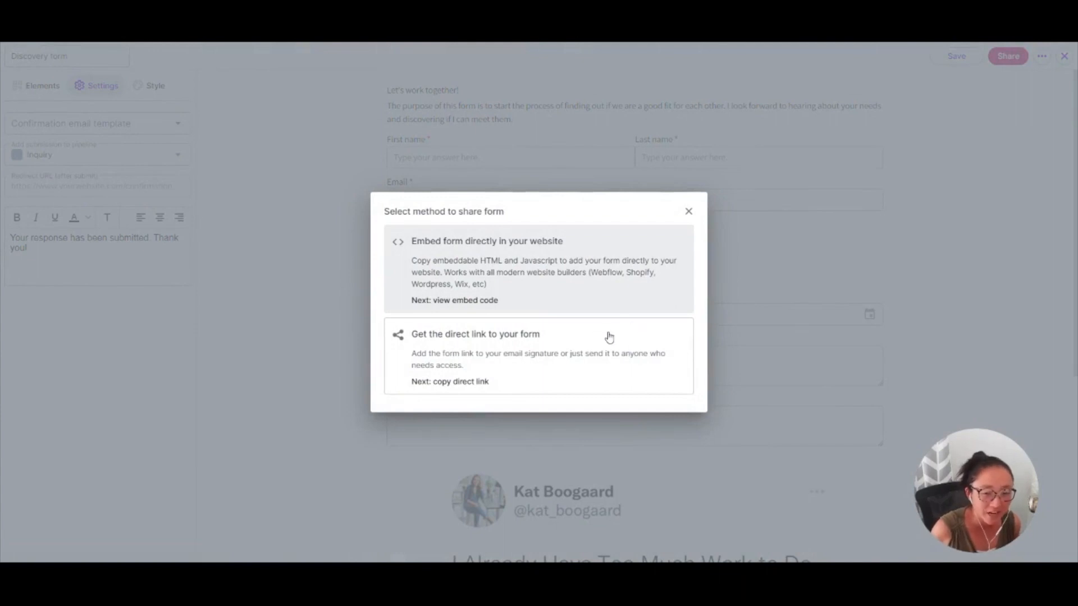
mouse_move(626, 405)
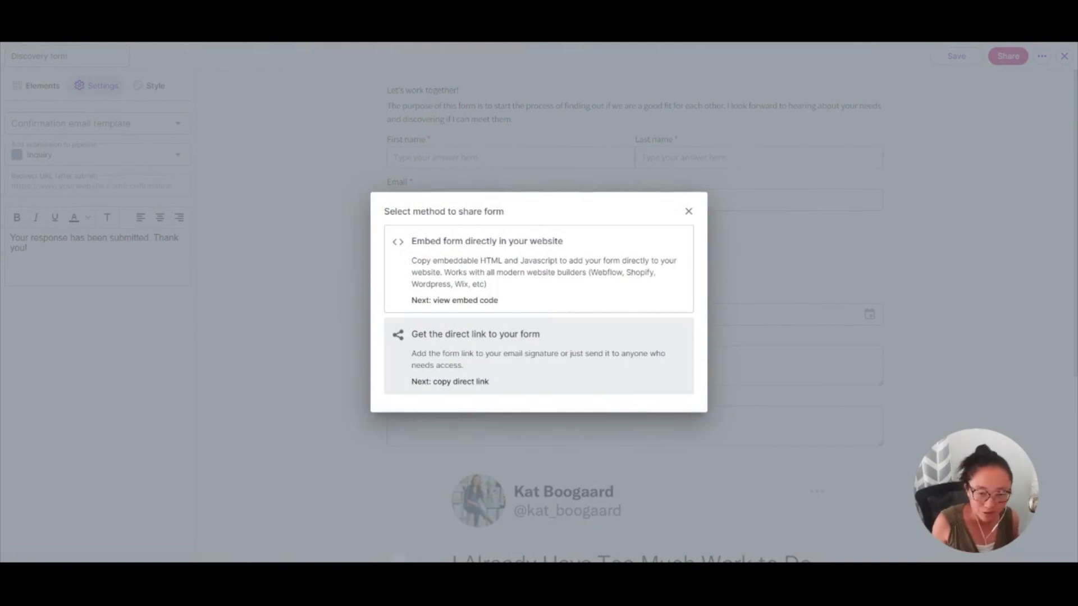
click(688, 211)
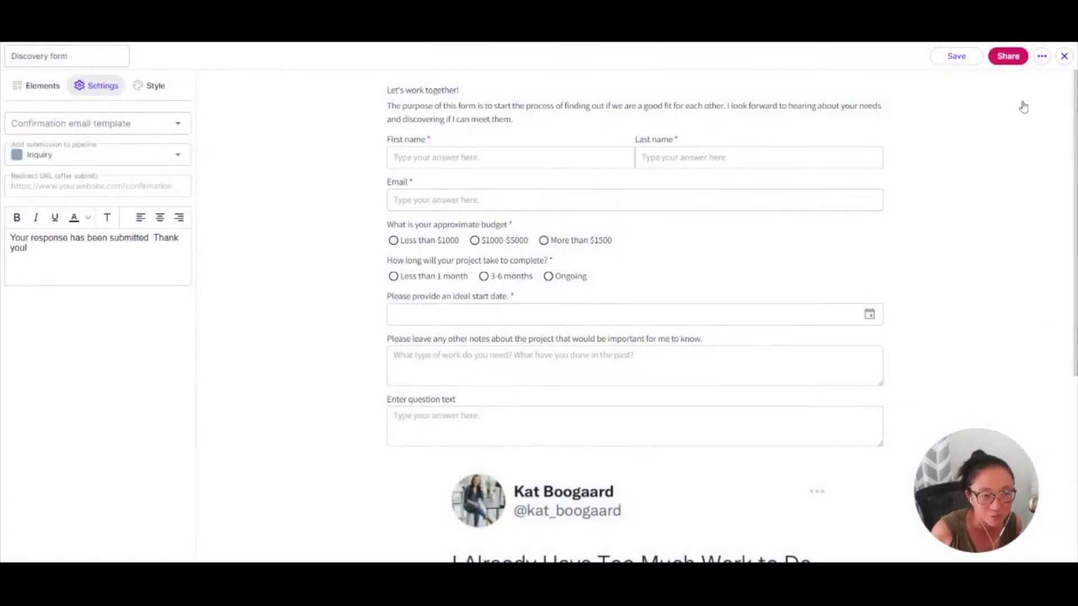
Close the Discovery form editor
click(1065, 56)
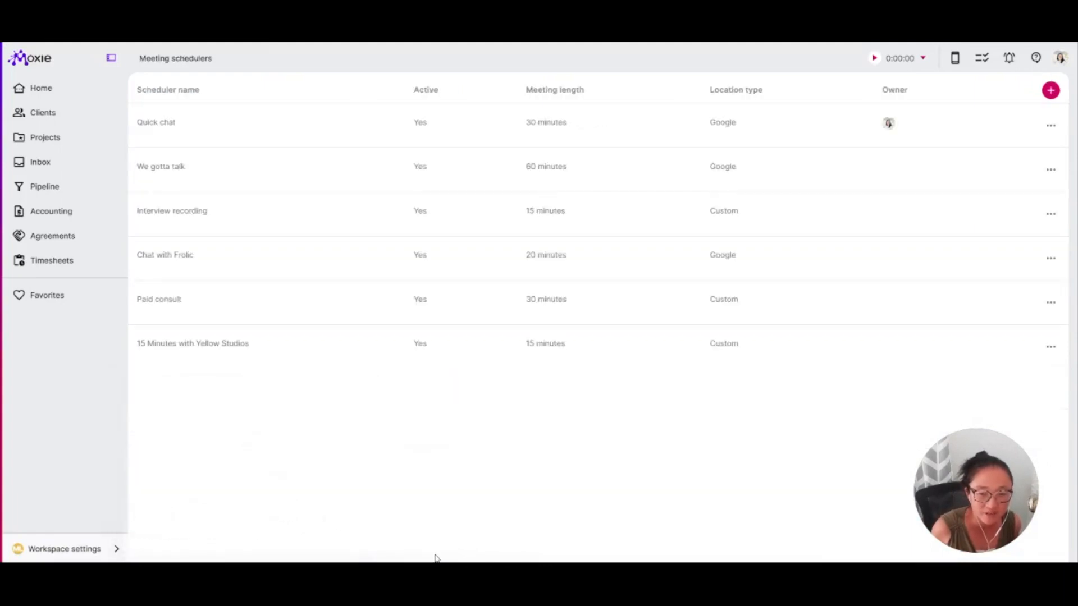
mouse_move(145, 335)
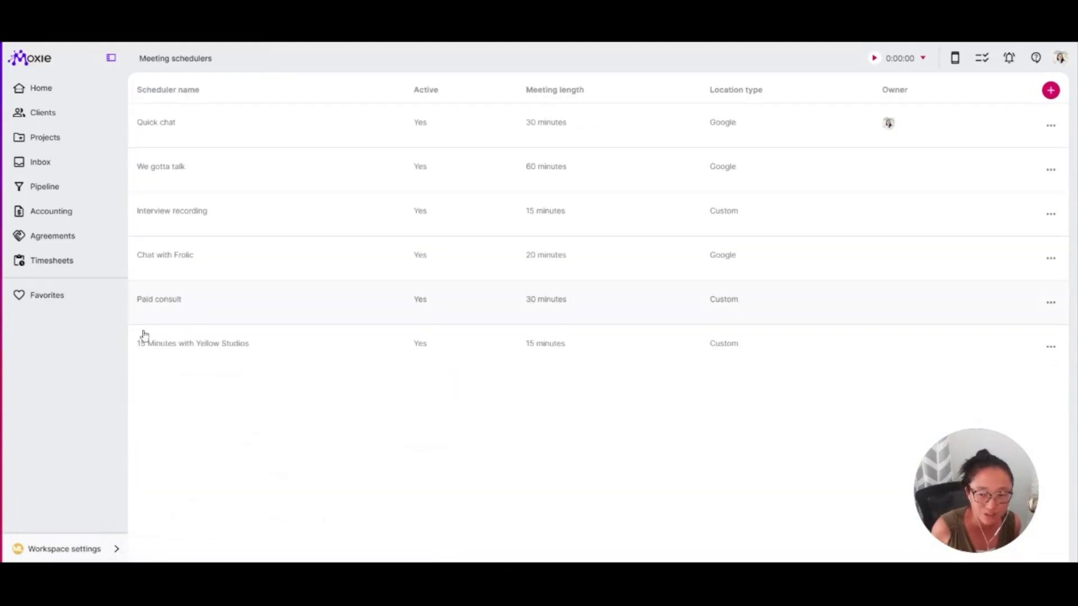
Set Paid consult's Additional form questions to Meeting preparation and close the scheduler
click(159, 298)
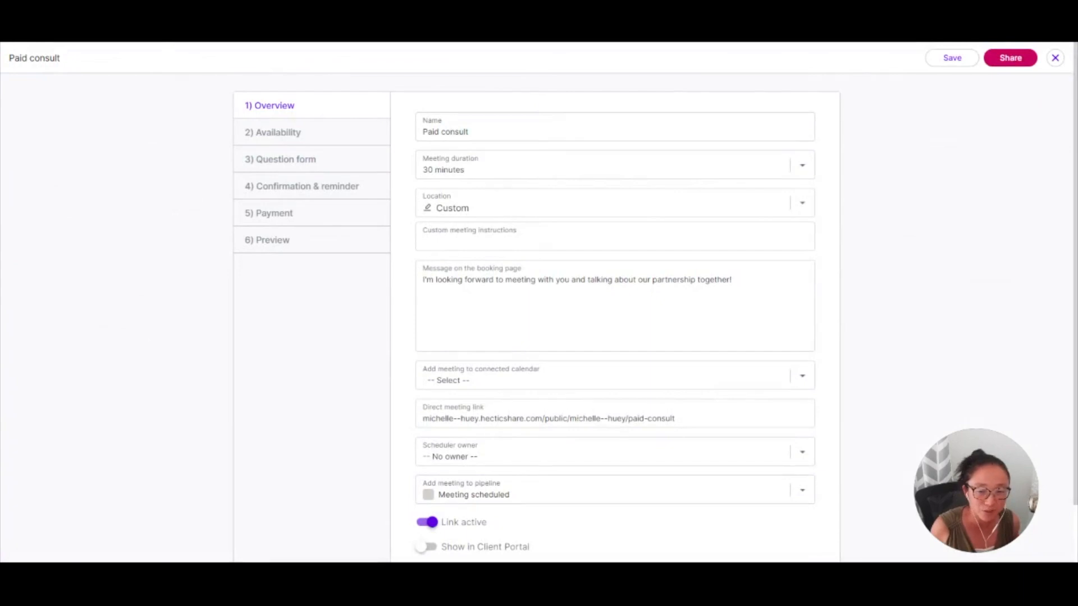
mouse_move(848, 301)
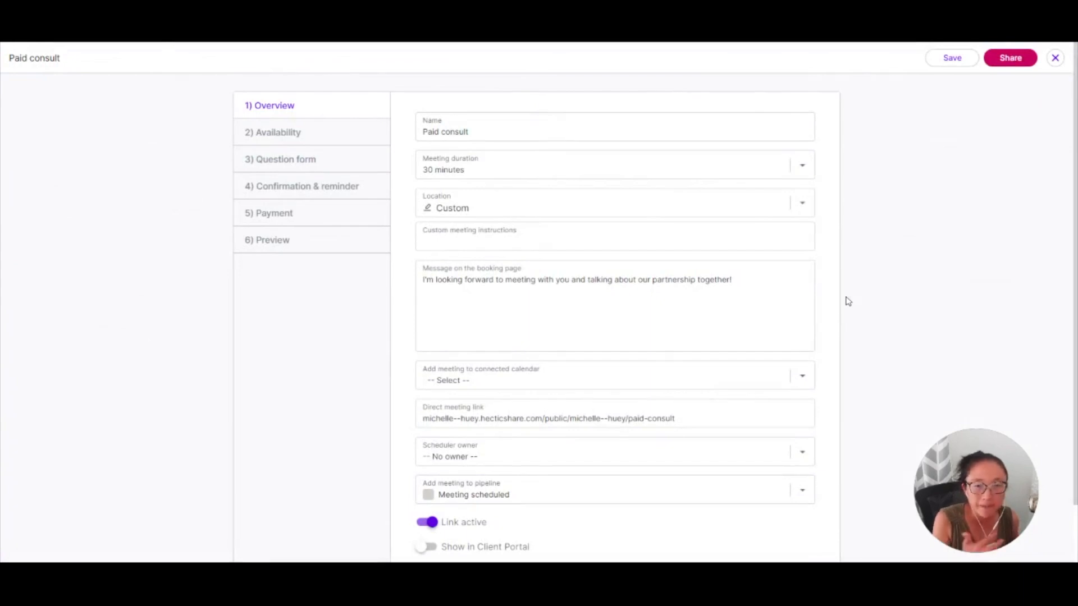
mouse_move(849, 300)
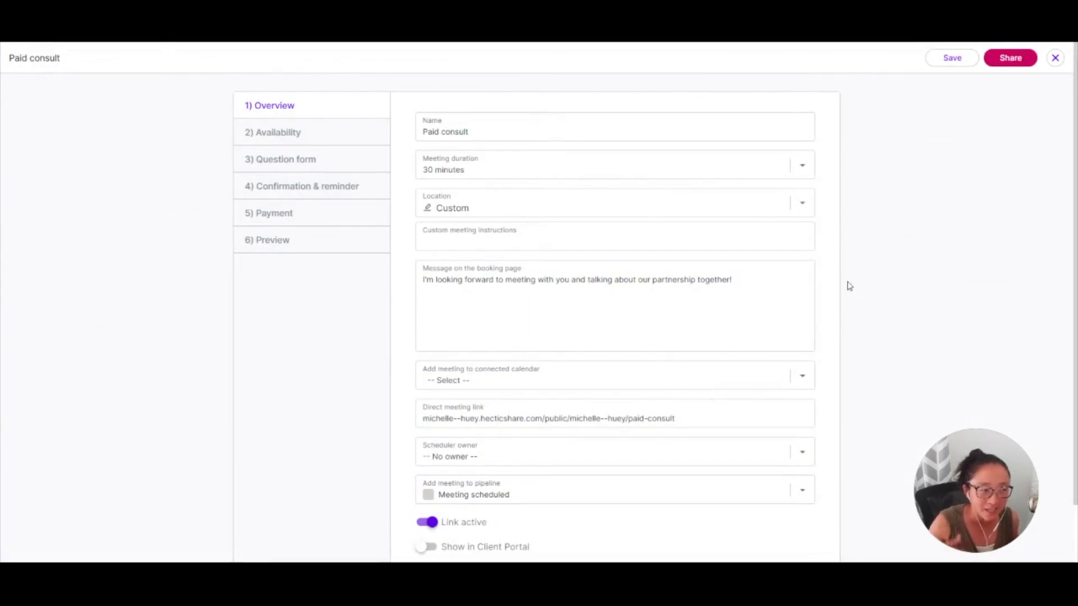
mouse_move(856, 229)
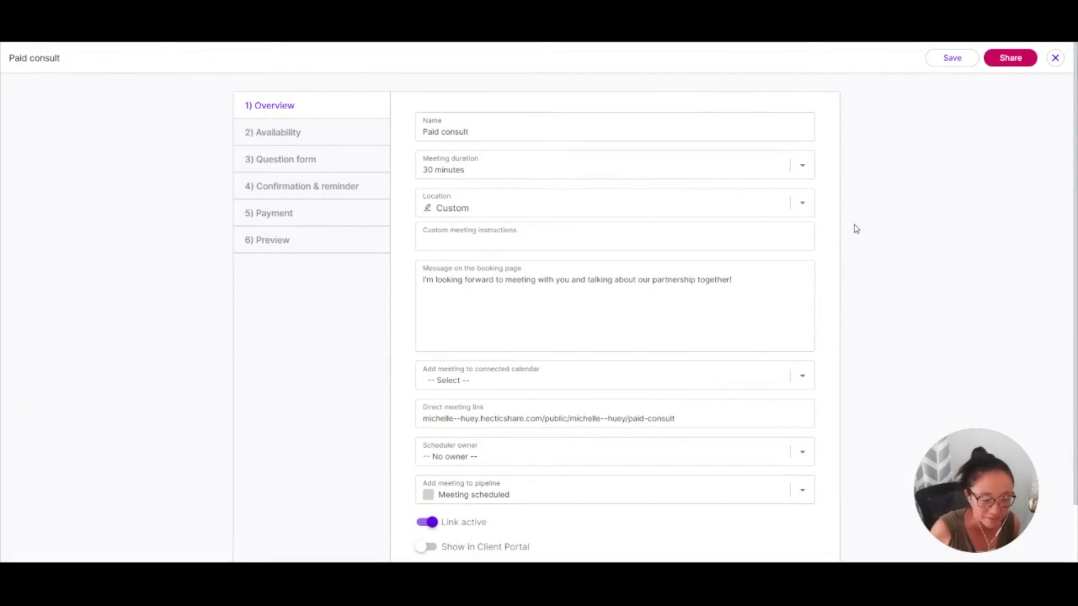
mouse_move(858, 229)
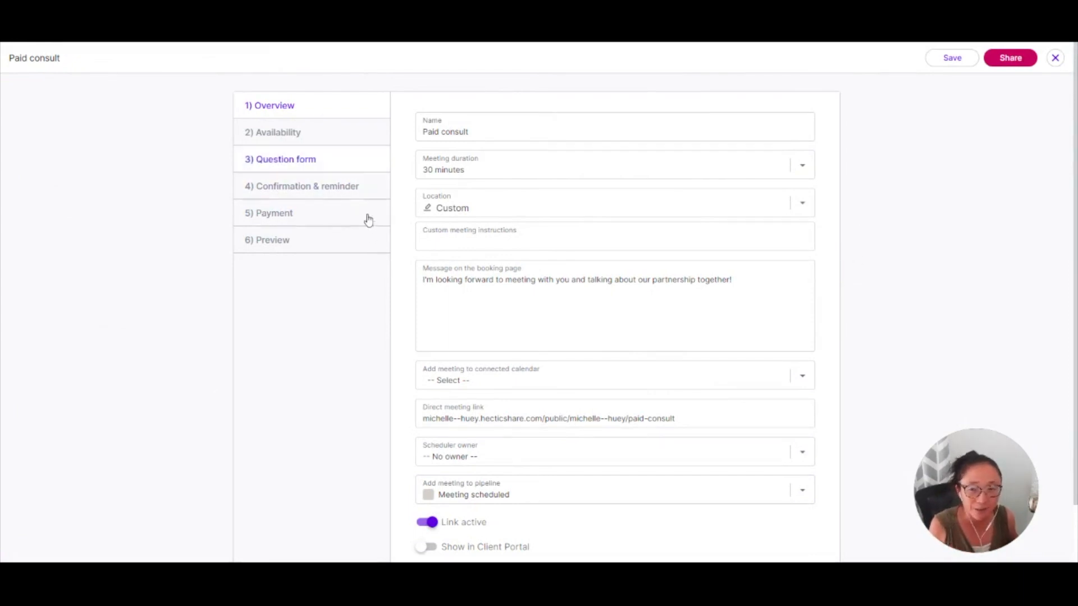
click(282, 158)
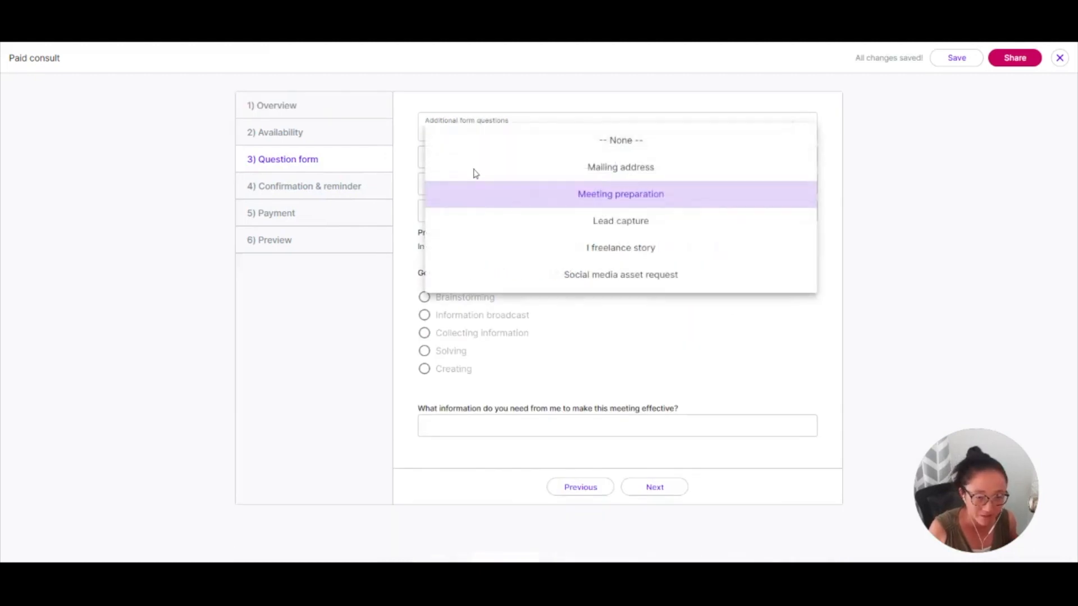
scroll(down, 3)
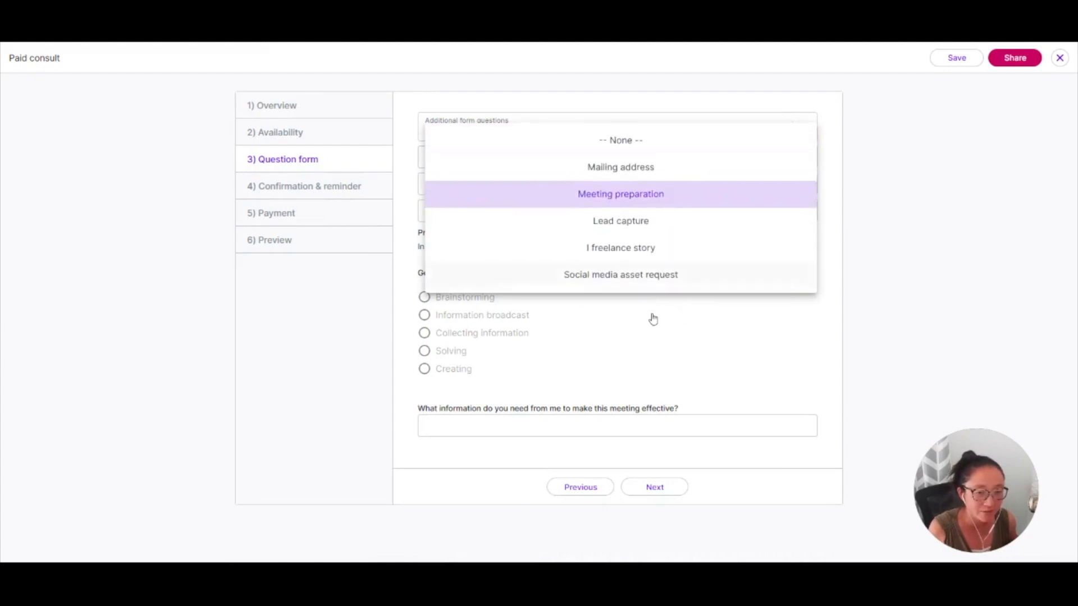
click(620, 195)
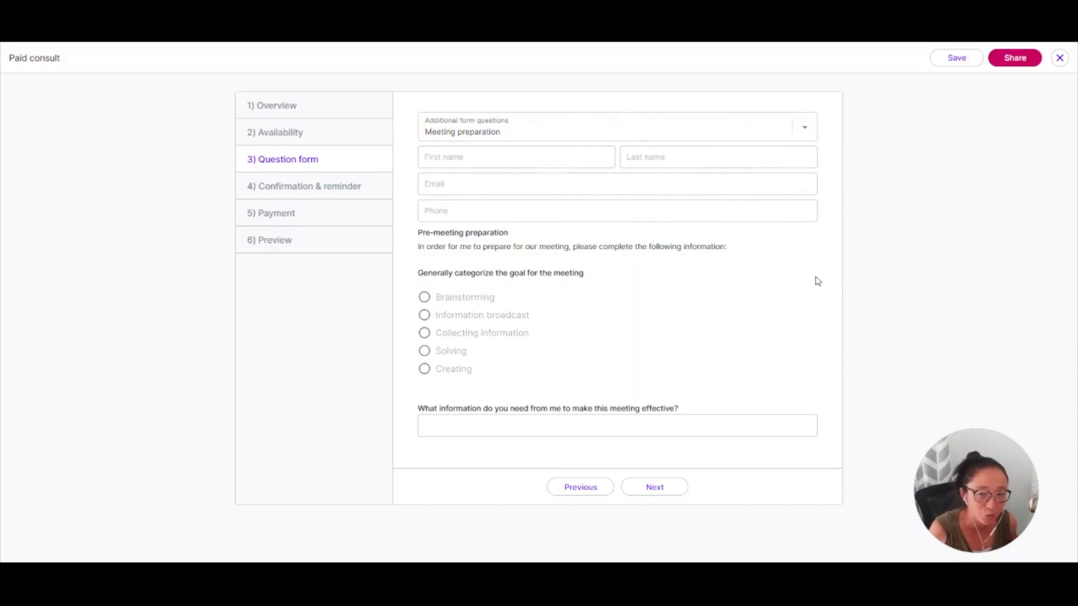
mouse_move(532, 424)
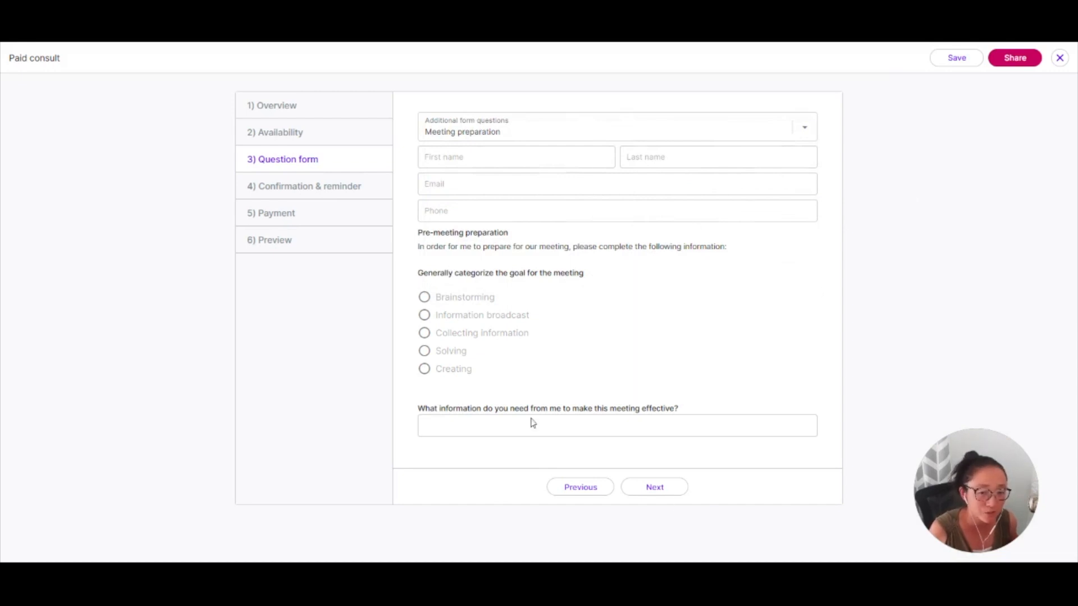
mouse_move(1004, 271)
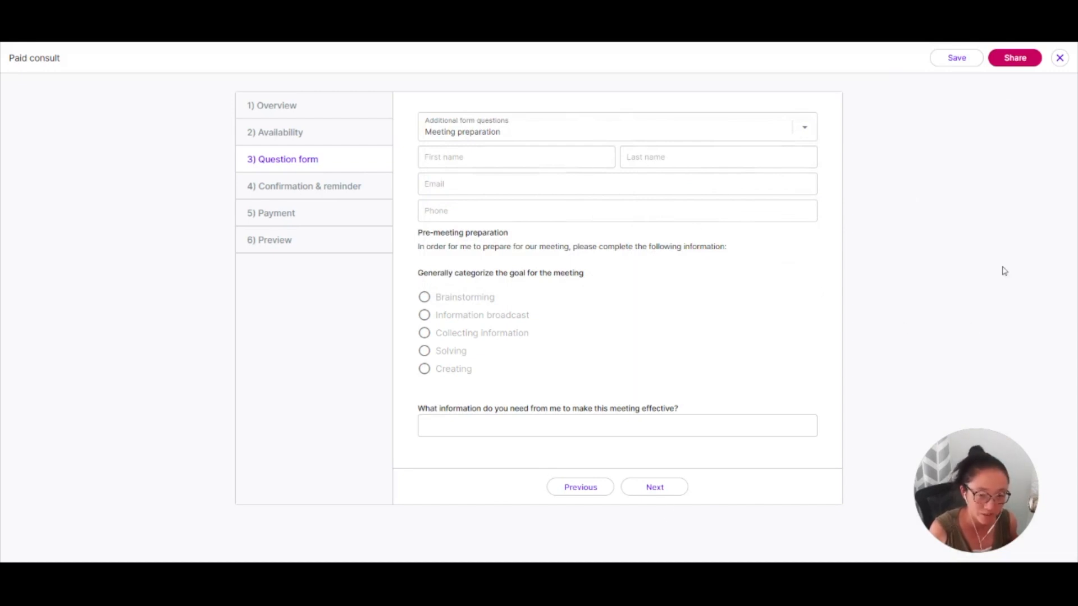
mouse_move(706, 253)
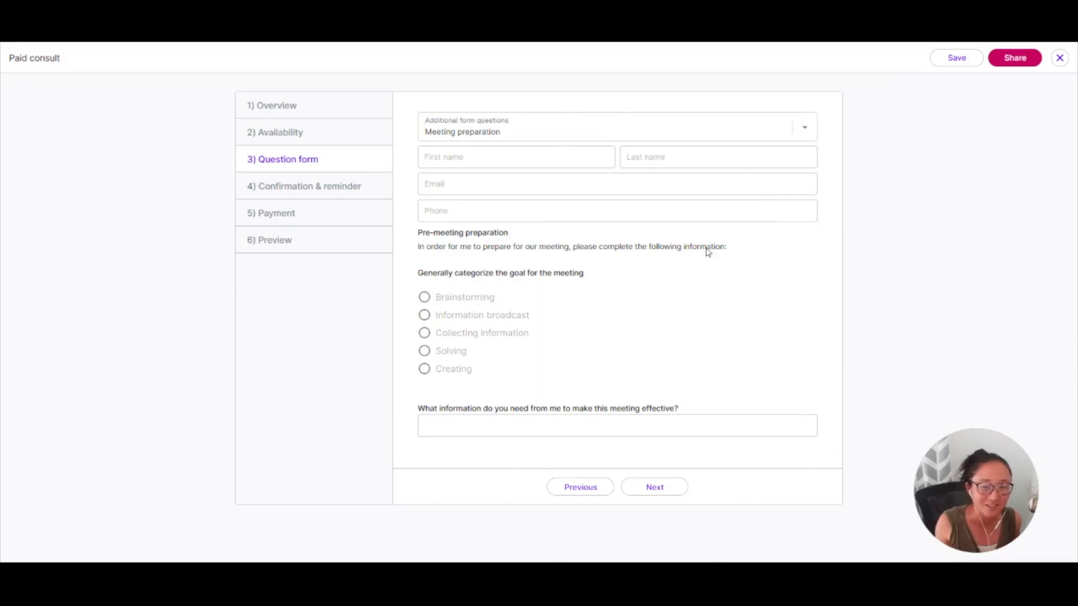
mouse_move(795, 304)
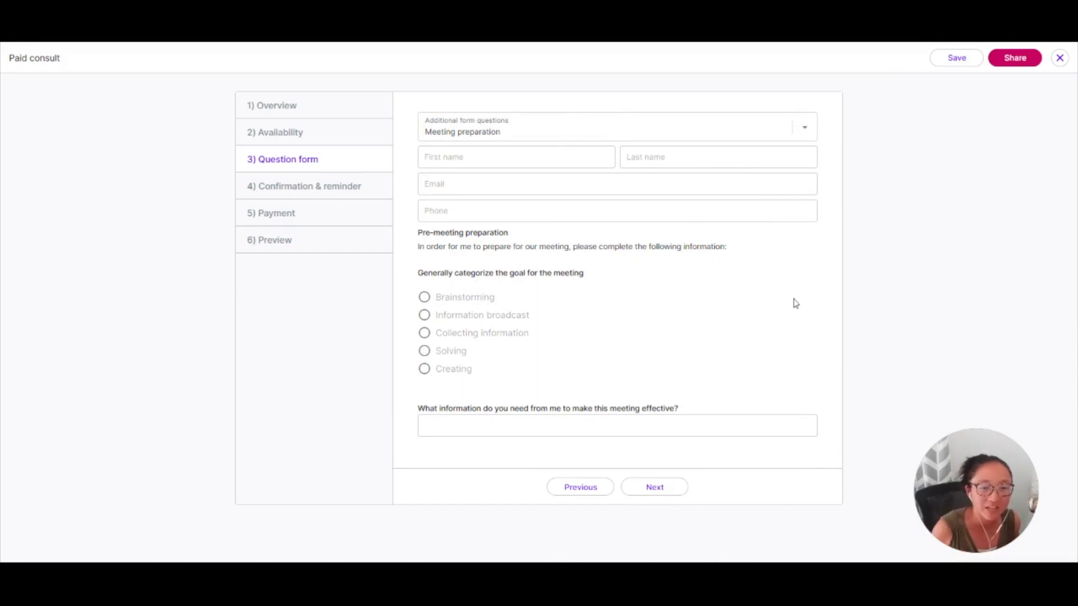
mouse_move(865, 308)
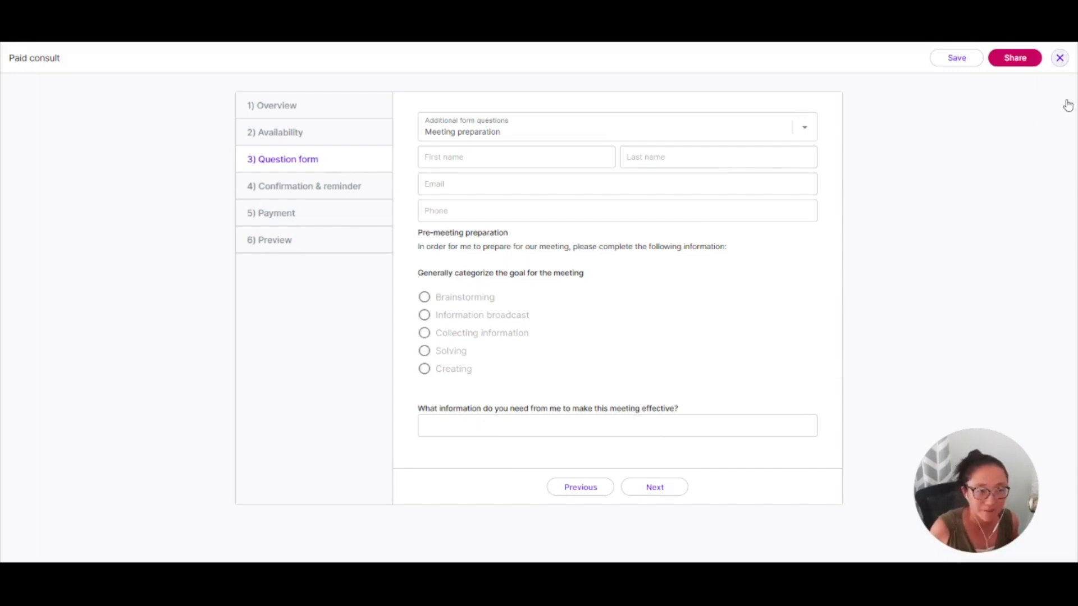
click(1058, 58)
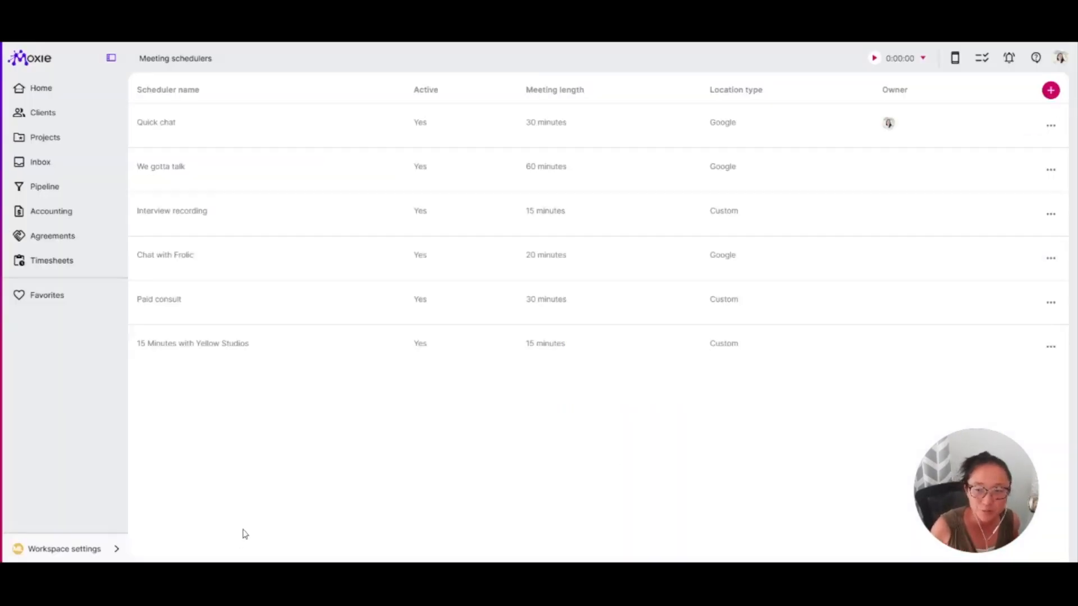
Go to Communicator settings' Requests & tickets list from Workspace settings
click(64, 549)
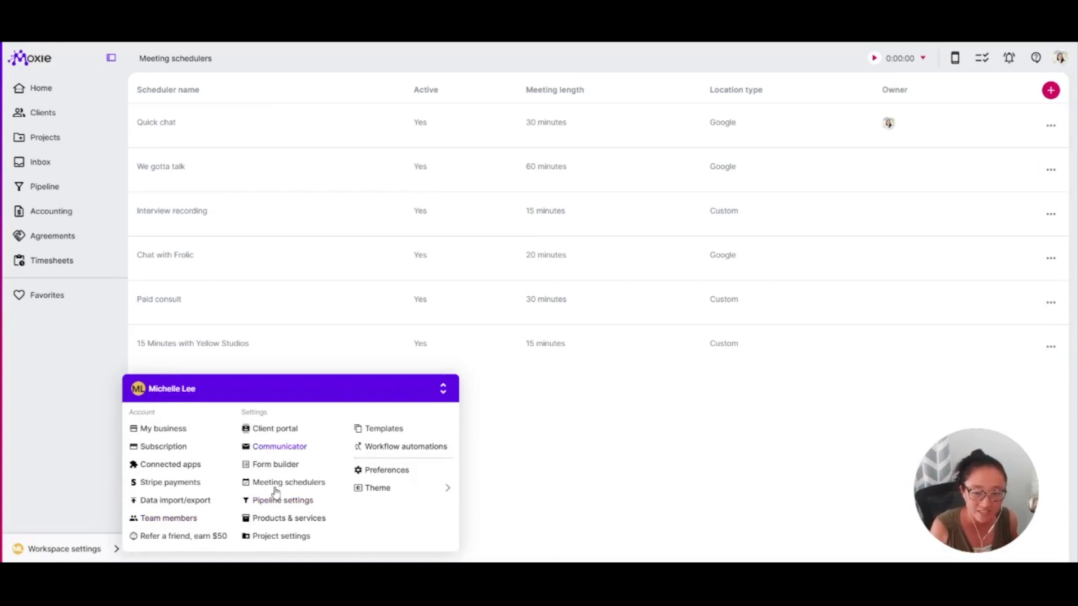
click(280, 446)
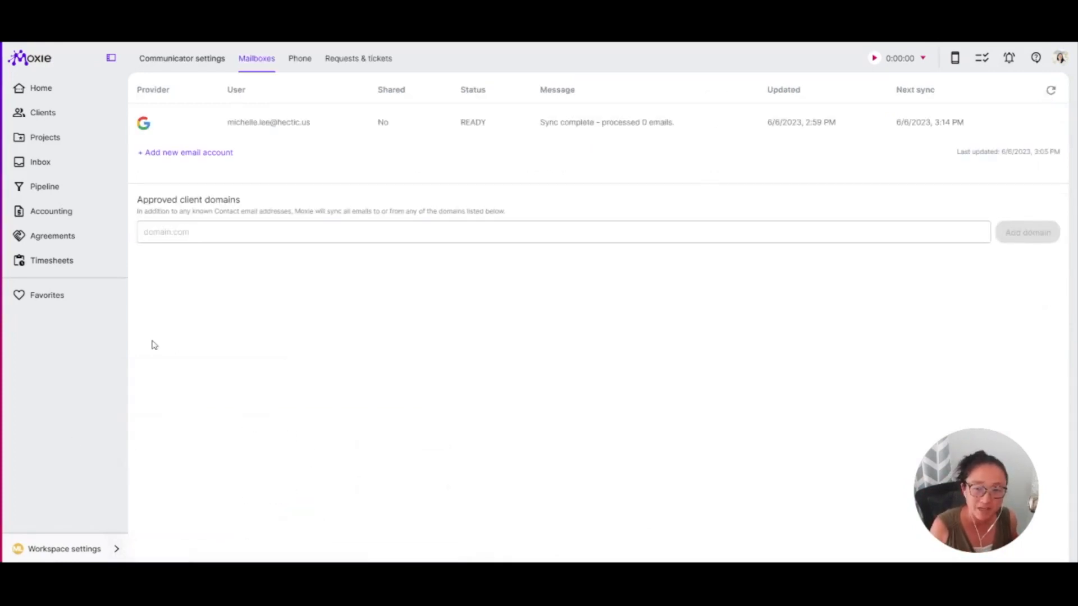
click(359, 57)
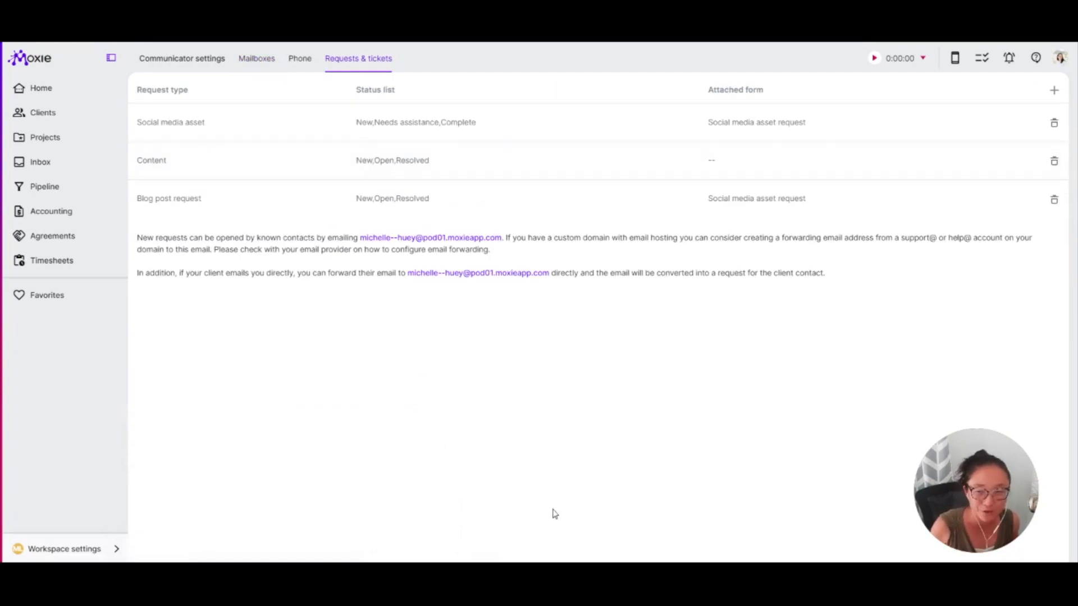
mouse_move(184, 192)
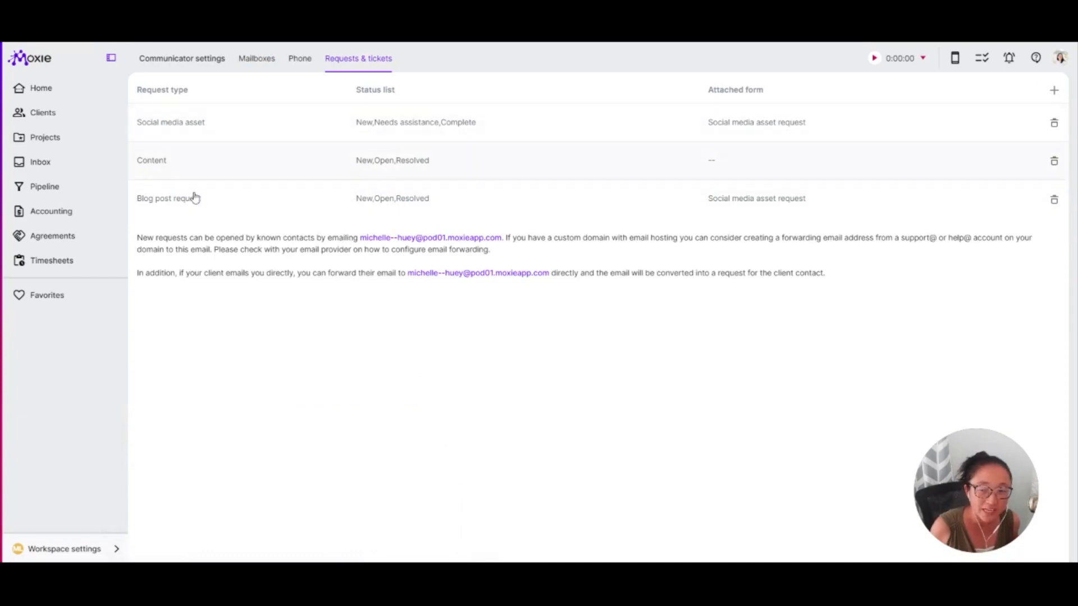
mouse_move(177, 165)
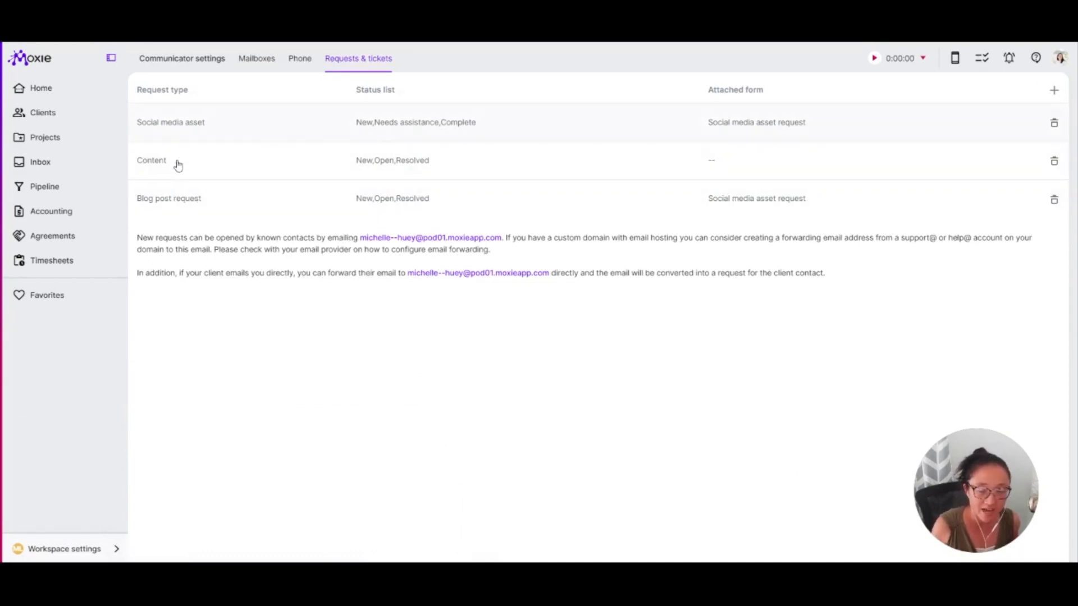
mouse_move(807, 137)
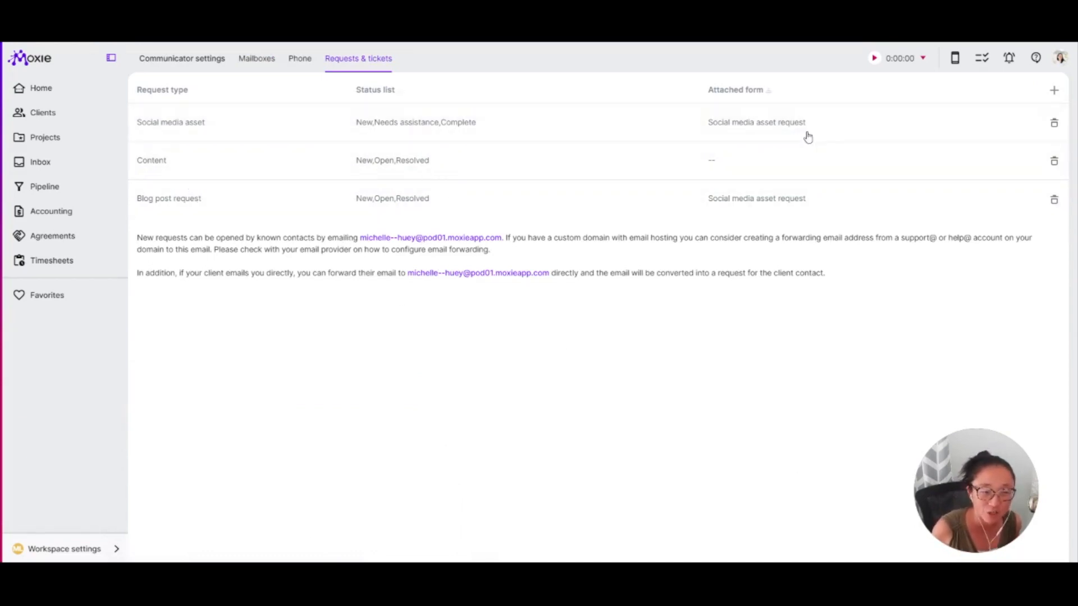
Review the Social media asset request type's Attached form, keeping Social media asset request
click(171, 121)
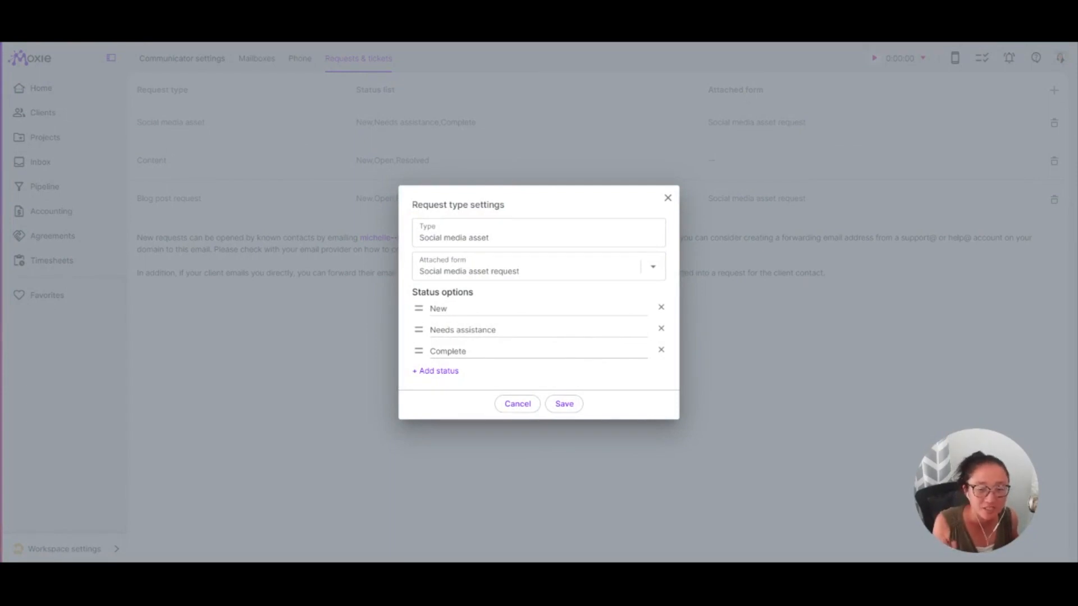
mouse_move(616, 440)
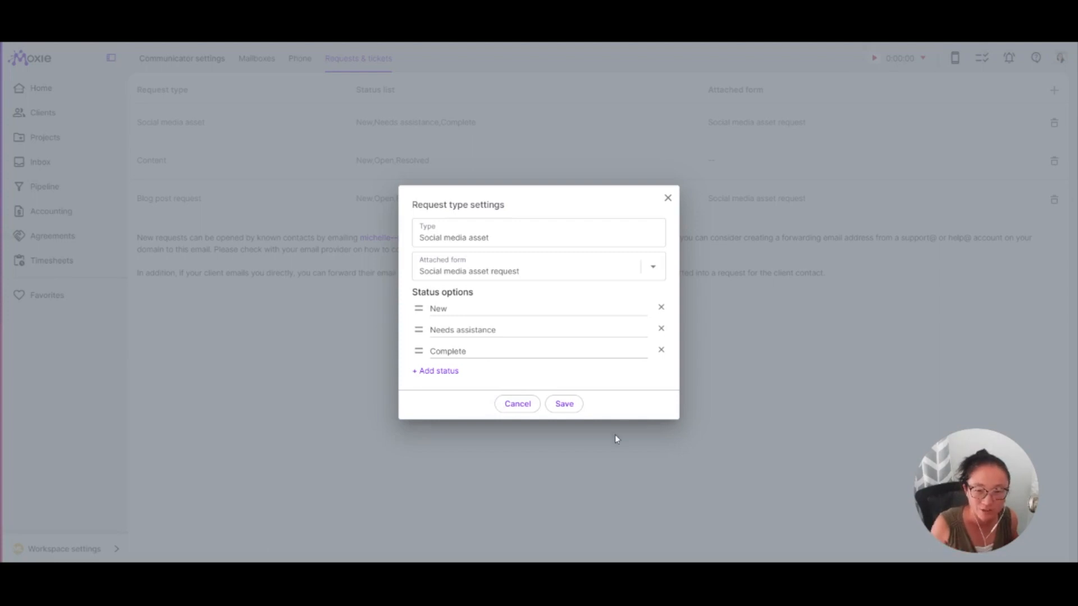
mouse_move(653, 322)
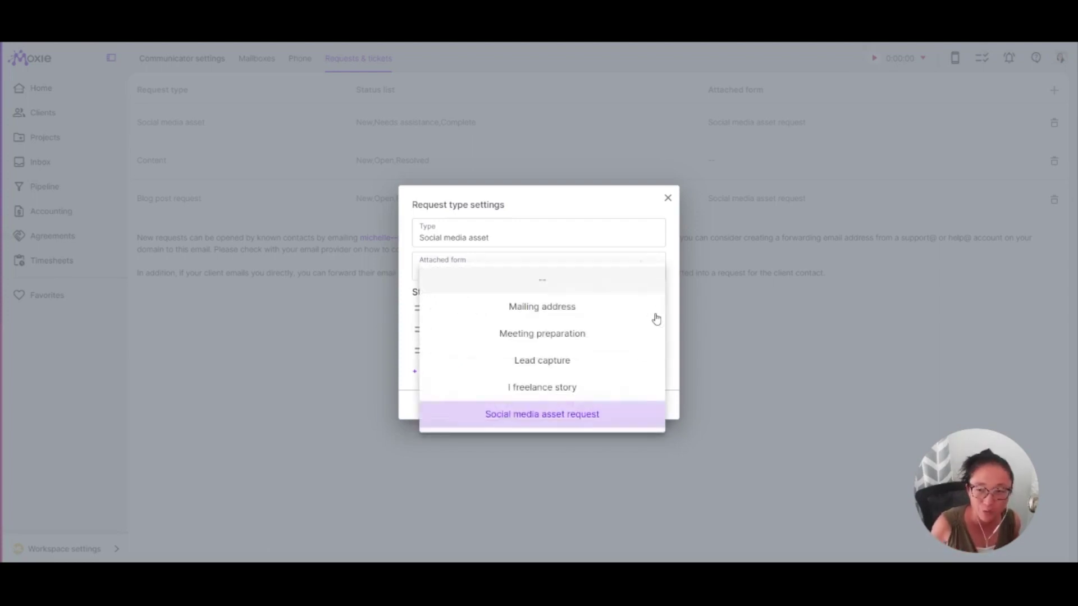
mouse_move(651, 350)
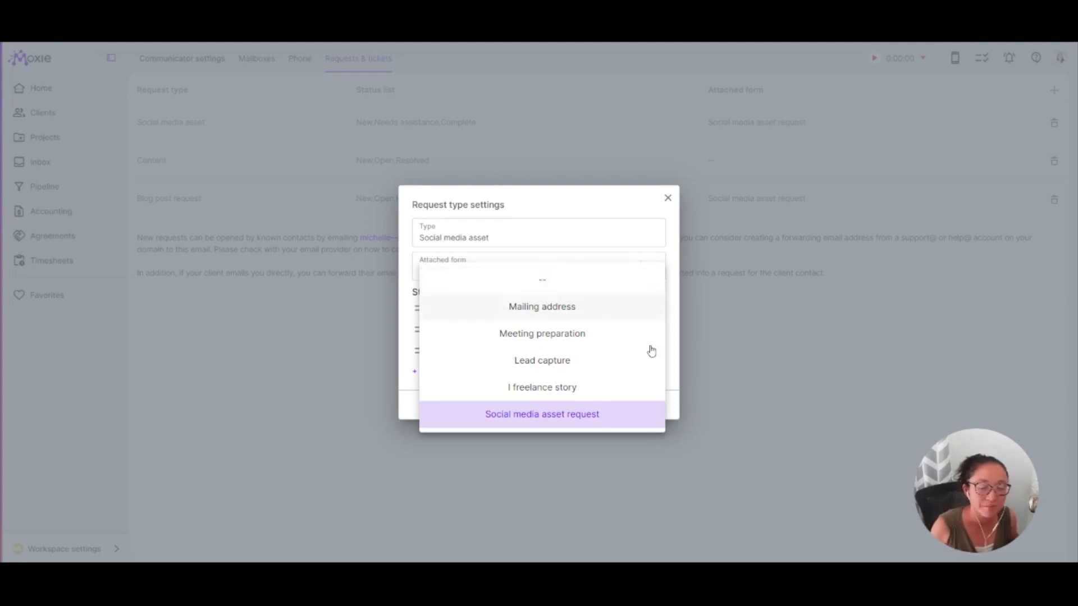
scroll(down, 3)
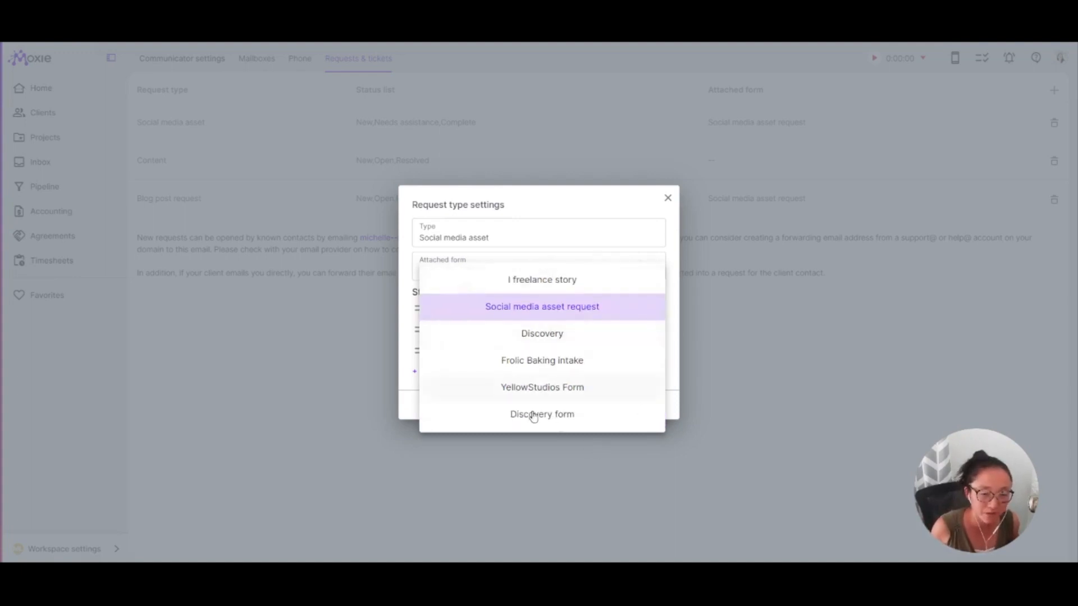
click(541, 307)
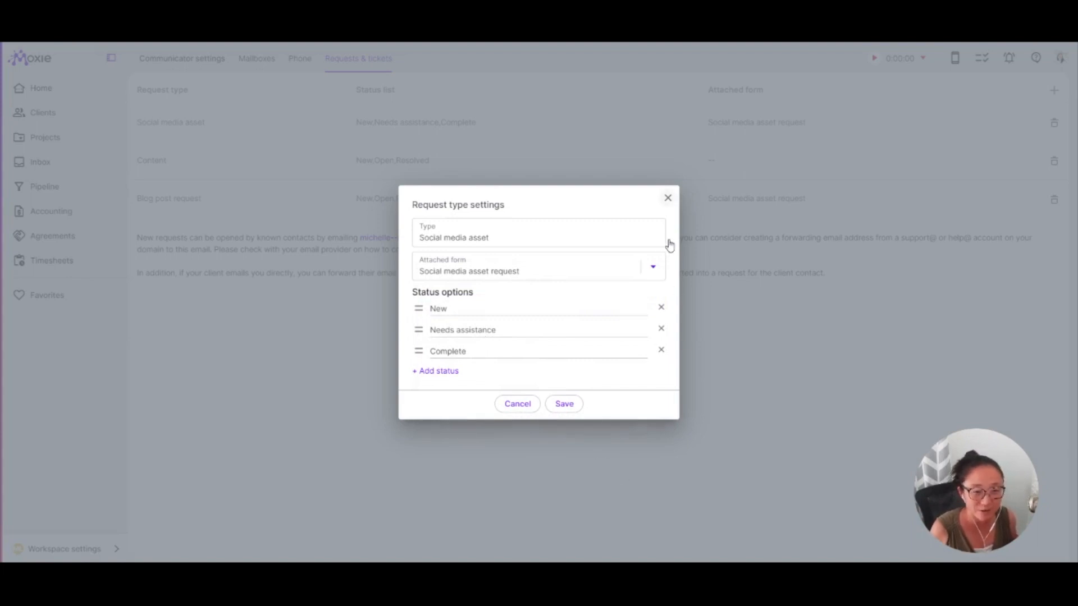
mouse_move(669, 246)
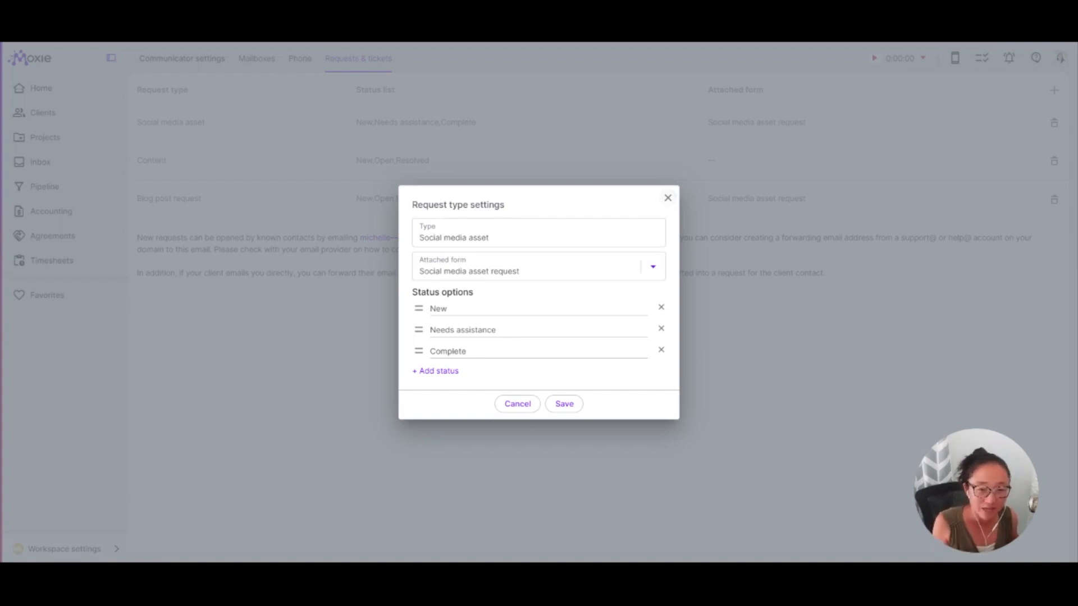
mouse_move(669, 248)
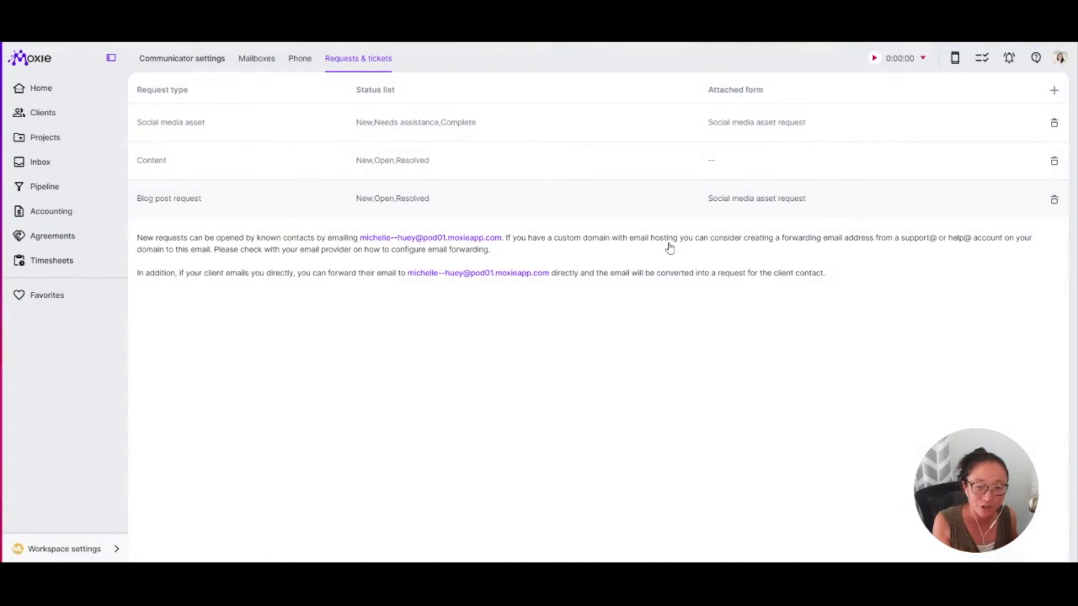
mouse_move(644, 361)
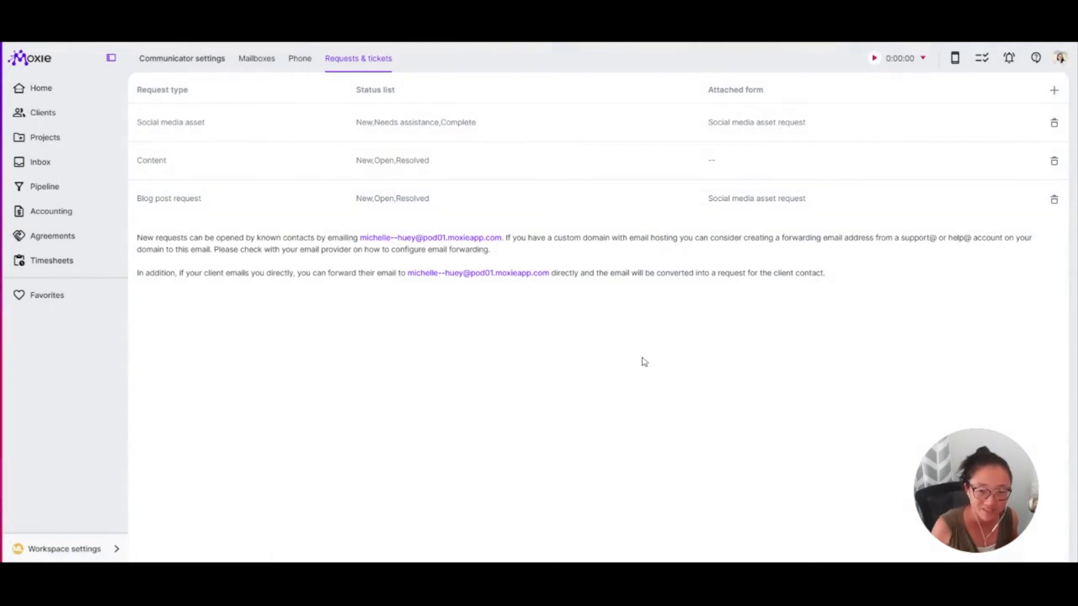
mouse_move(710, 177)
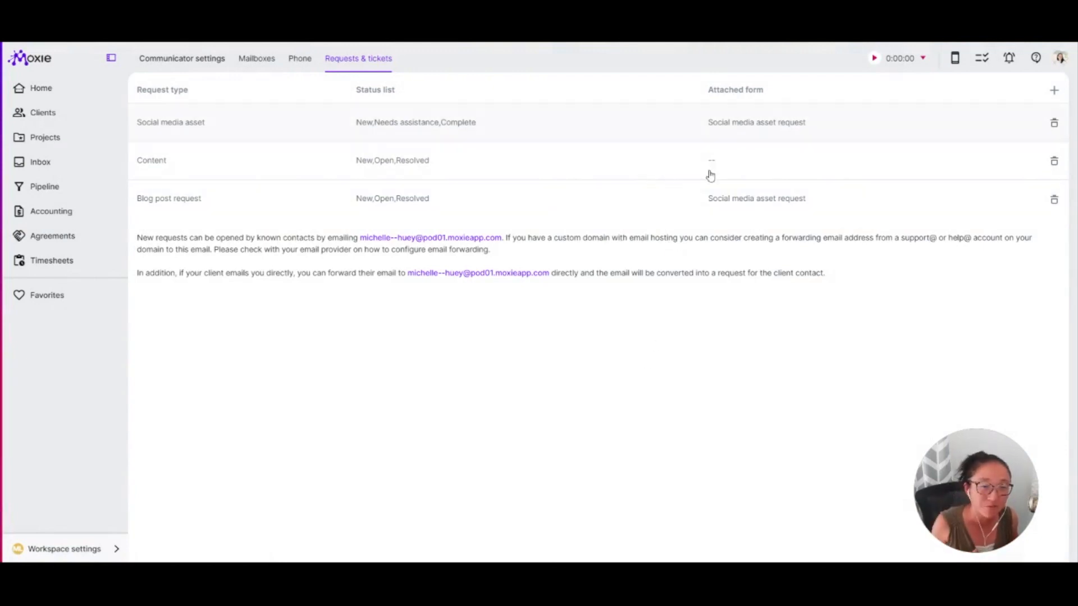
mouse_move(782, 174)
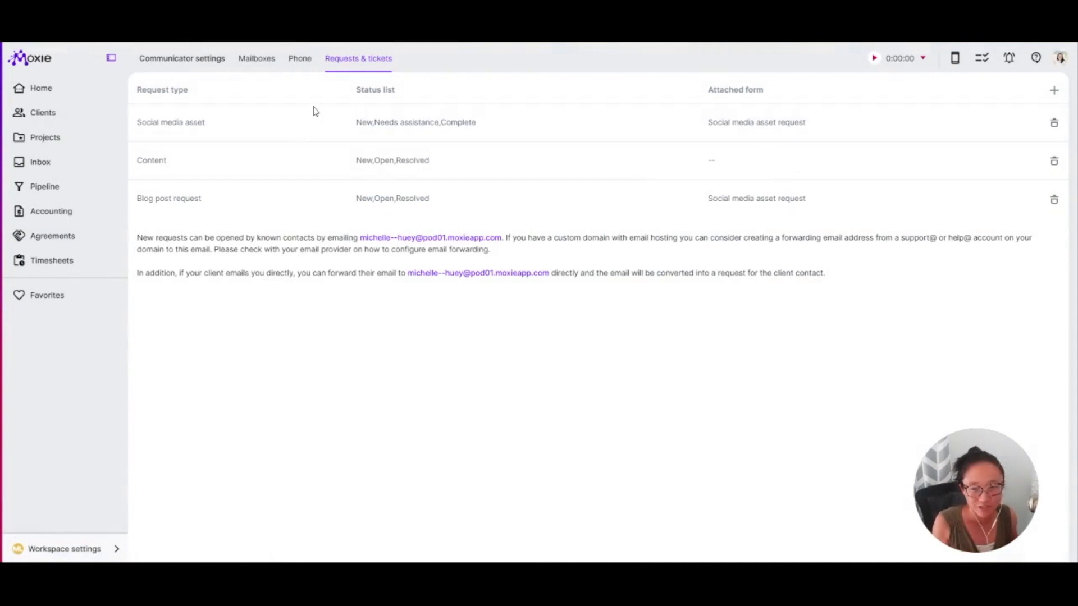
mouse_move(51, 134)
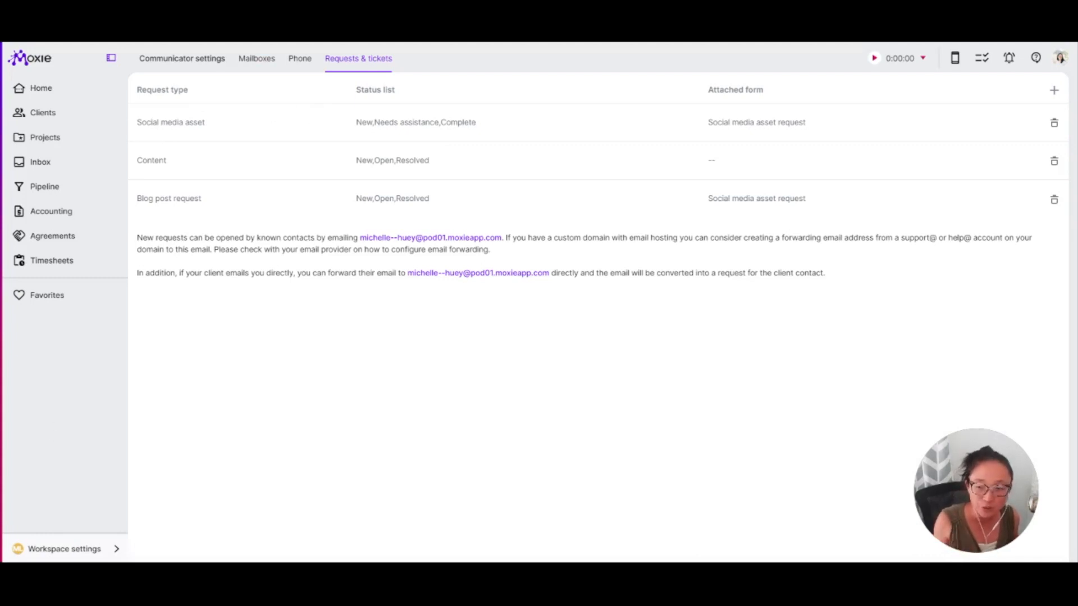
Reopen the Discovery form from the Form builder and view its Settings
click(64, 549)
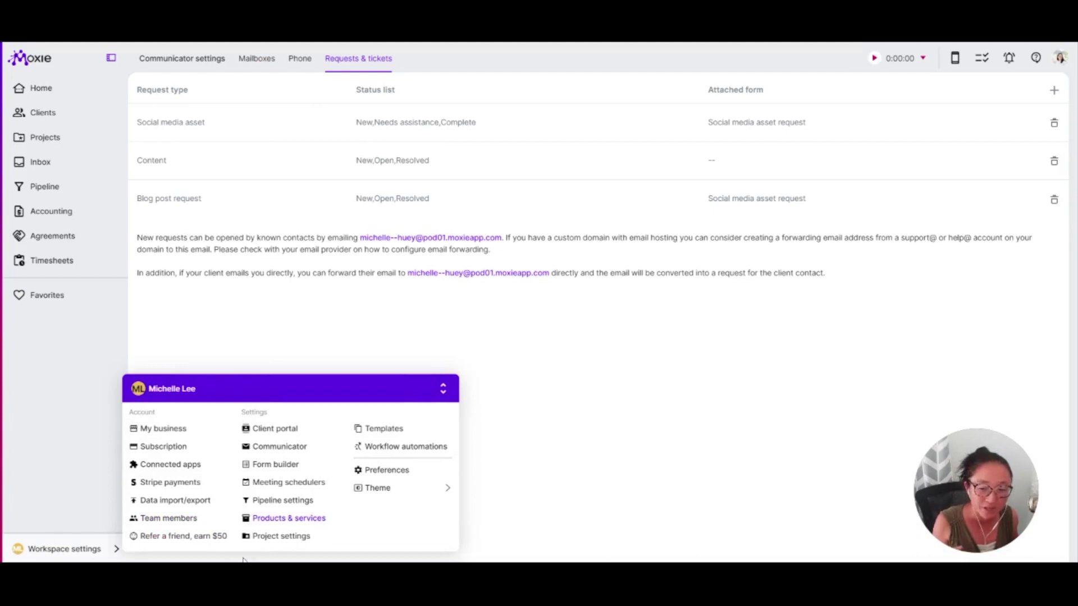
mouse_move(397, 502)
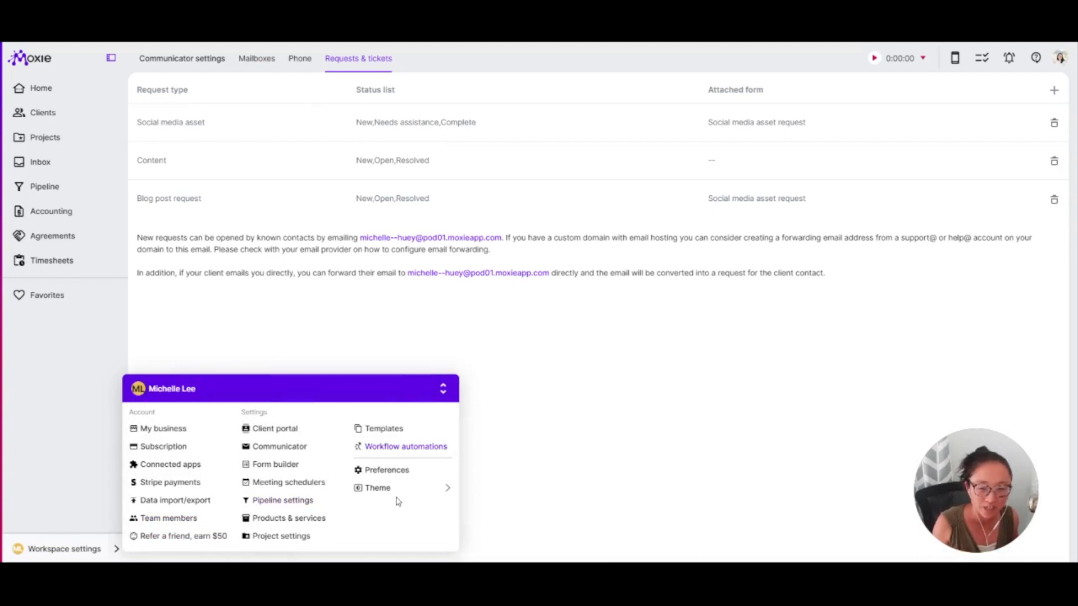
mouse_move(412, 492)
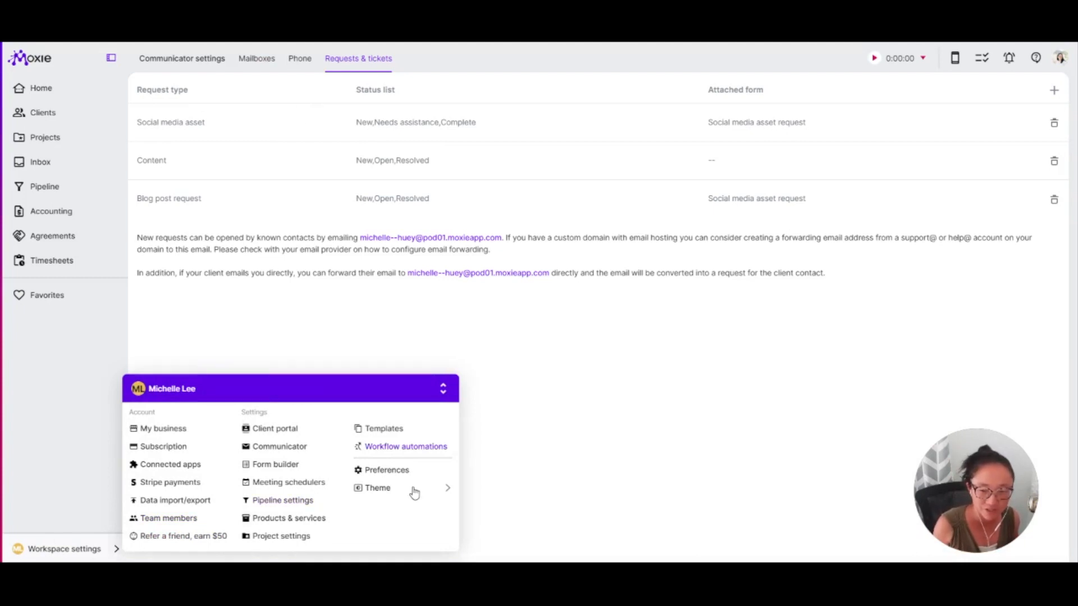
click(275, 464)
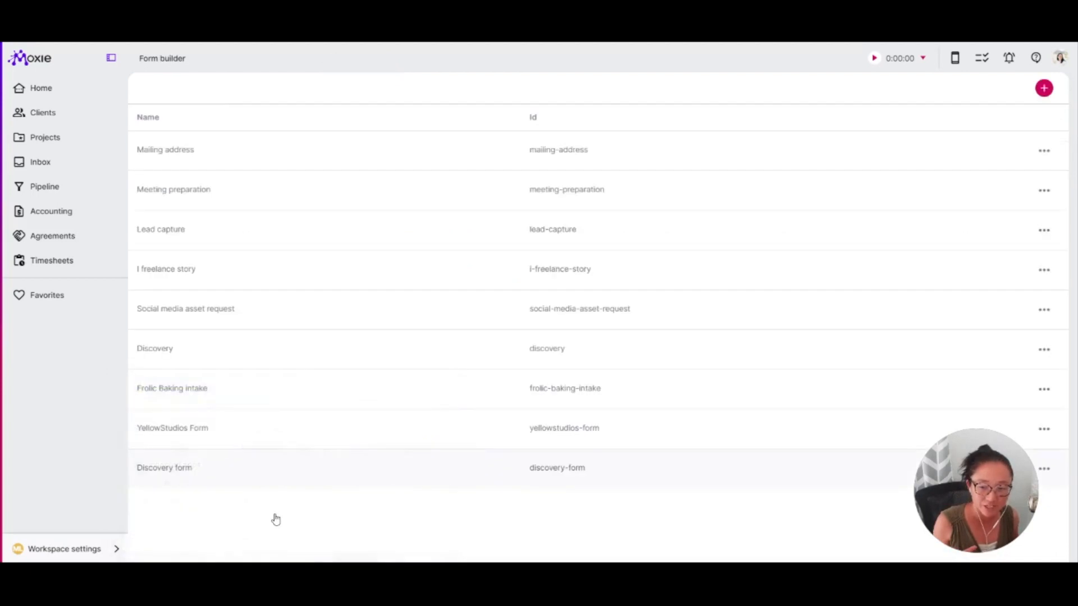
click(164, 467)
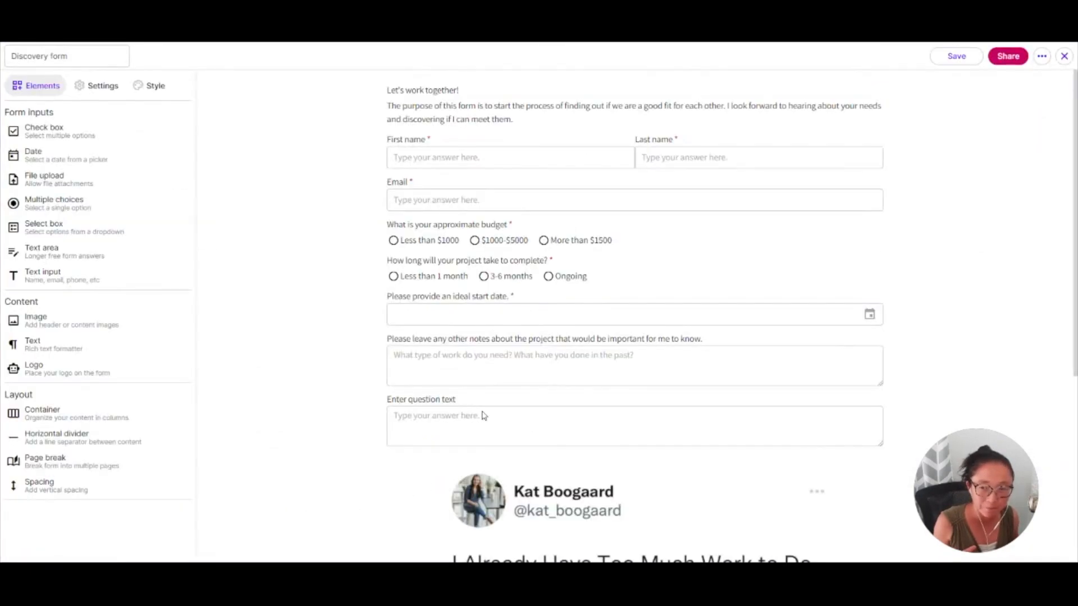
click(103, 85)
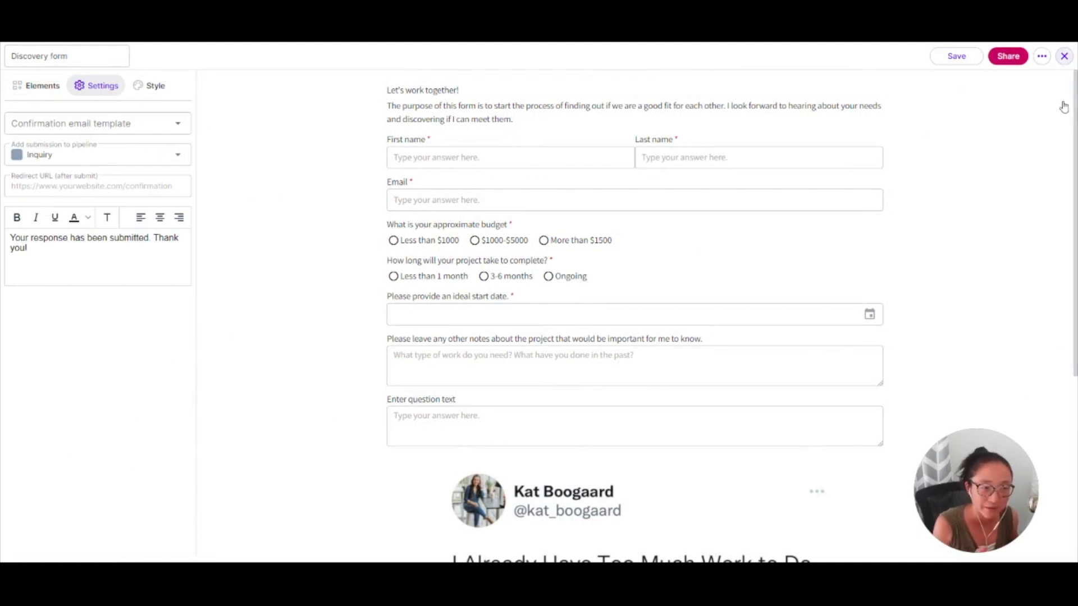
Close the form editor and go to the Sales pipeline Opportunities
click(1064, 56)
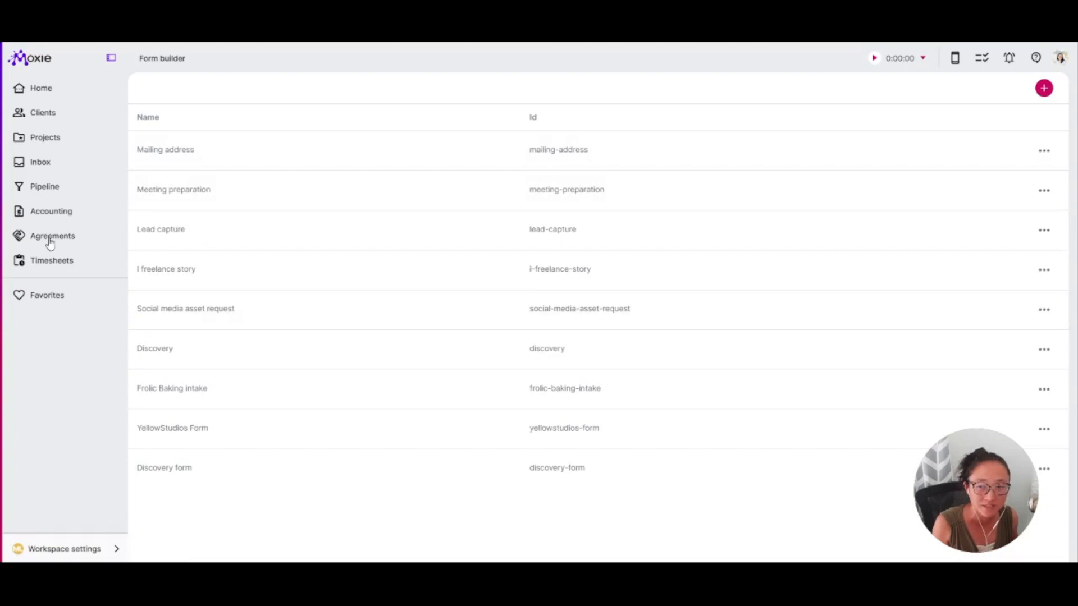
click(45, 186)
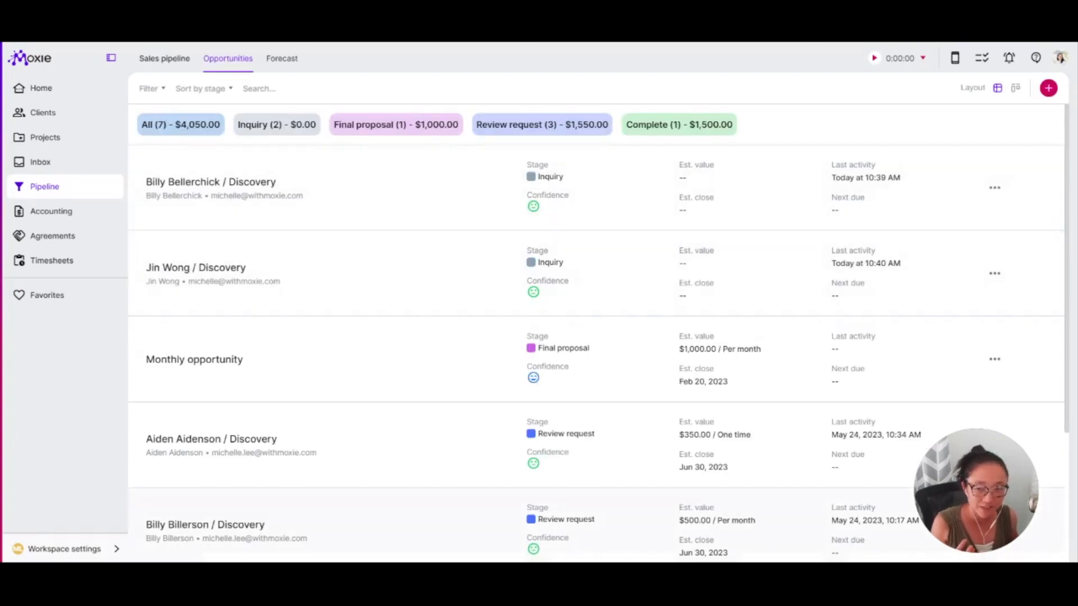
Review the first Discovery opportunity's lead info and activity history, including the 'not the right fit' email
click(210, 182)
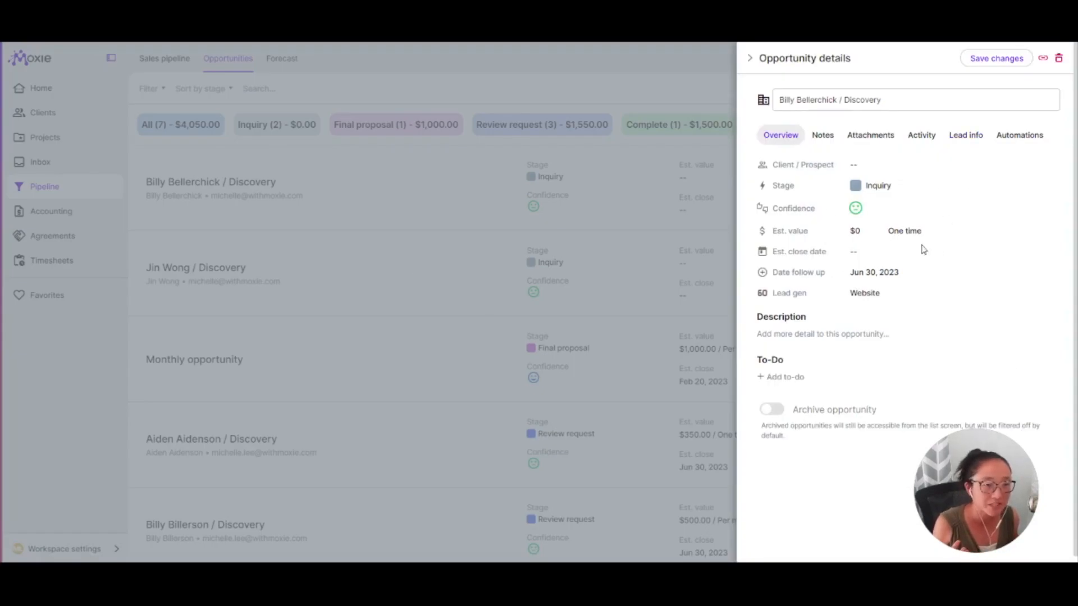
click(966, 135)
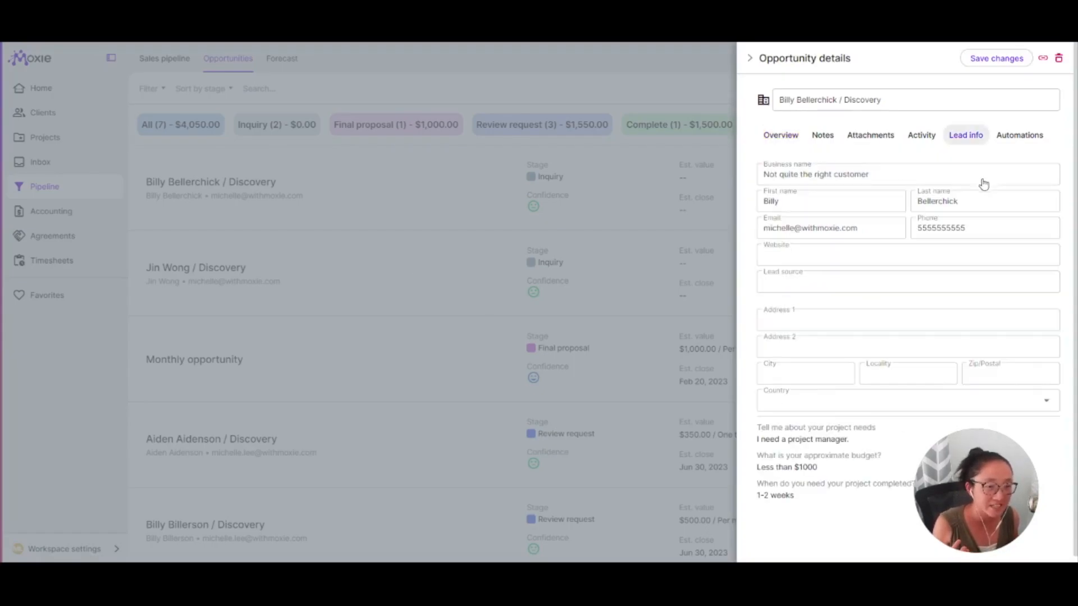
mouse_move(942, 230)
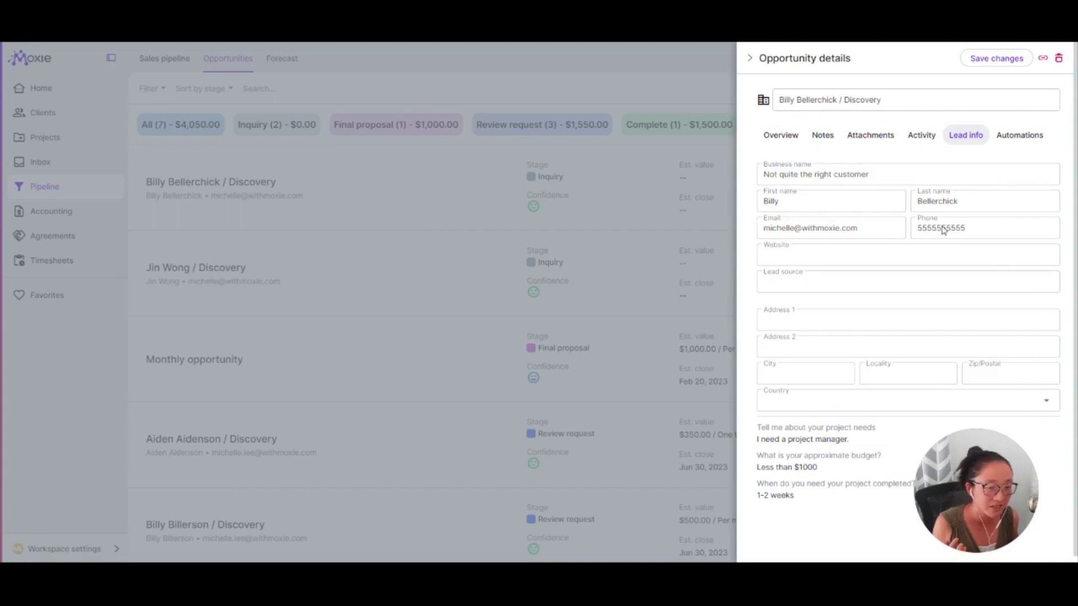
click(921, 135)
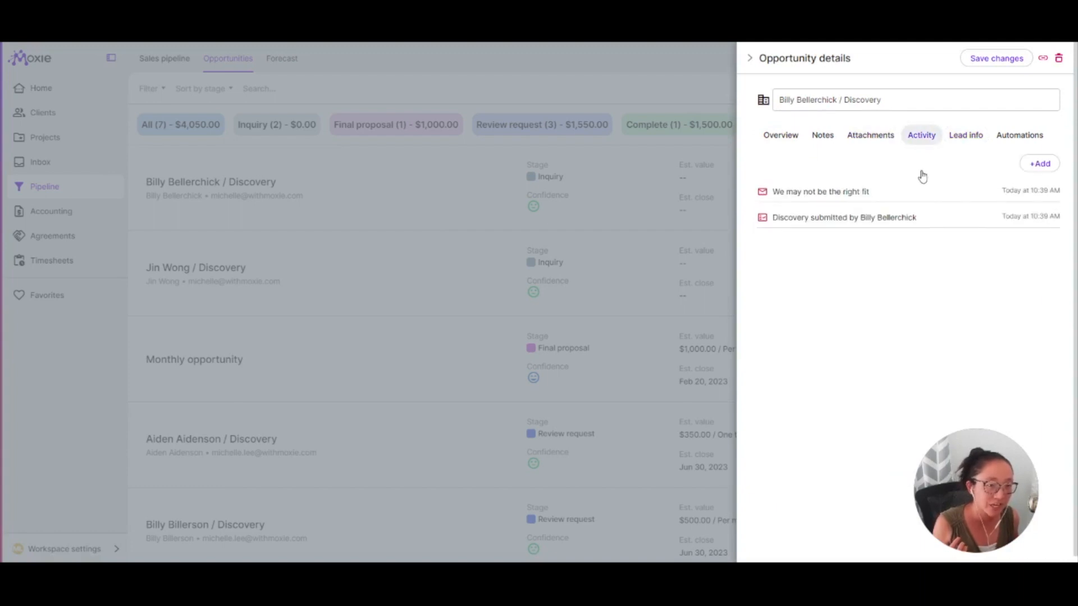
click(844, 217)
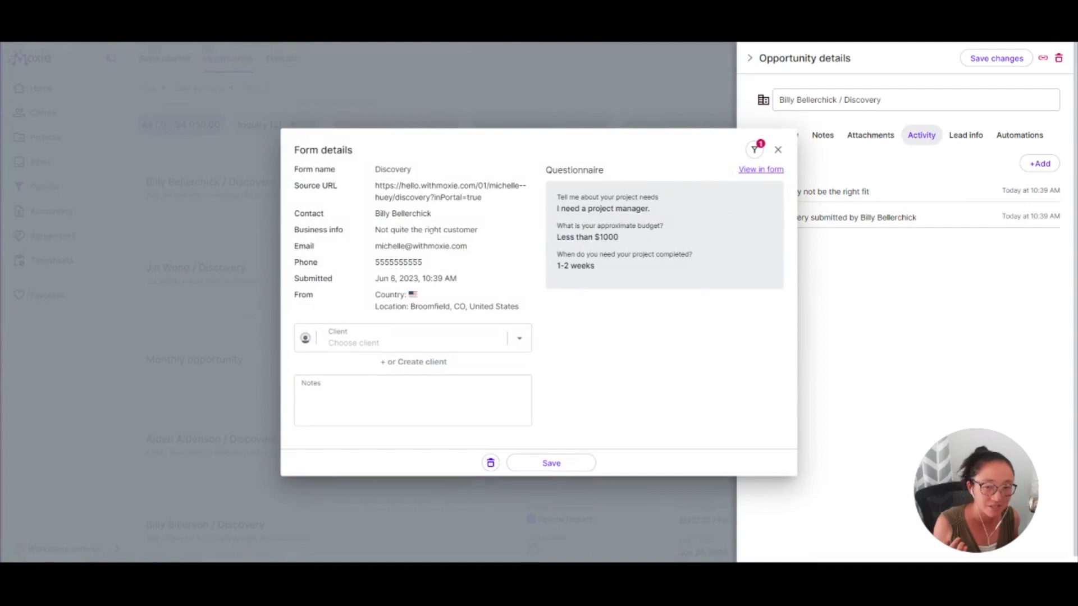
mouse_move(787, 333)
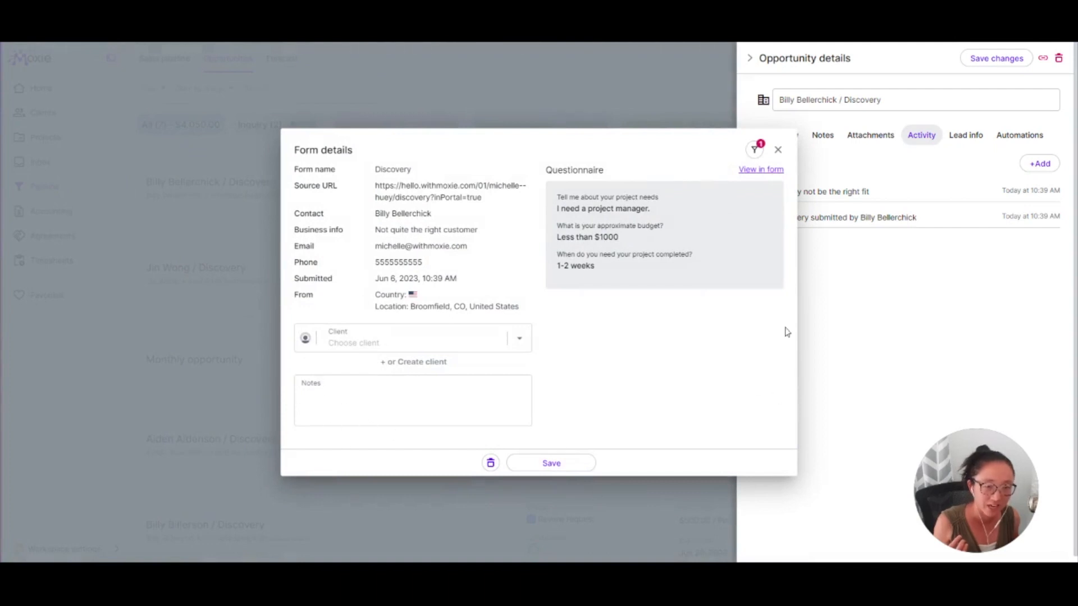
mouse_move(777, 219)
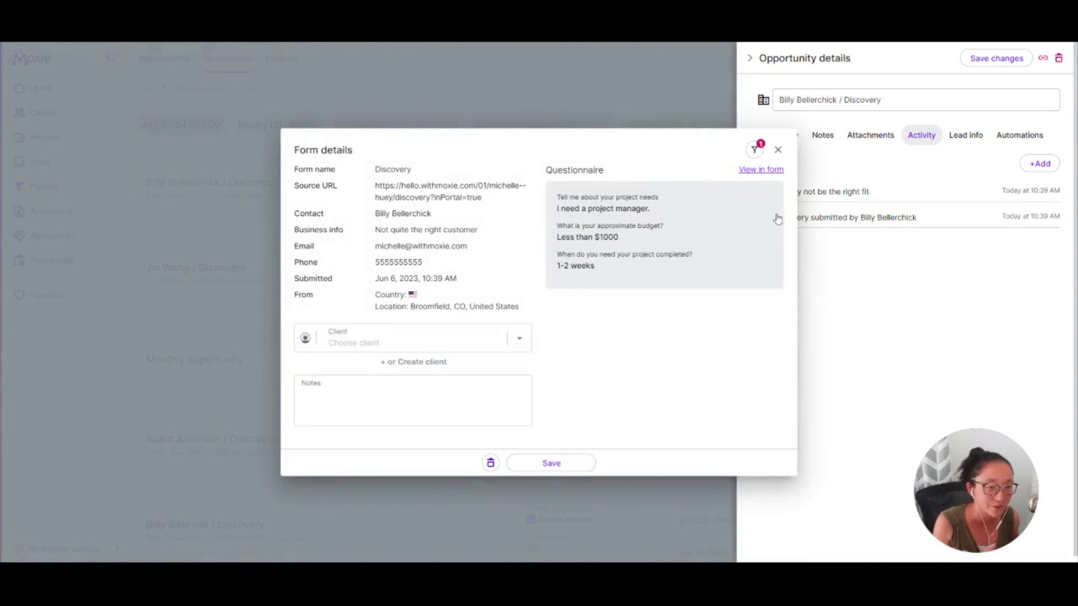
mouse_move(465, 187)
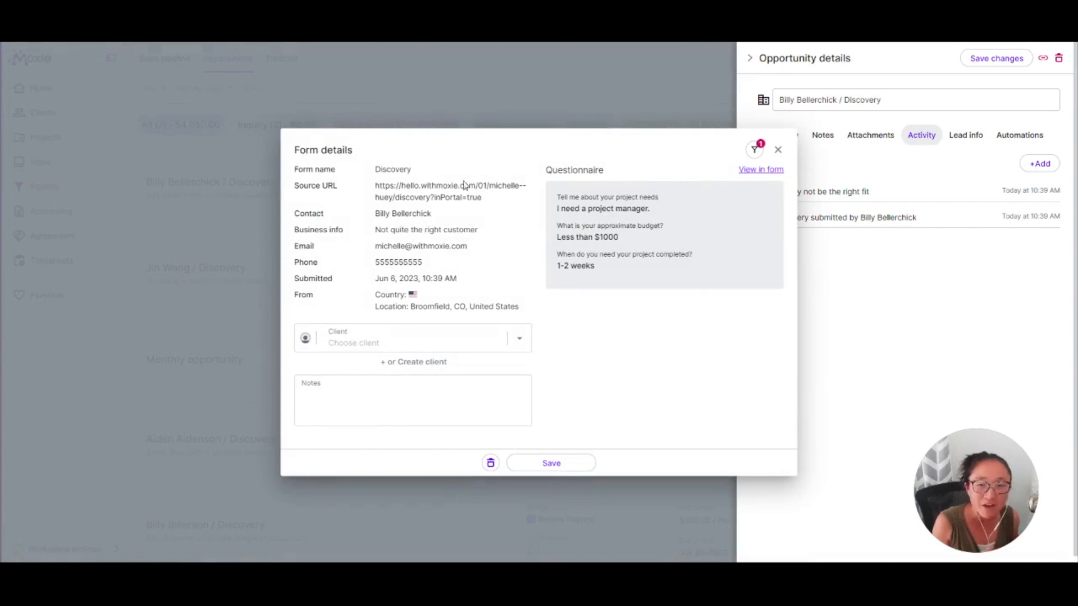
mouse_move(807, 207)
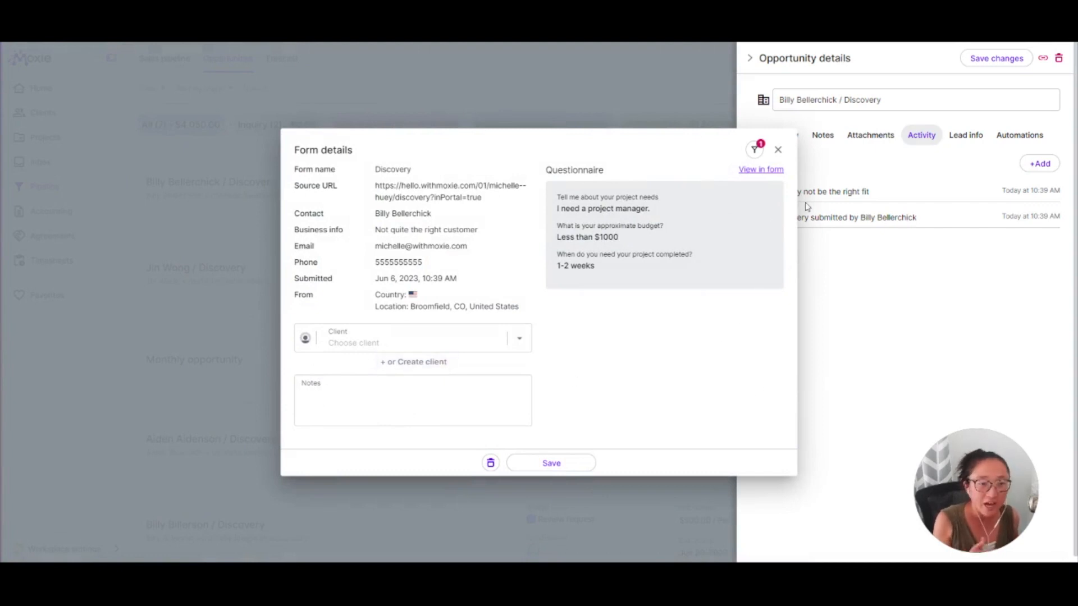
mouse_move(784, 204)
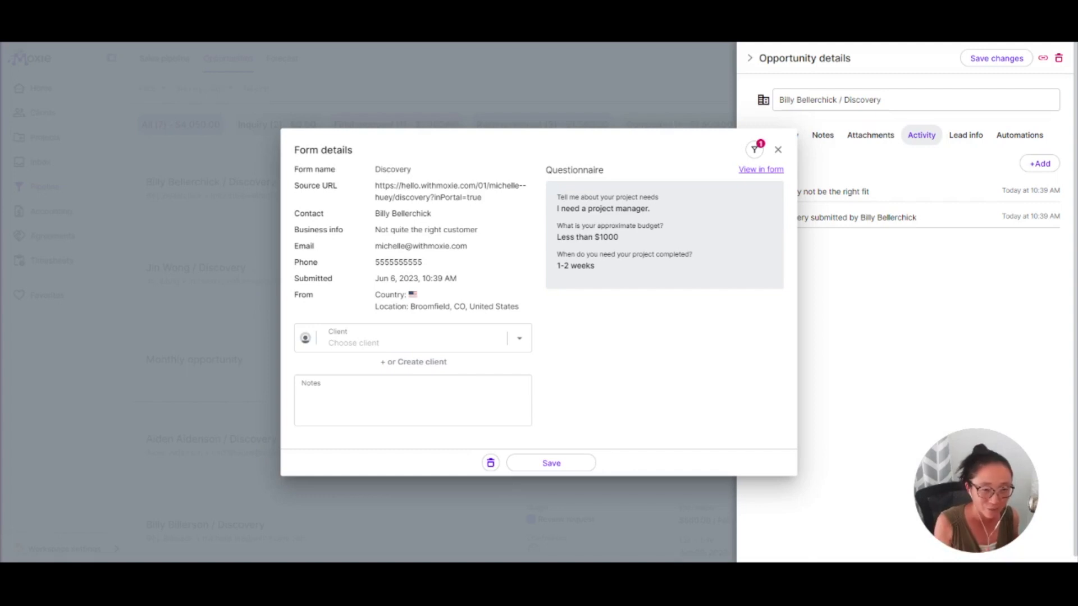
click(777, 149)
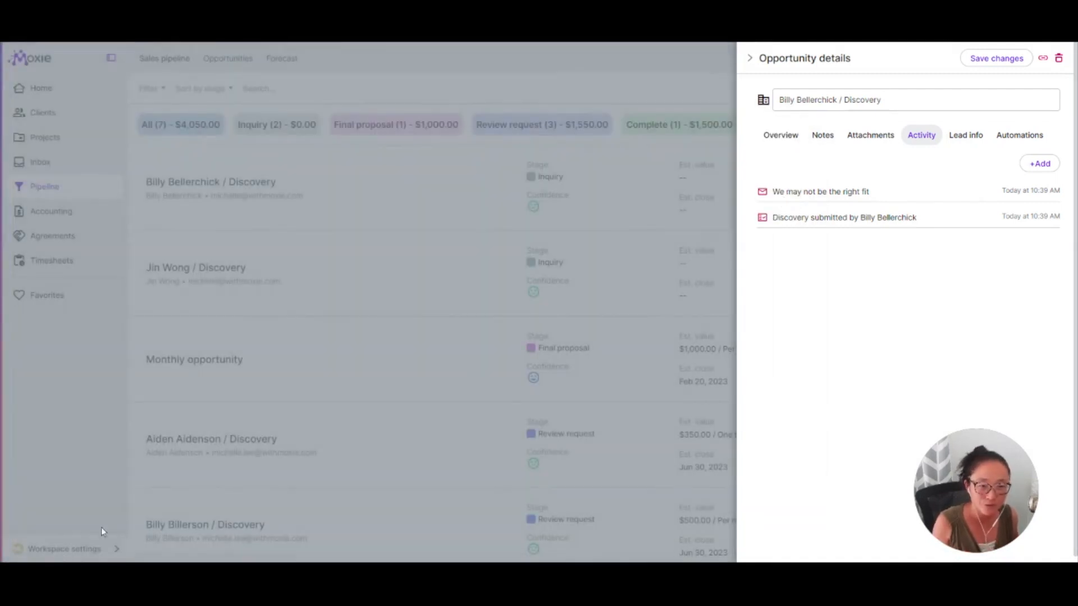
Close Billy Bellerchick's opportunity details, returning to the Opportunities pipeline list
click(749, 57)
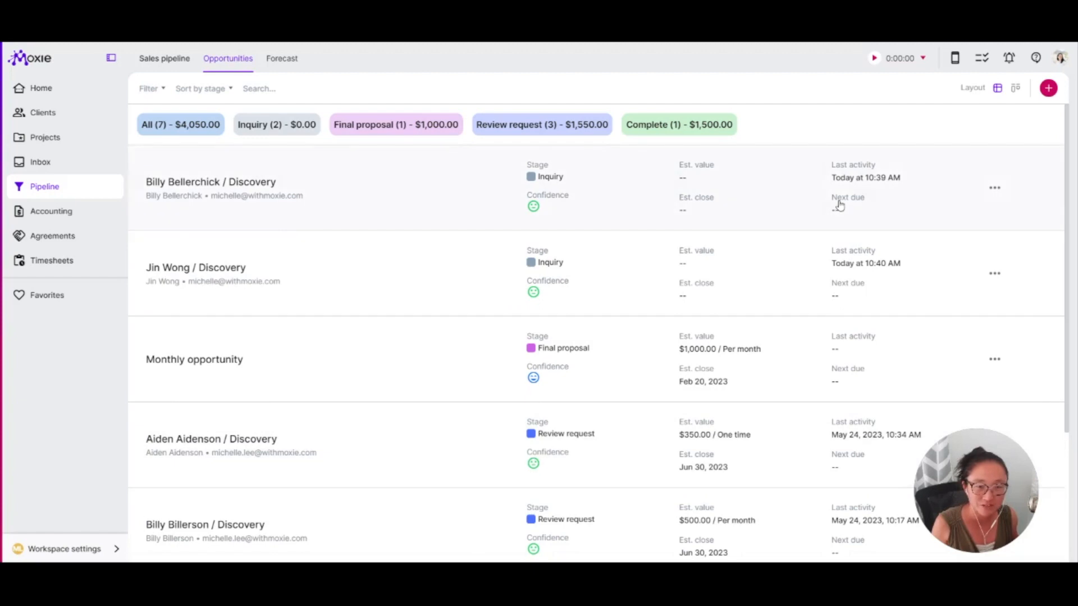
mouse_move(524, 216)
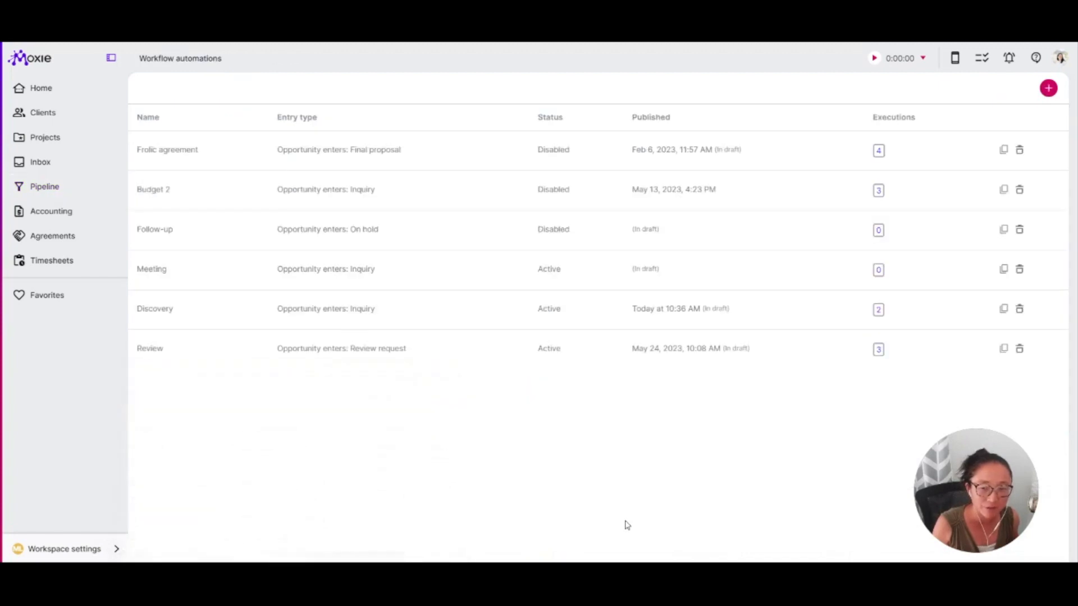
mouse_move(333, 359)
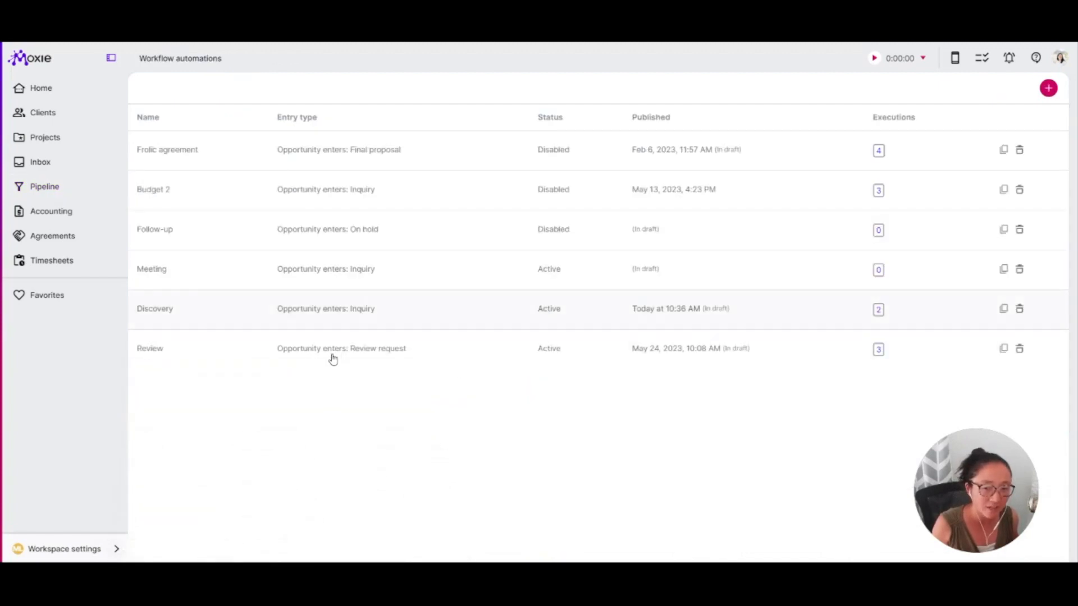
mouse_move(407, 356)
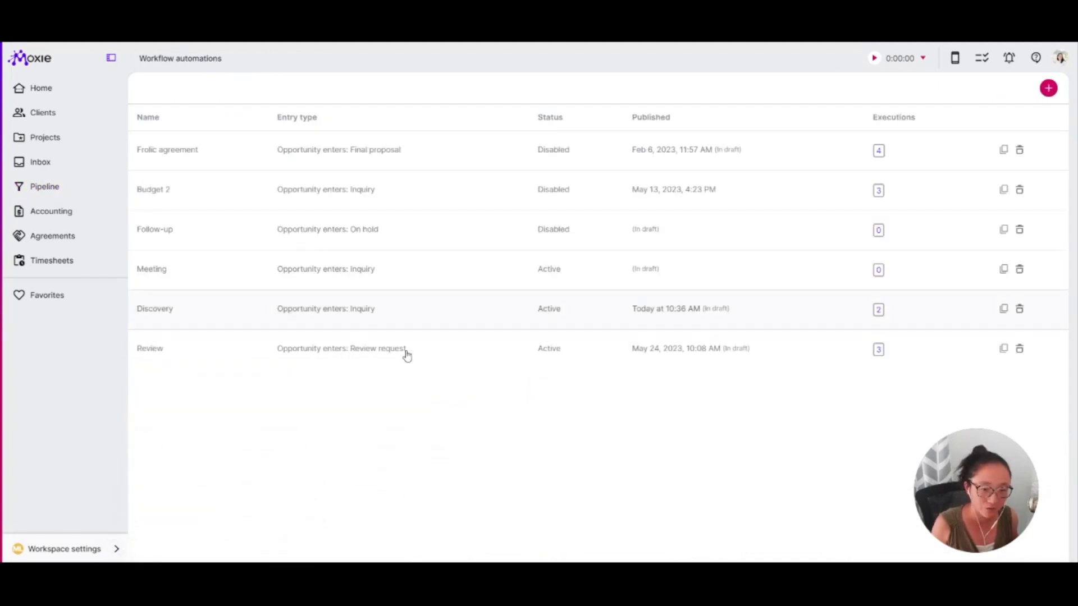
Bring up the Budget decision's conditions in the Discovery workflow
click(155, 308)
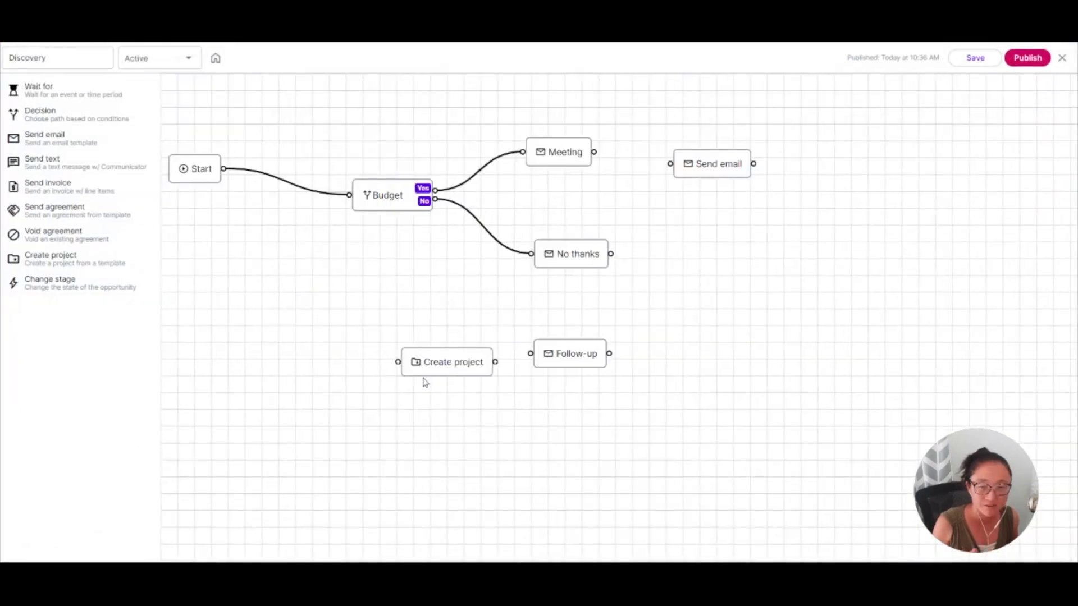
mouse_move(314, 338)
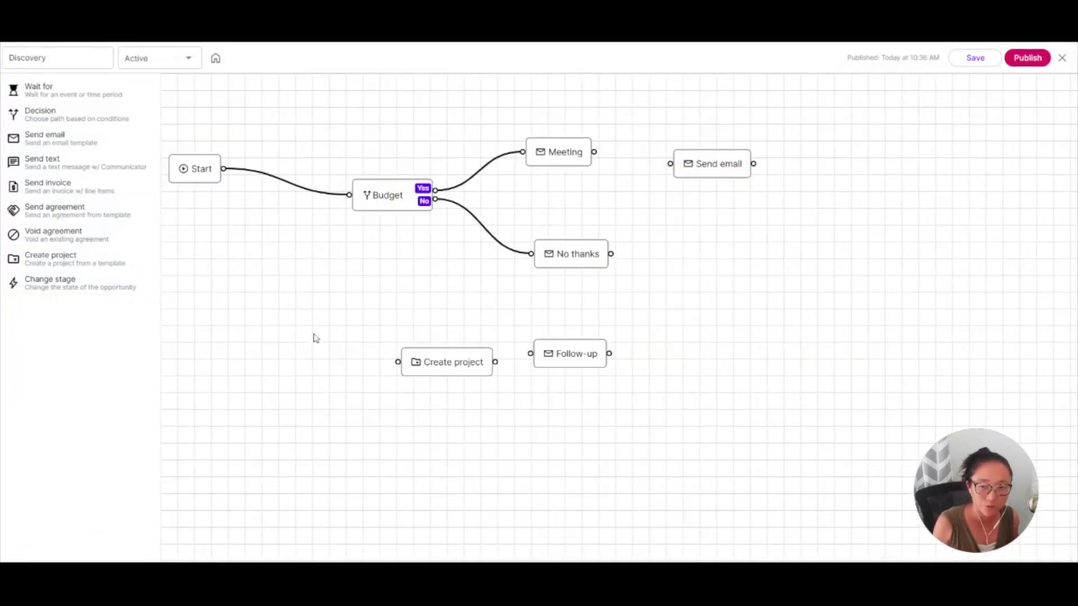
click(387, 194)
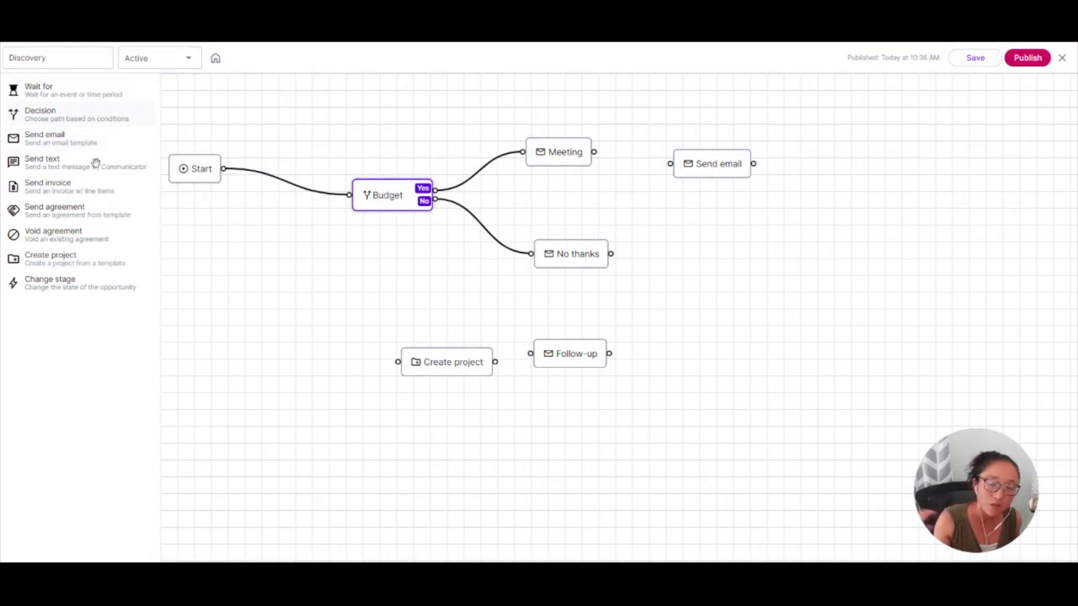
mouse_move(68, 268)
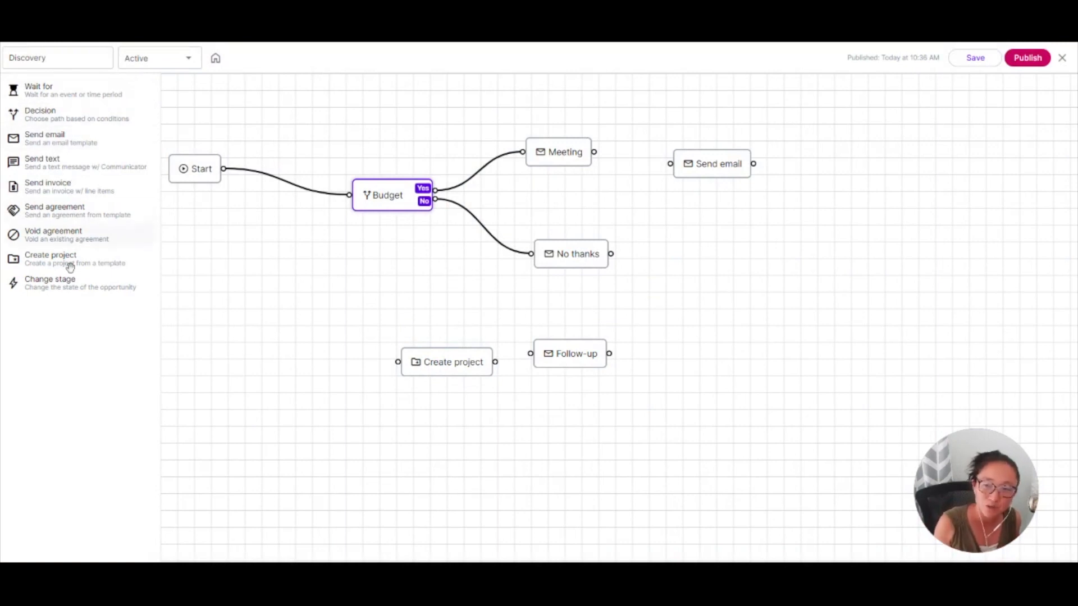
mouse_move(61, 172)
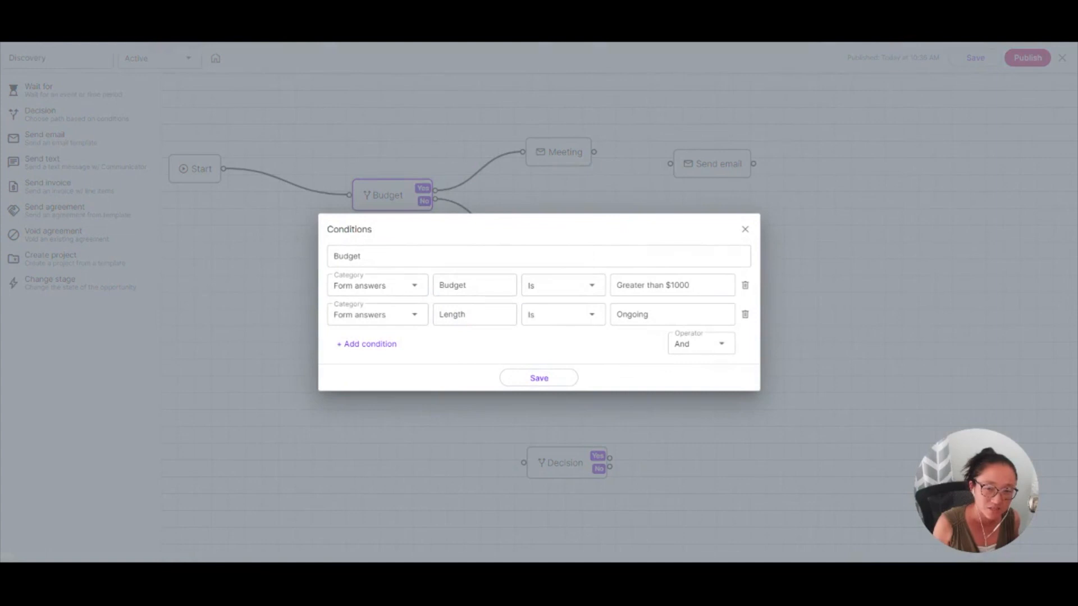
mouse_move(485, 415)
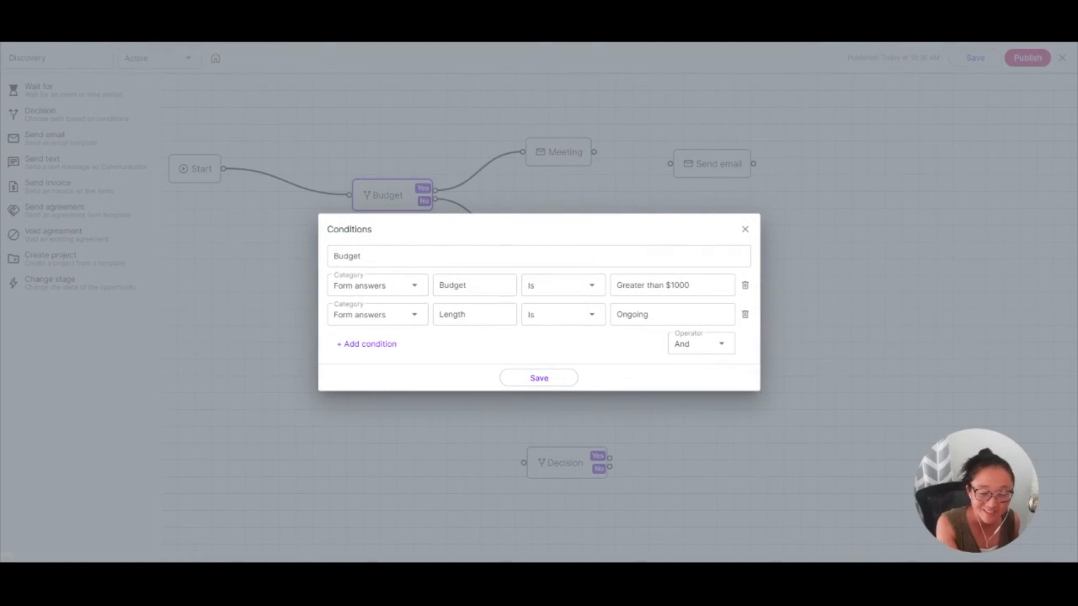
mouse_move(372, 342)
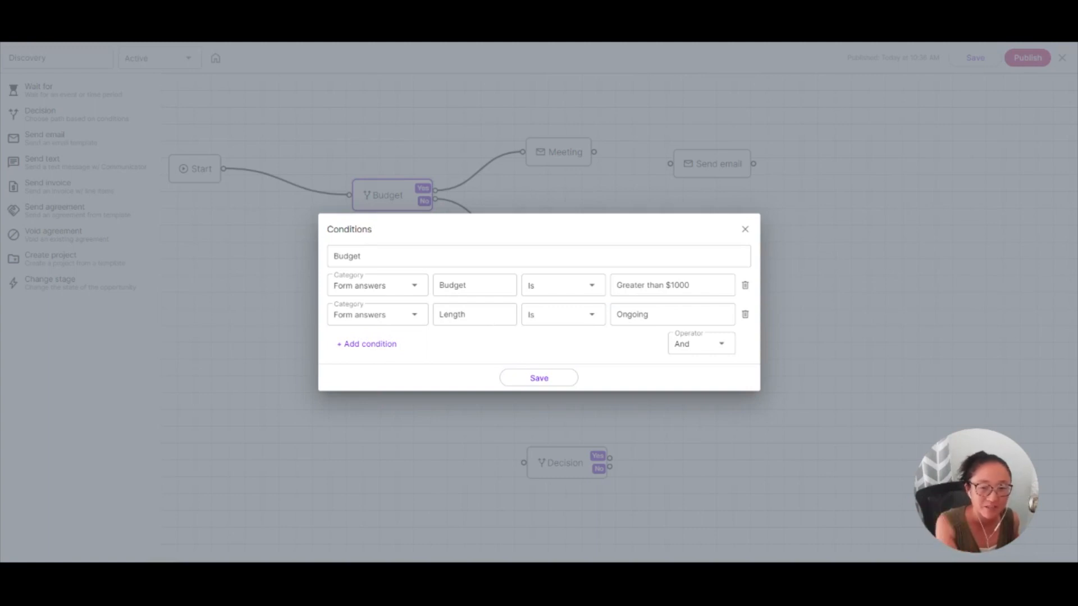
double_click(473, 285)
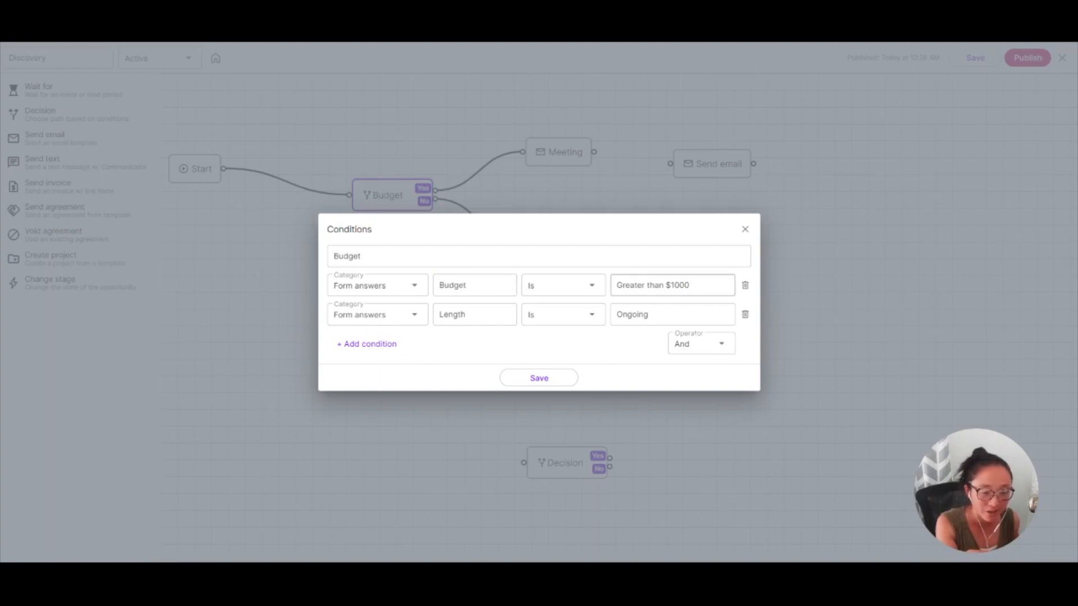
Keep budget Greater than $1000 And length Ongoing as the combined condition and save it
click(671, 285)
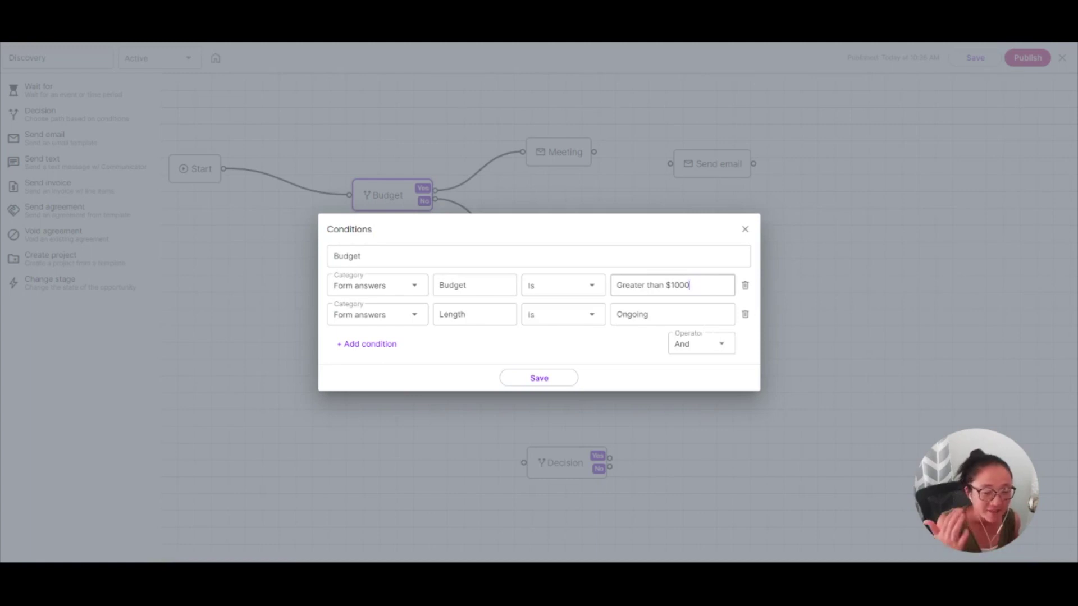
mouse_move(569, 402)
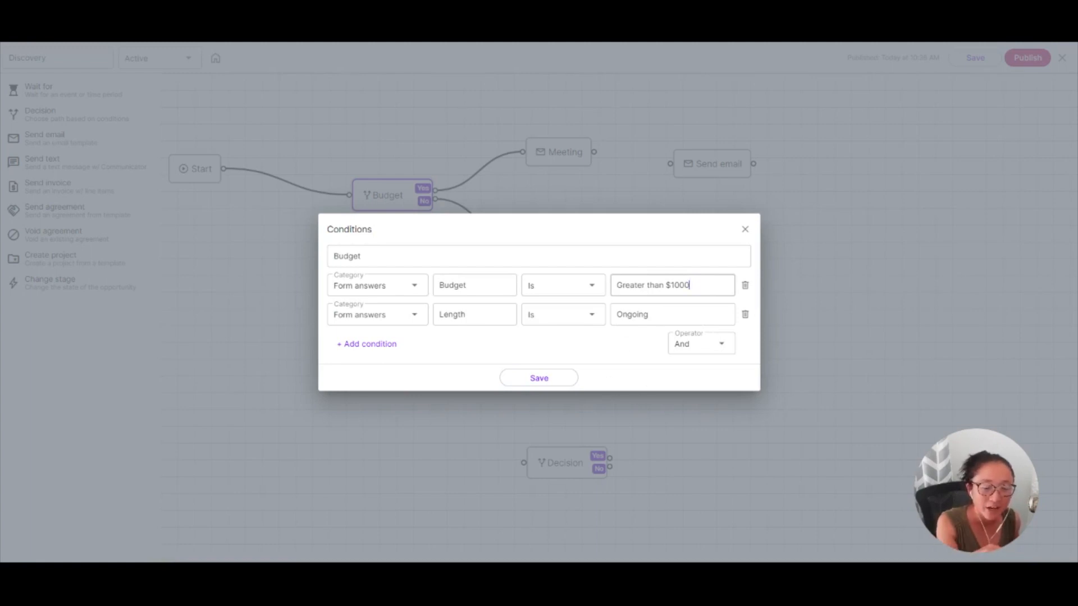
mouse_move(588, 381)
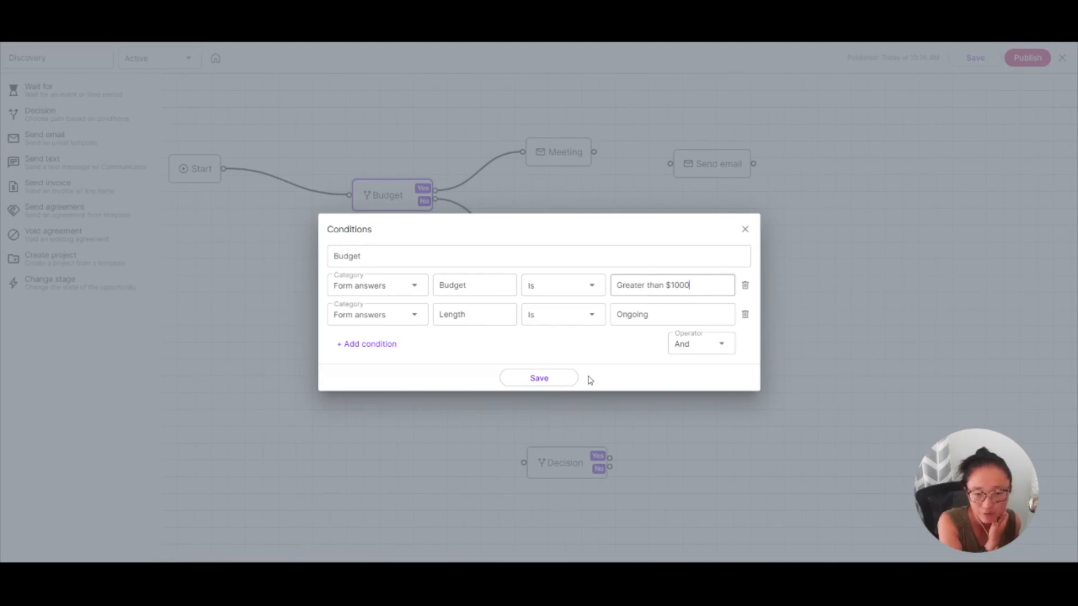
mouse_move(433, 377)
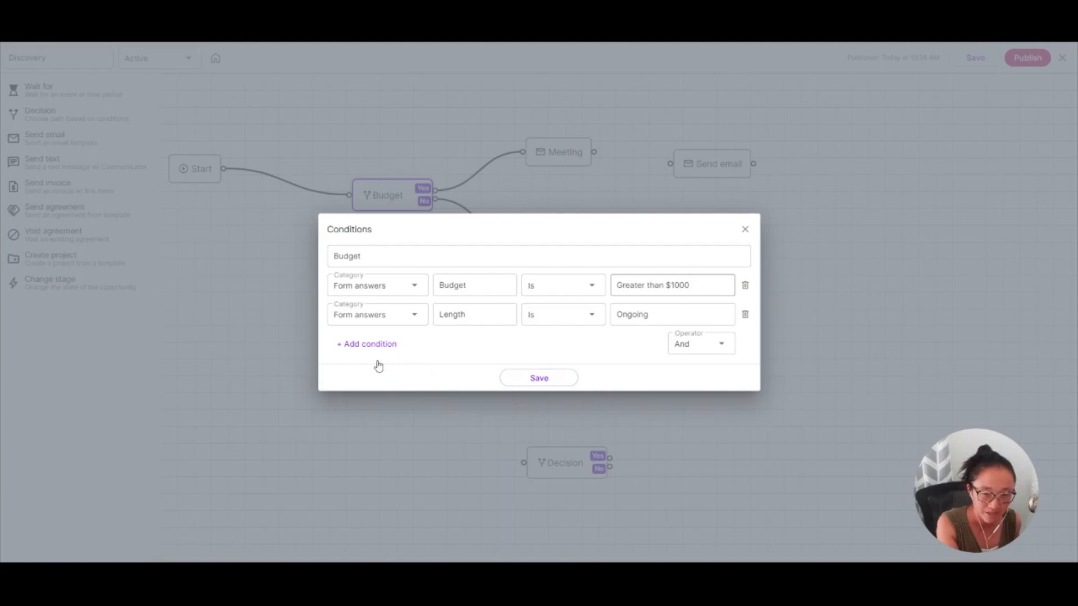
mouse_move(531, 395)
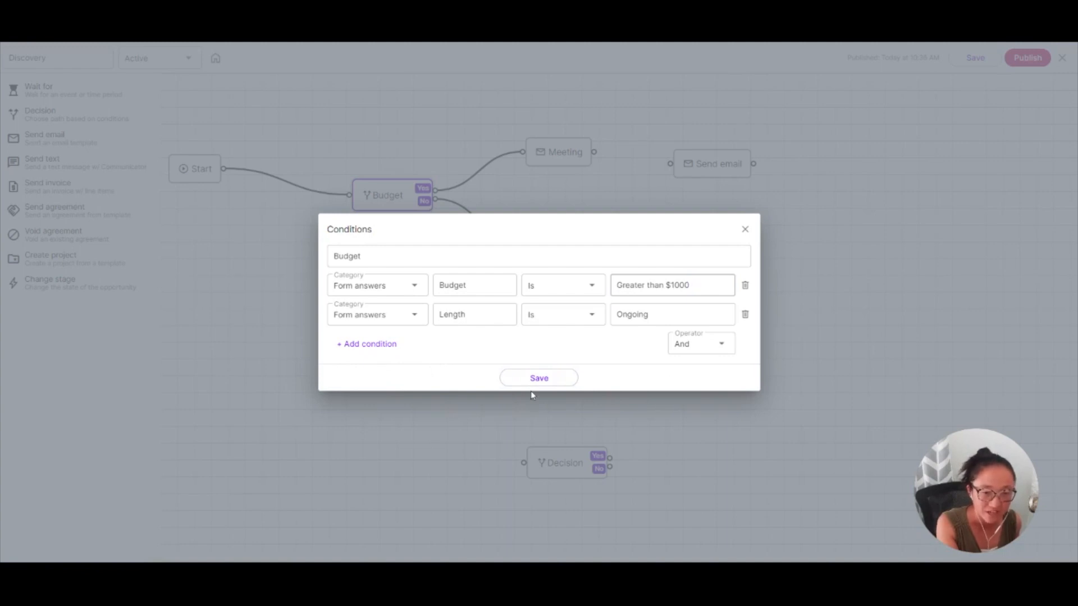
mouse_move(714, 371)
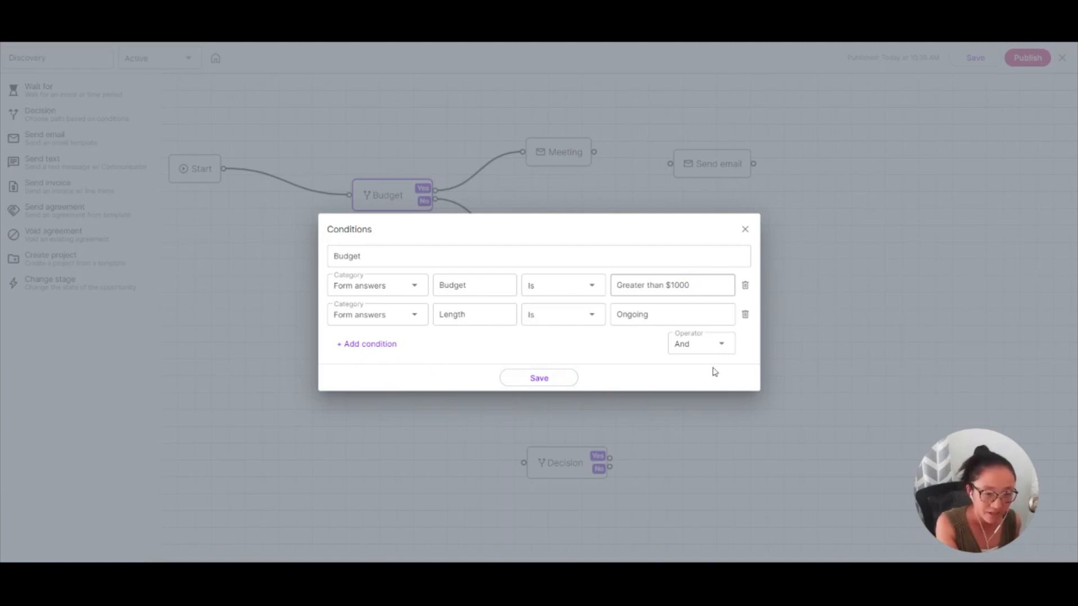
click(700, 343)
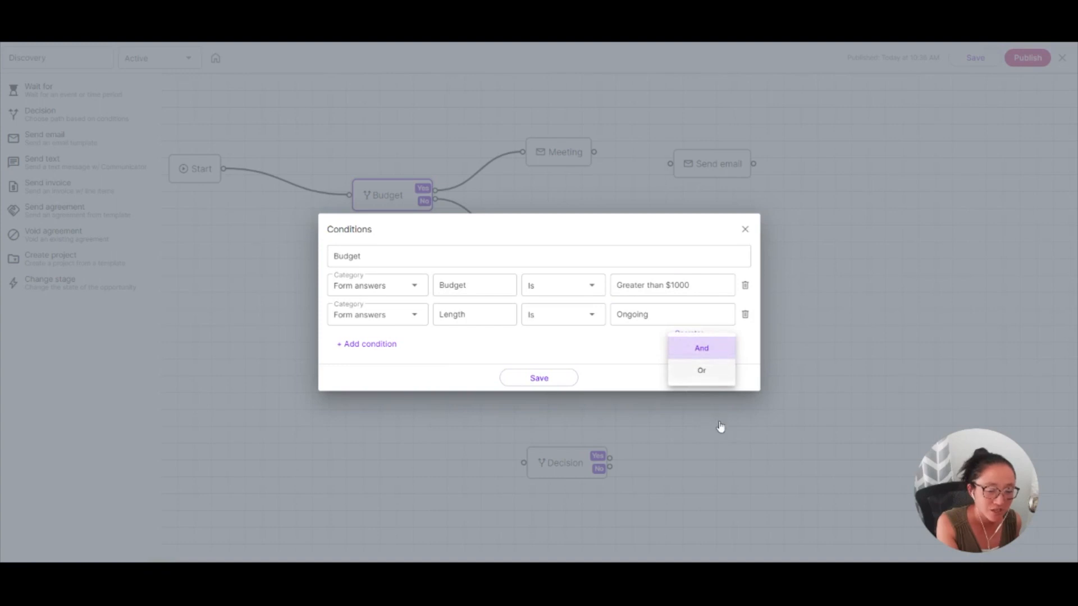
mouse_move(714, 418)
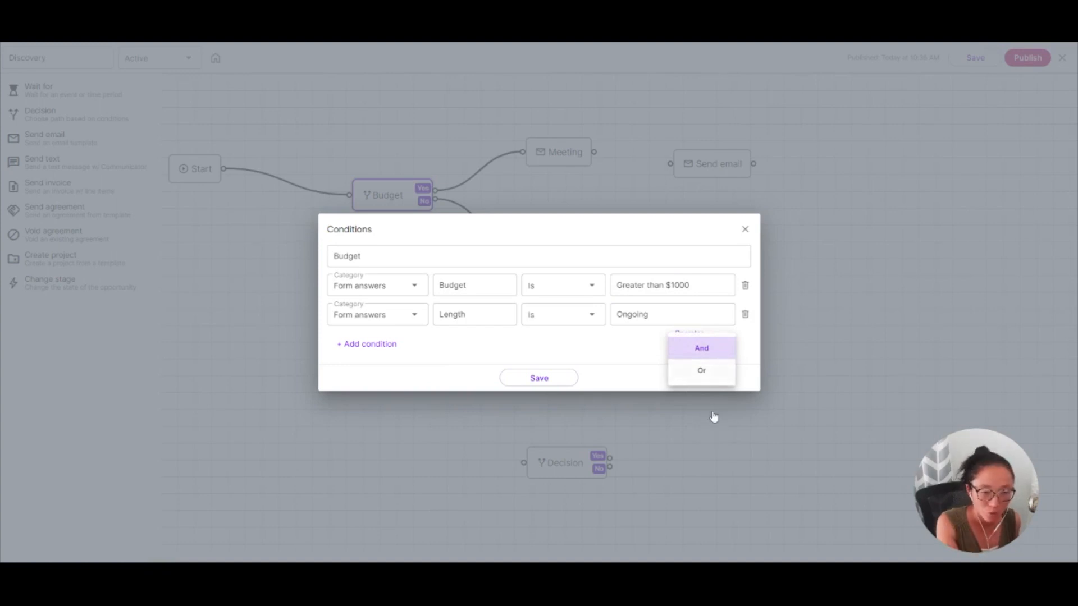
mouse_move(635, 397)
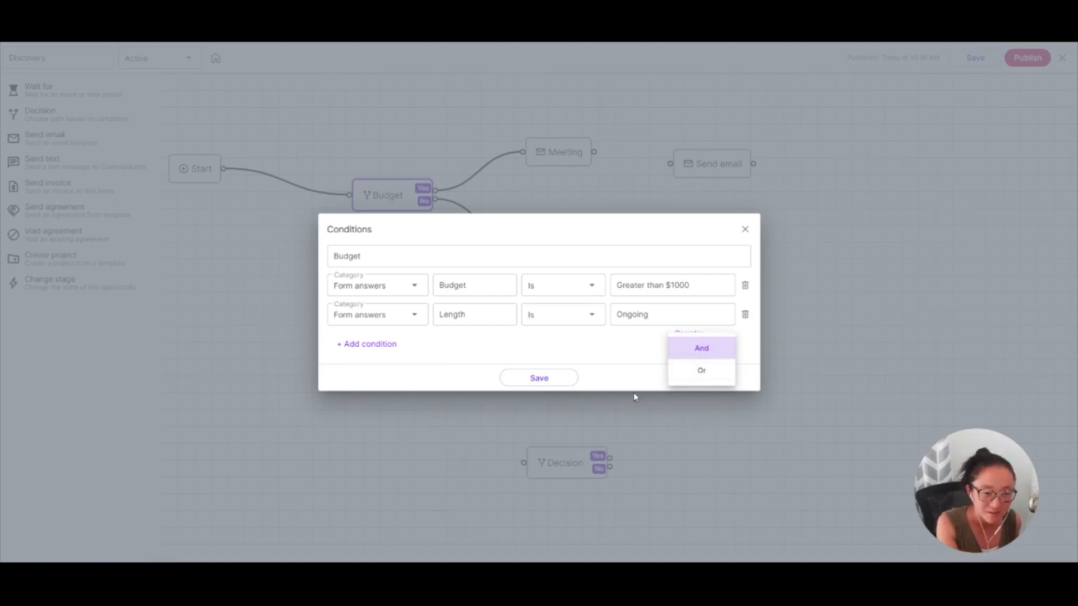
mouse_move(690, 413)
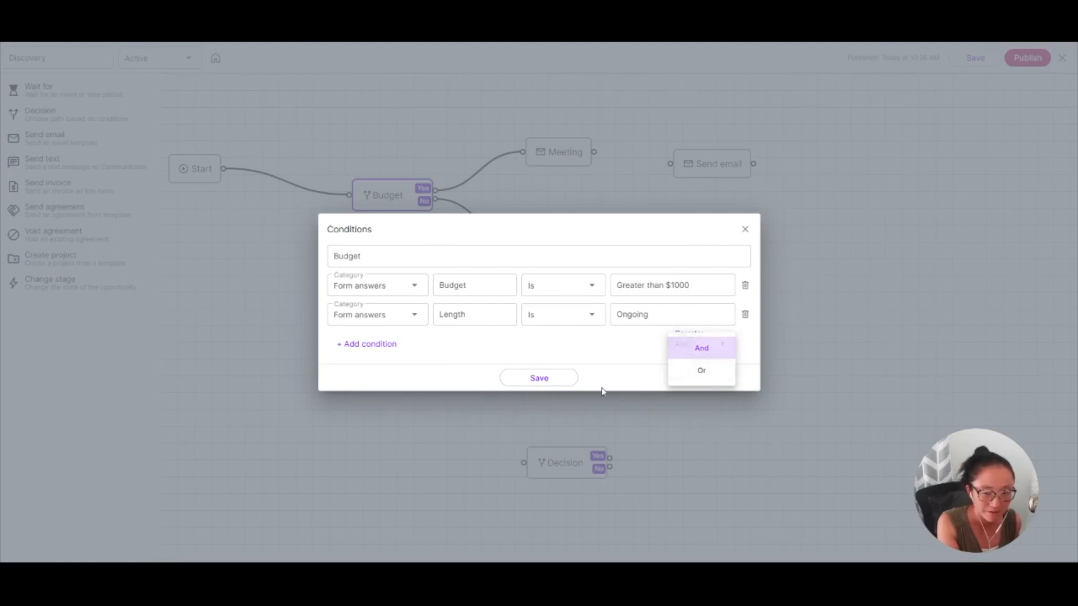
click(700, 348)
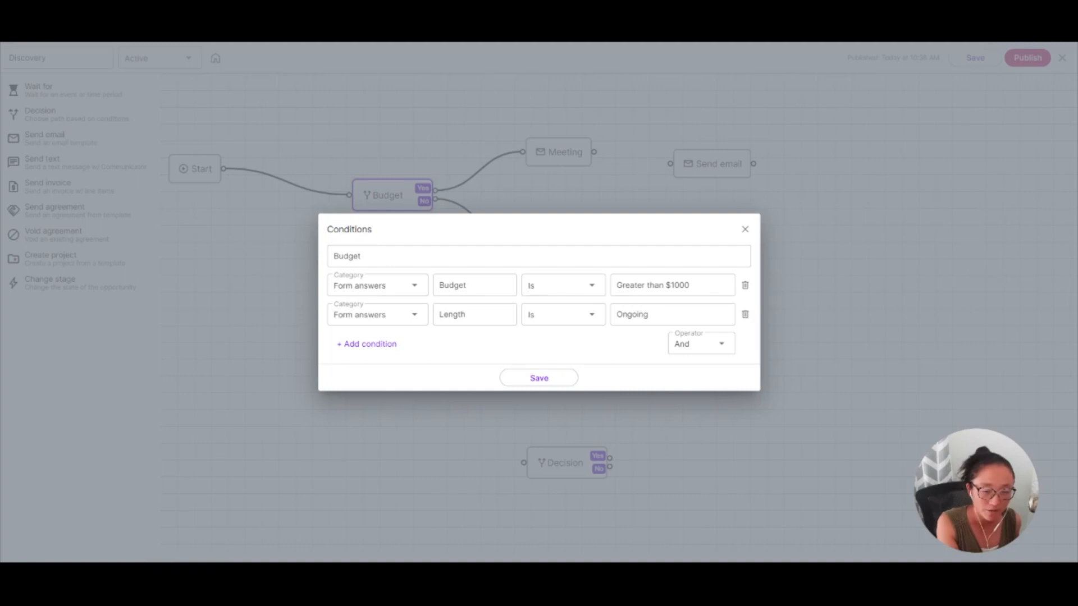
mouse_move(568, 354)
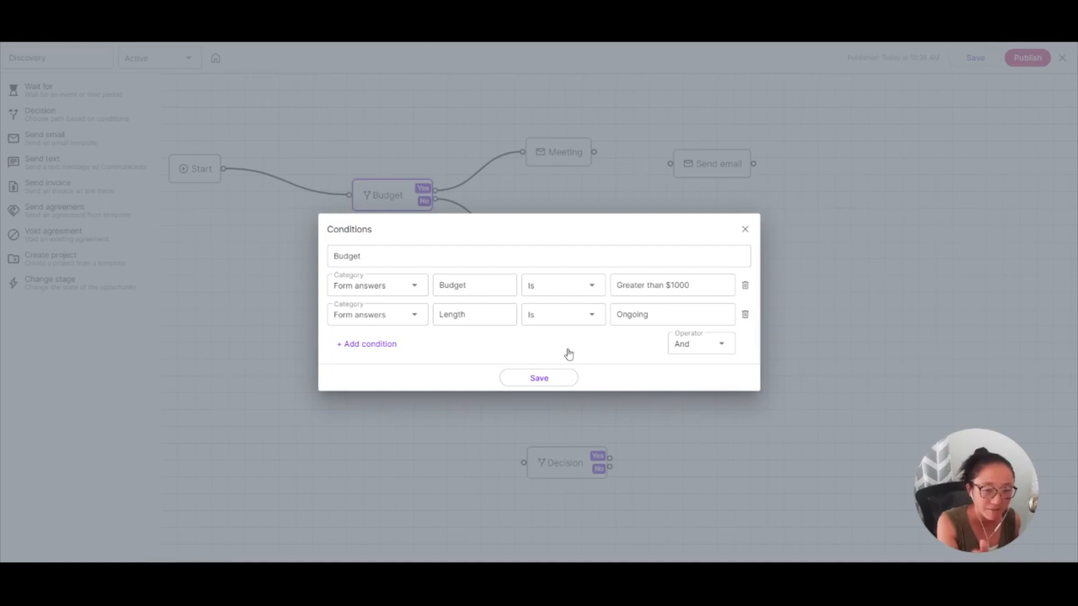
mouse_move(655, 459)
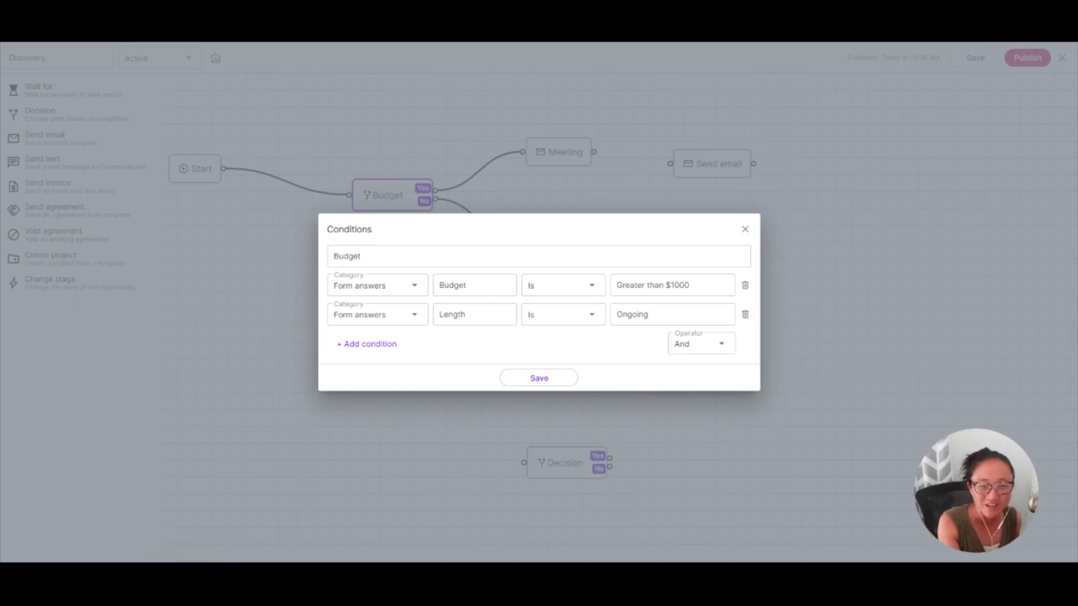
mouse_move(747, 280)
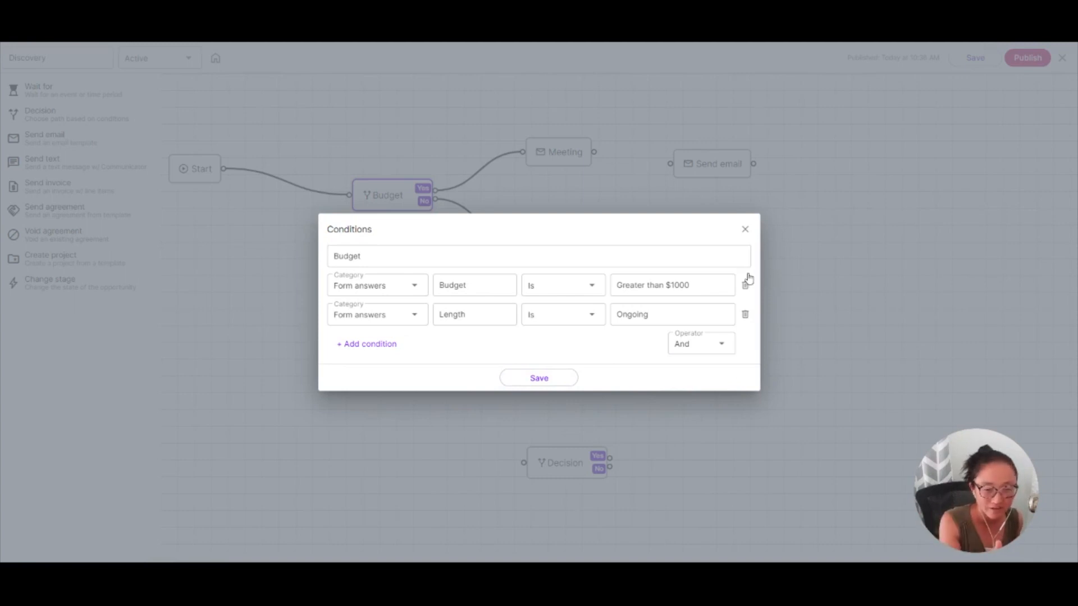
click(743, 229)
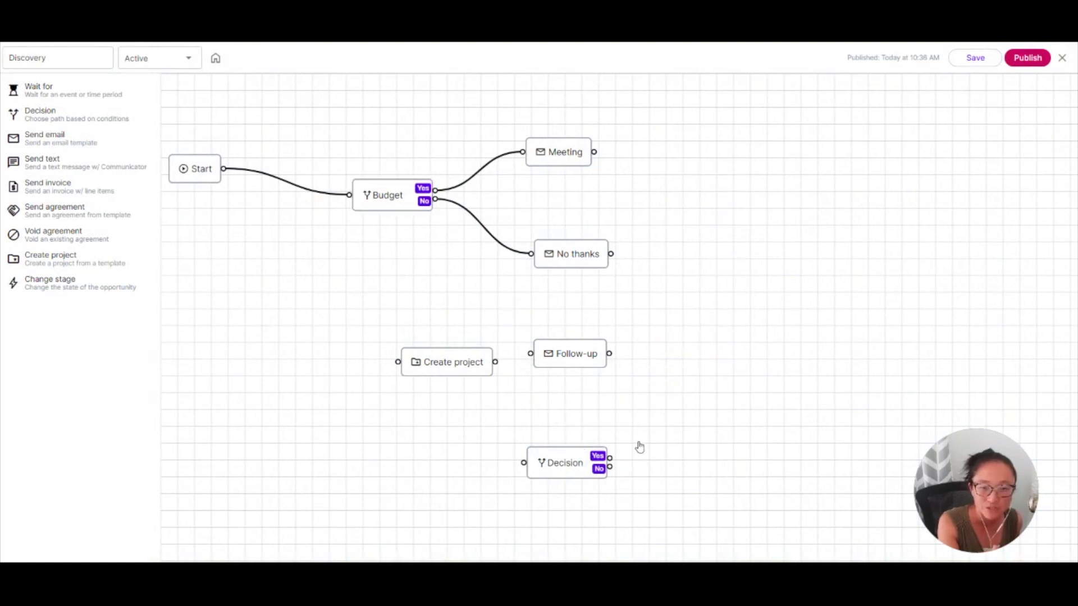
mouse_move(94, 191)
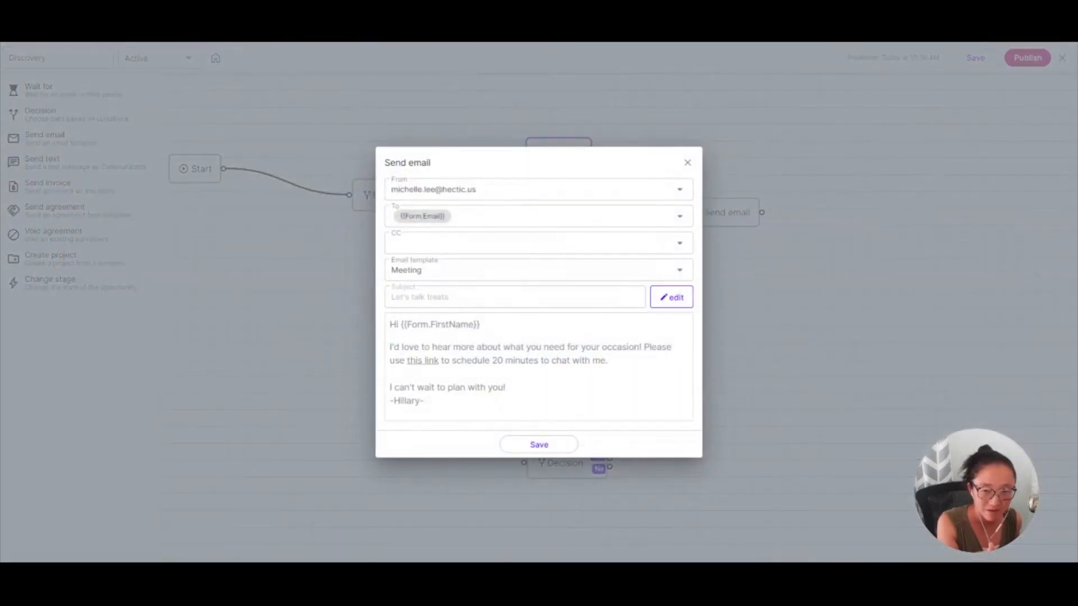
mouse_move(558, 368)
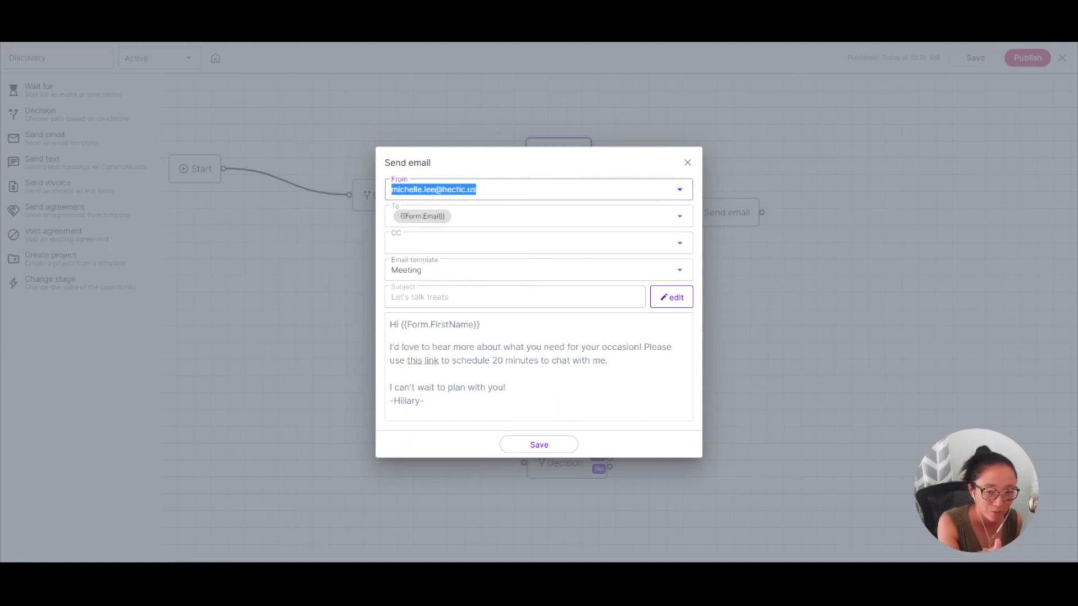
mouse_move(427, 268)
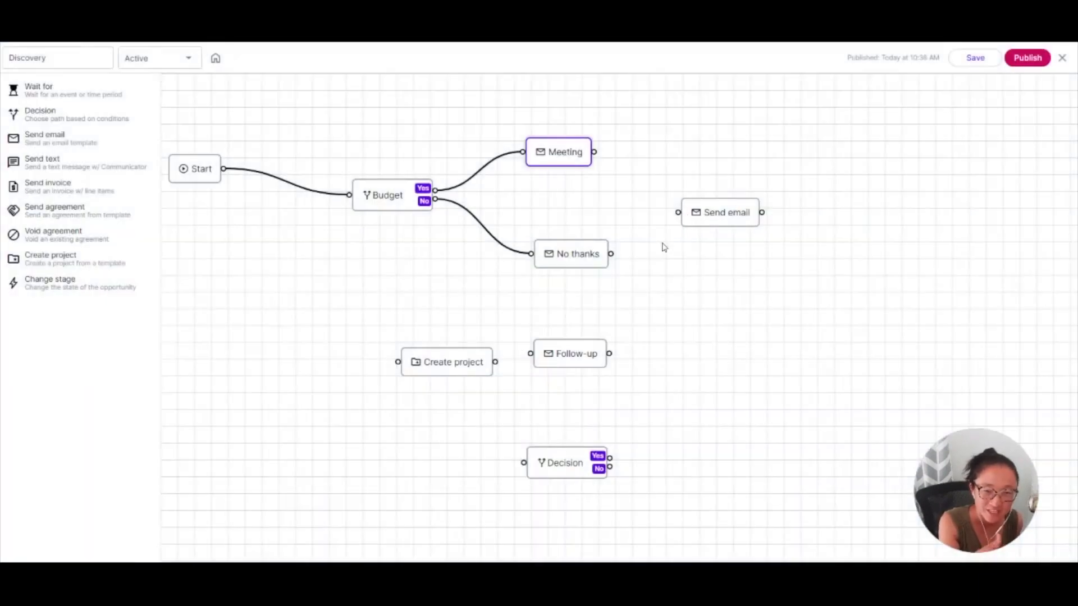
click(720, 213)
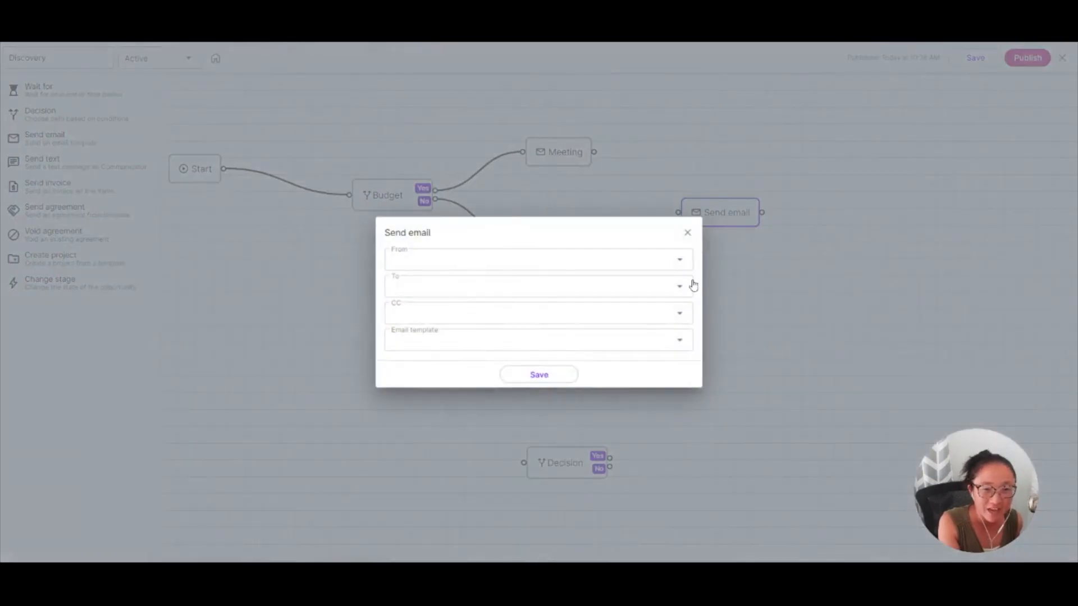
click(686, 233)
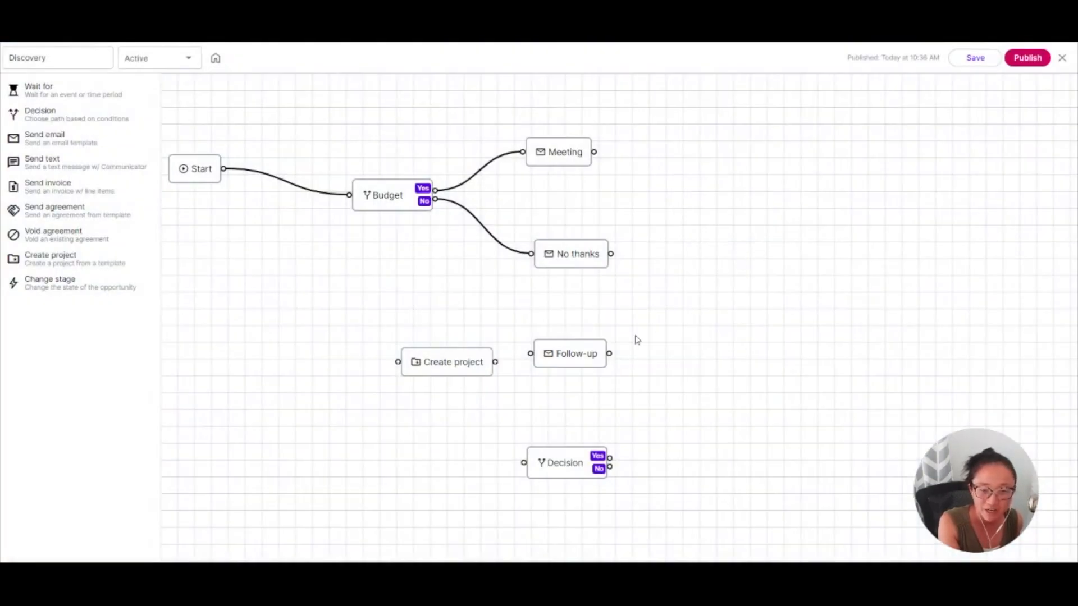
mouse_move(96, 195)
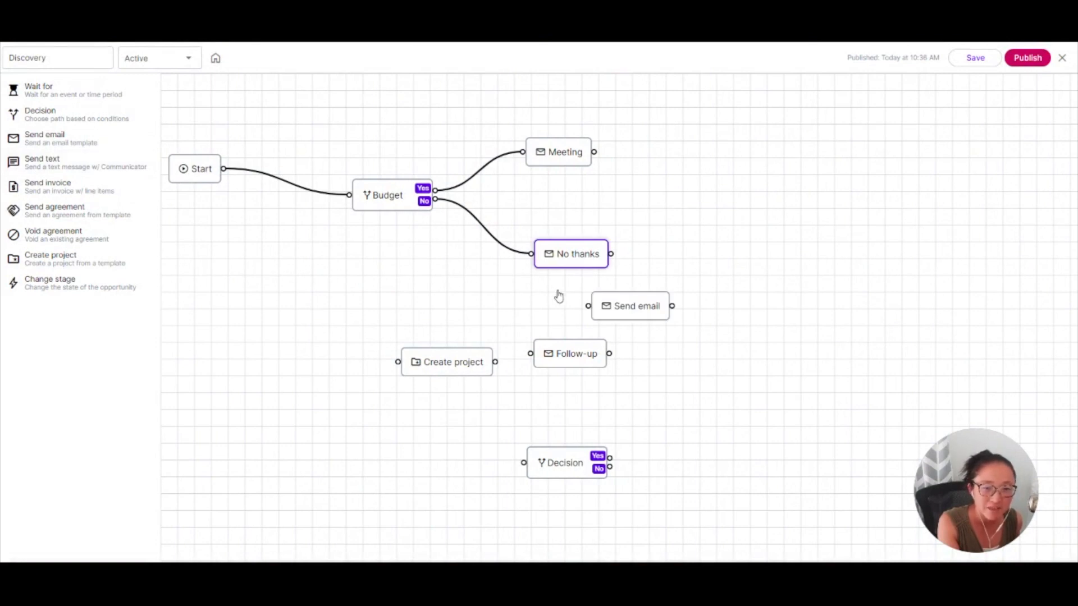
click(570, 254)
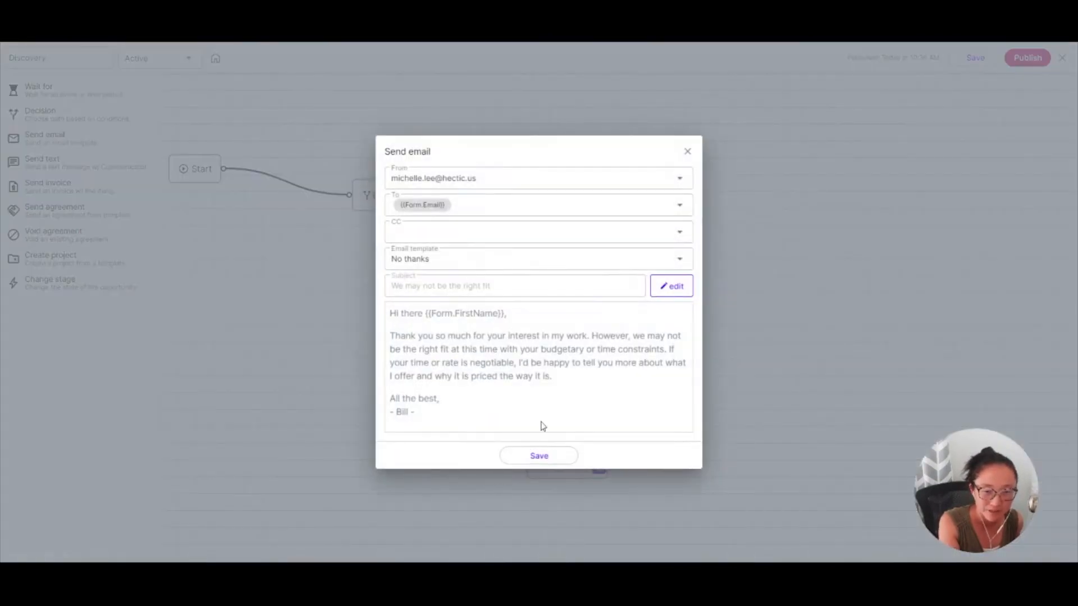
mouse_move(495, 371)
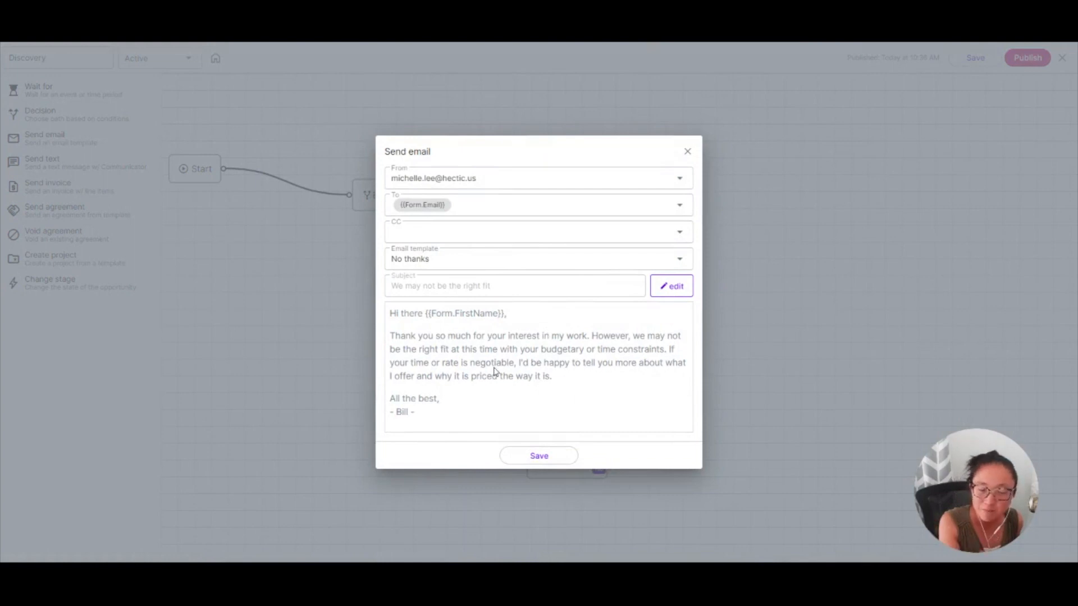
mouse_move(688, 205)
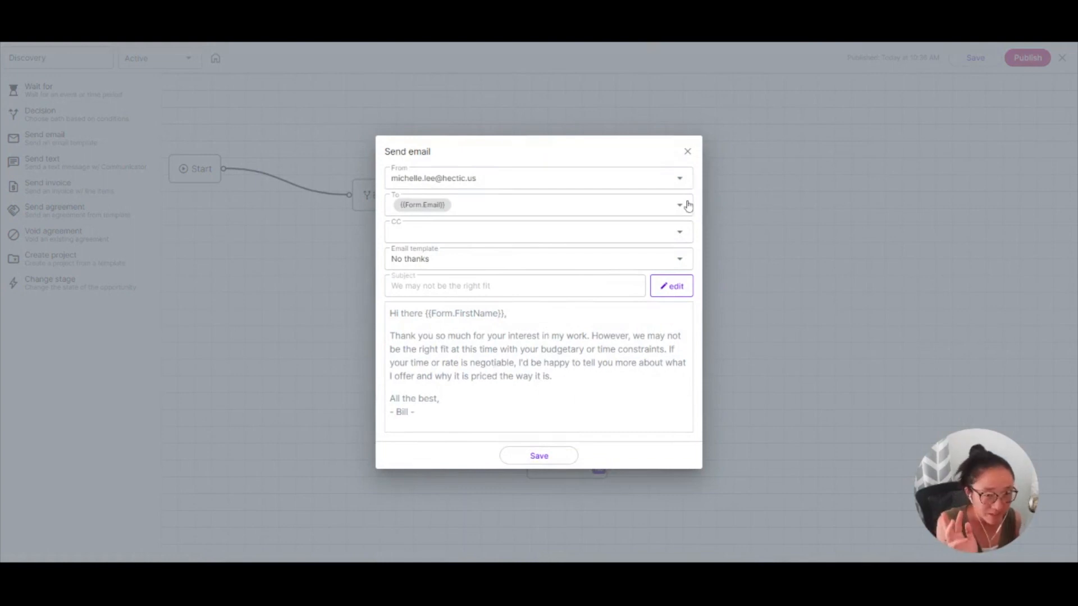
click(686, 151)
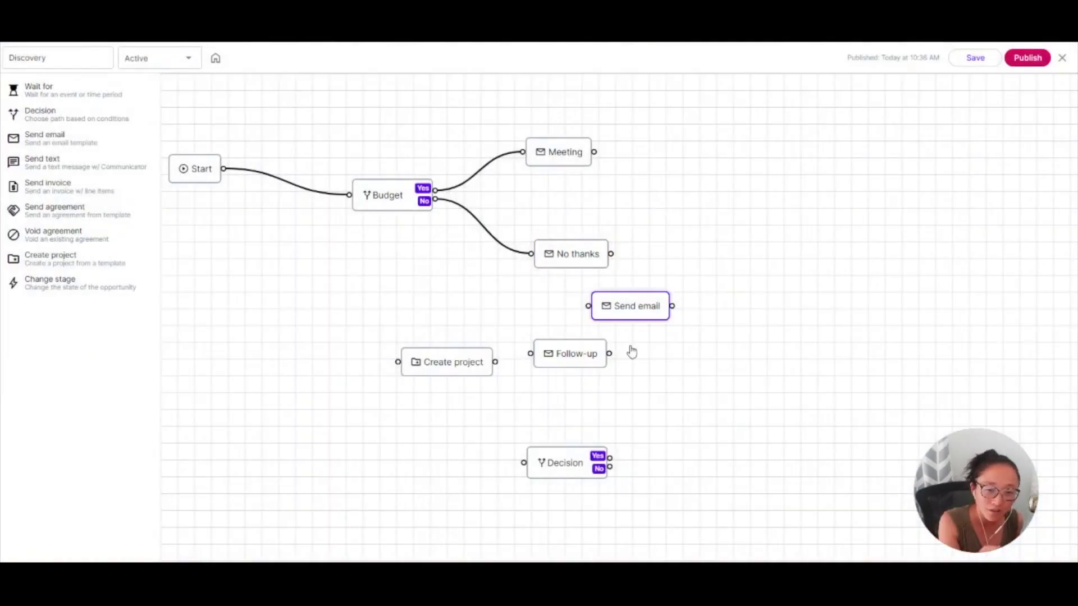
mouse_move(664, 343)
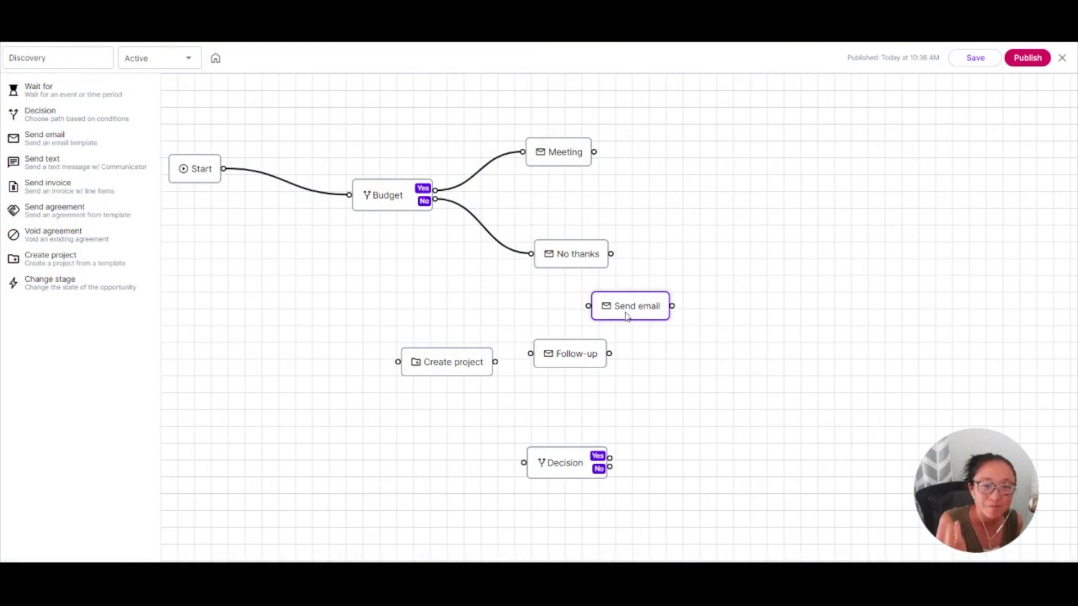
mouse_move(652, 530)
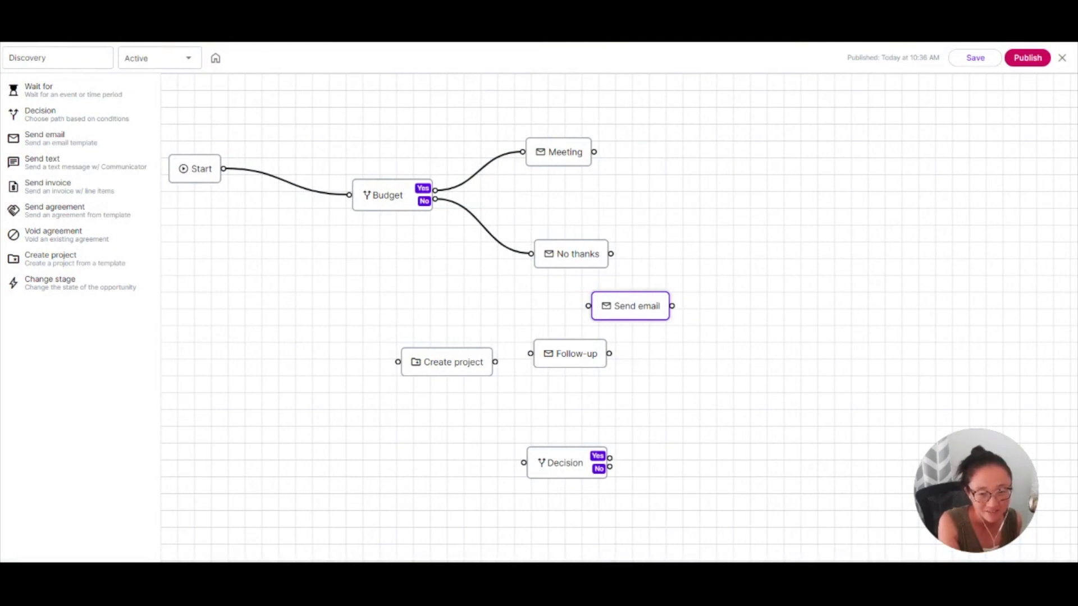
mouse_move(639, 425)
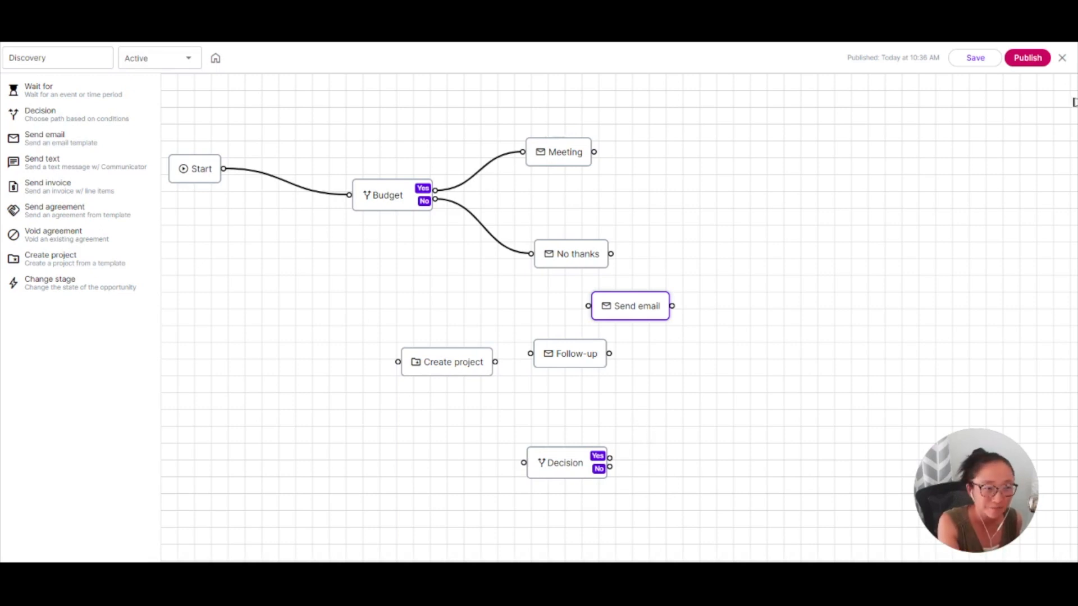
Exit the Discovery workflow editor and go to the Home focus page with today's tasks
click(1061, 57)
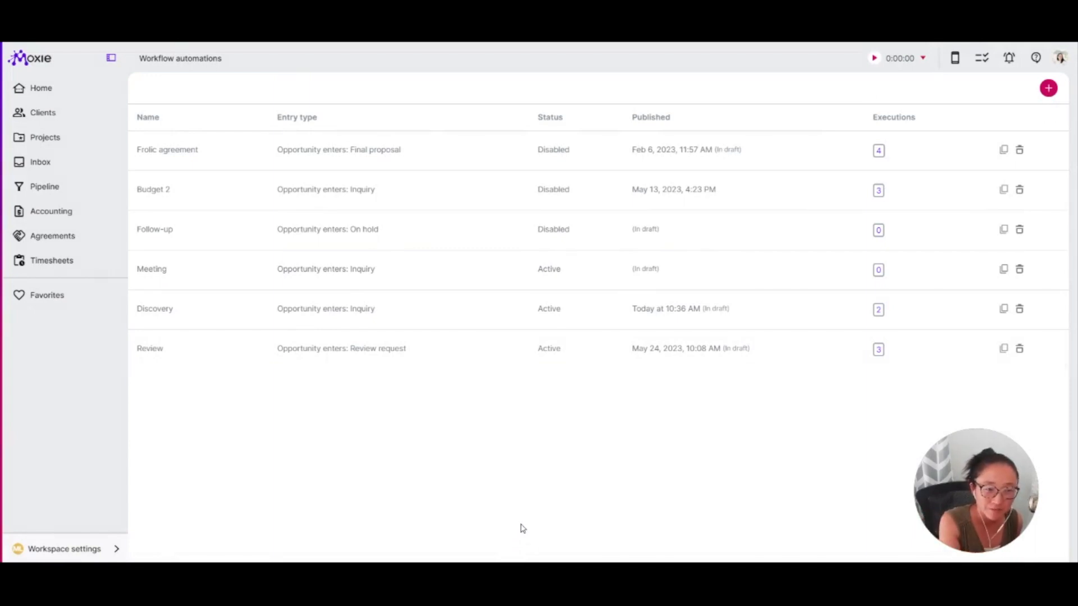
mouse_move(519, 558)
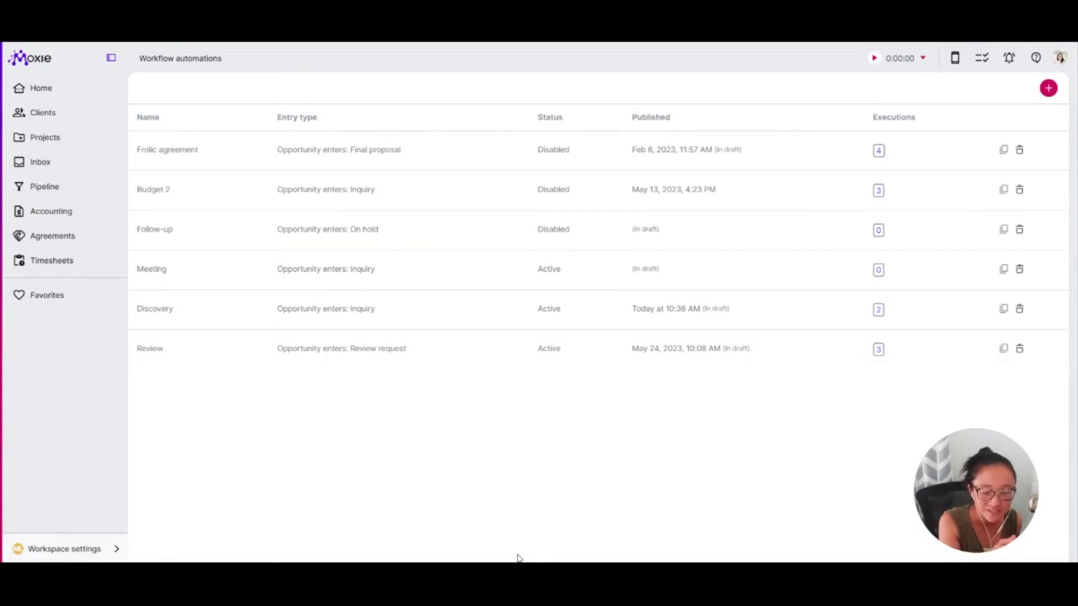
mouse_move(943, 543)
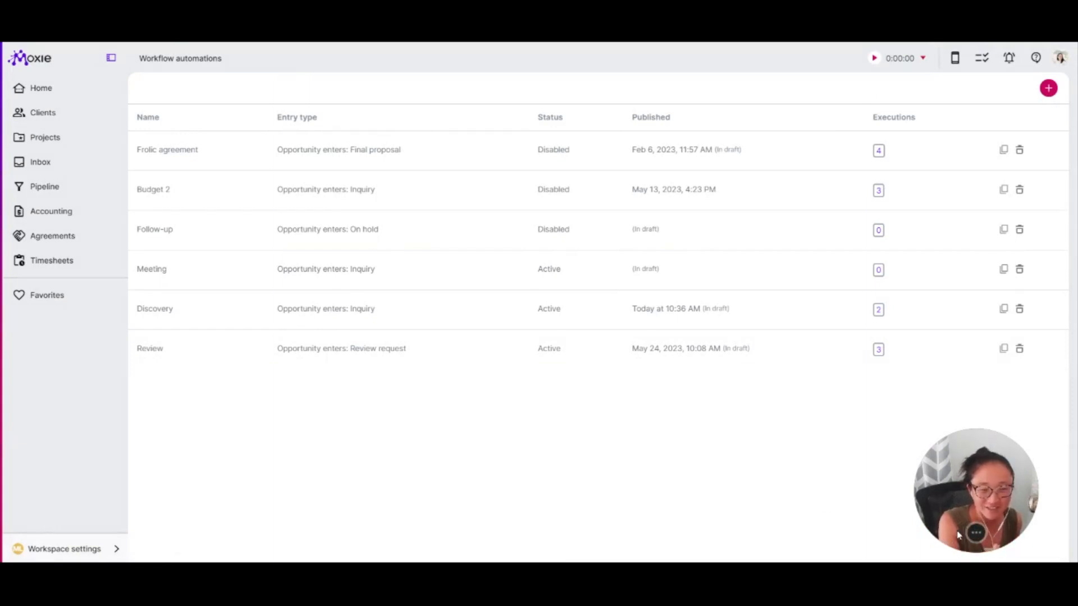
mouse_move(27, 112)
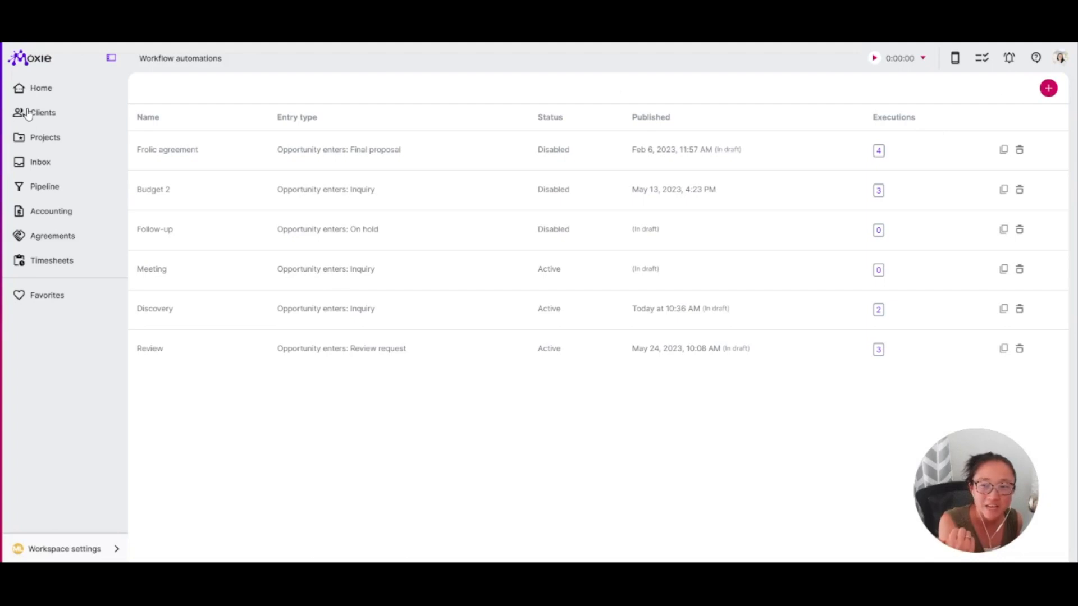
mouse_move(35, 133)
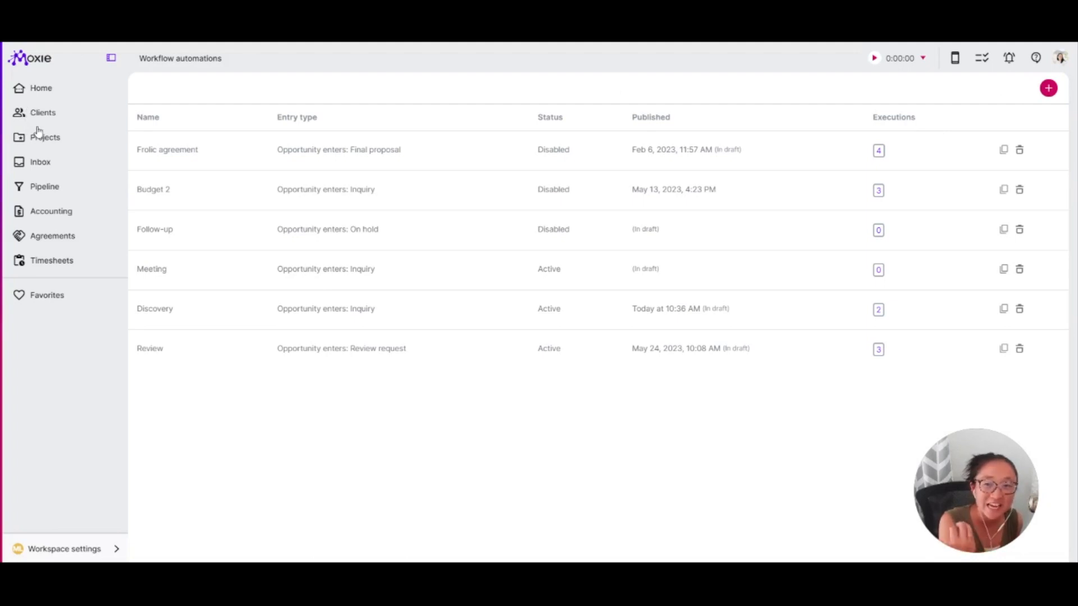
click(41, 88)
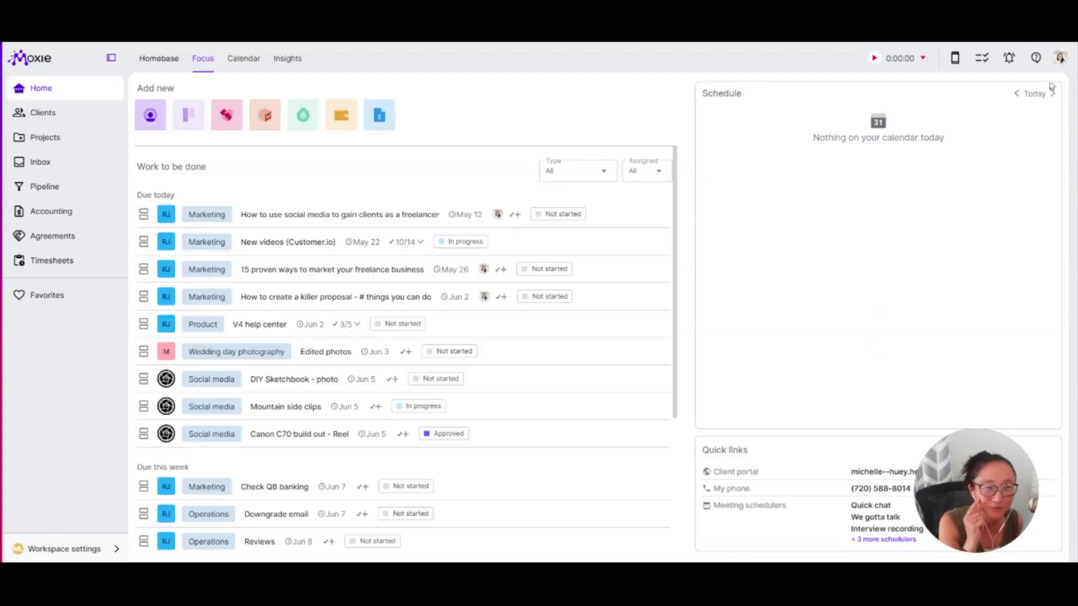